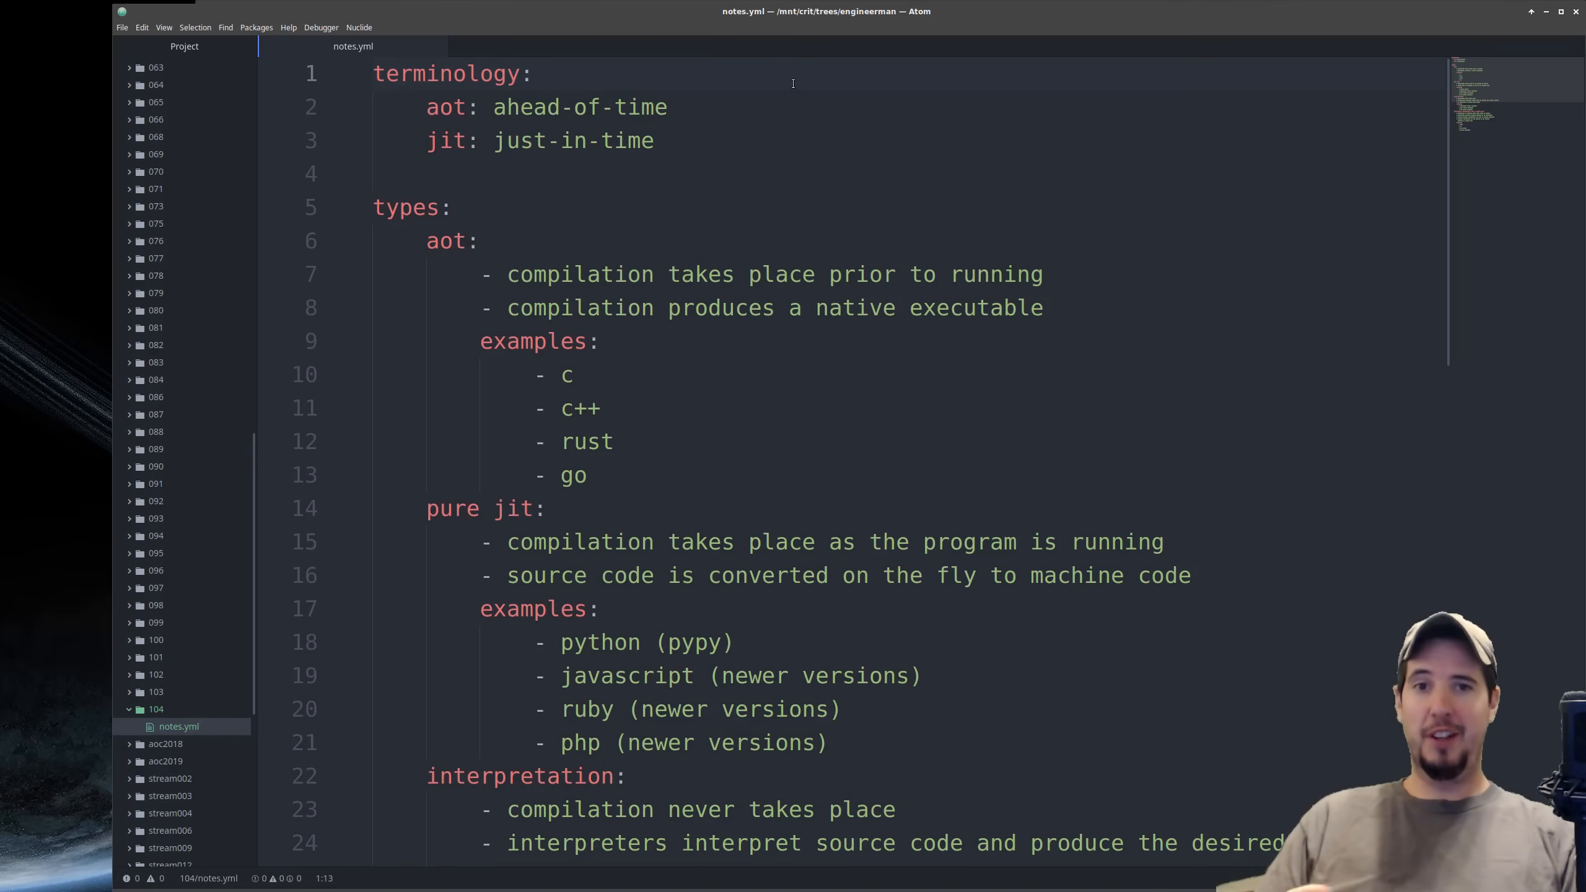
Create read.py in folder 104 with a two-line script that inputs a name and prints it
click(533, 73)
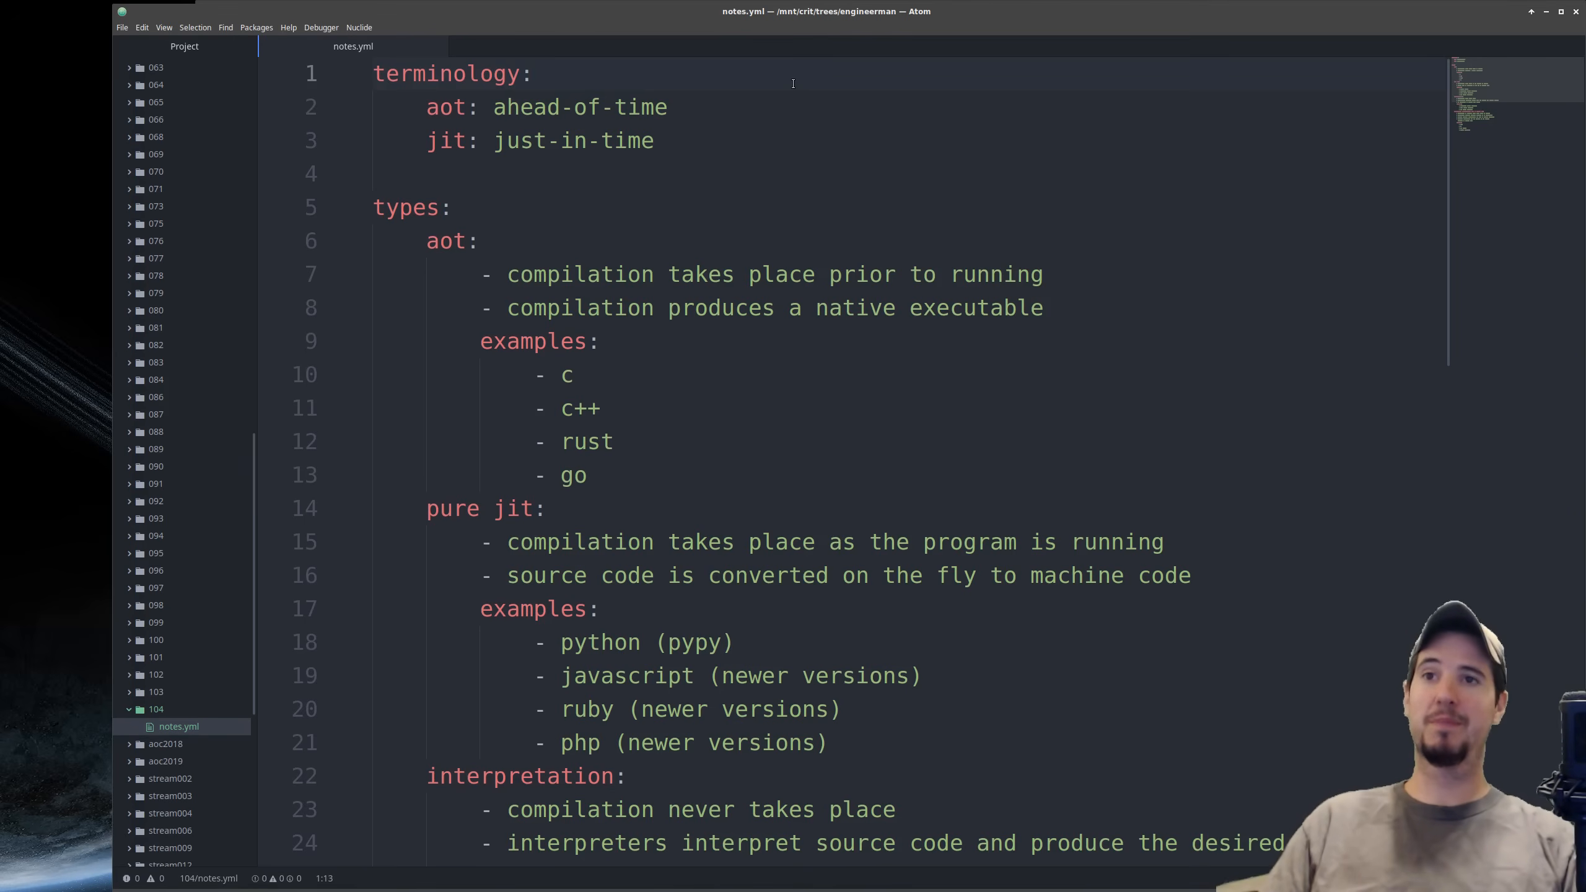
mouse_move(865, 115)
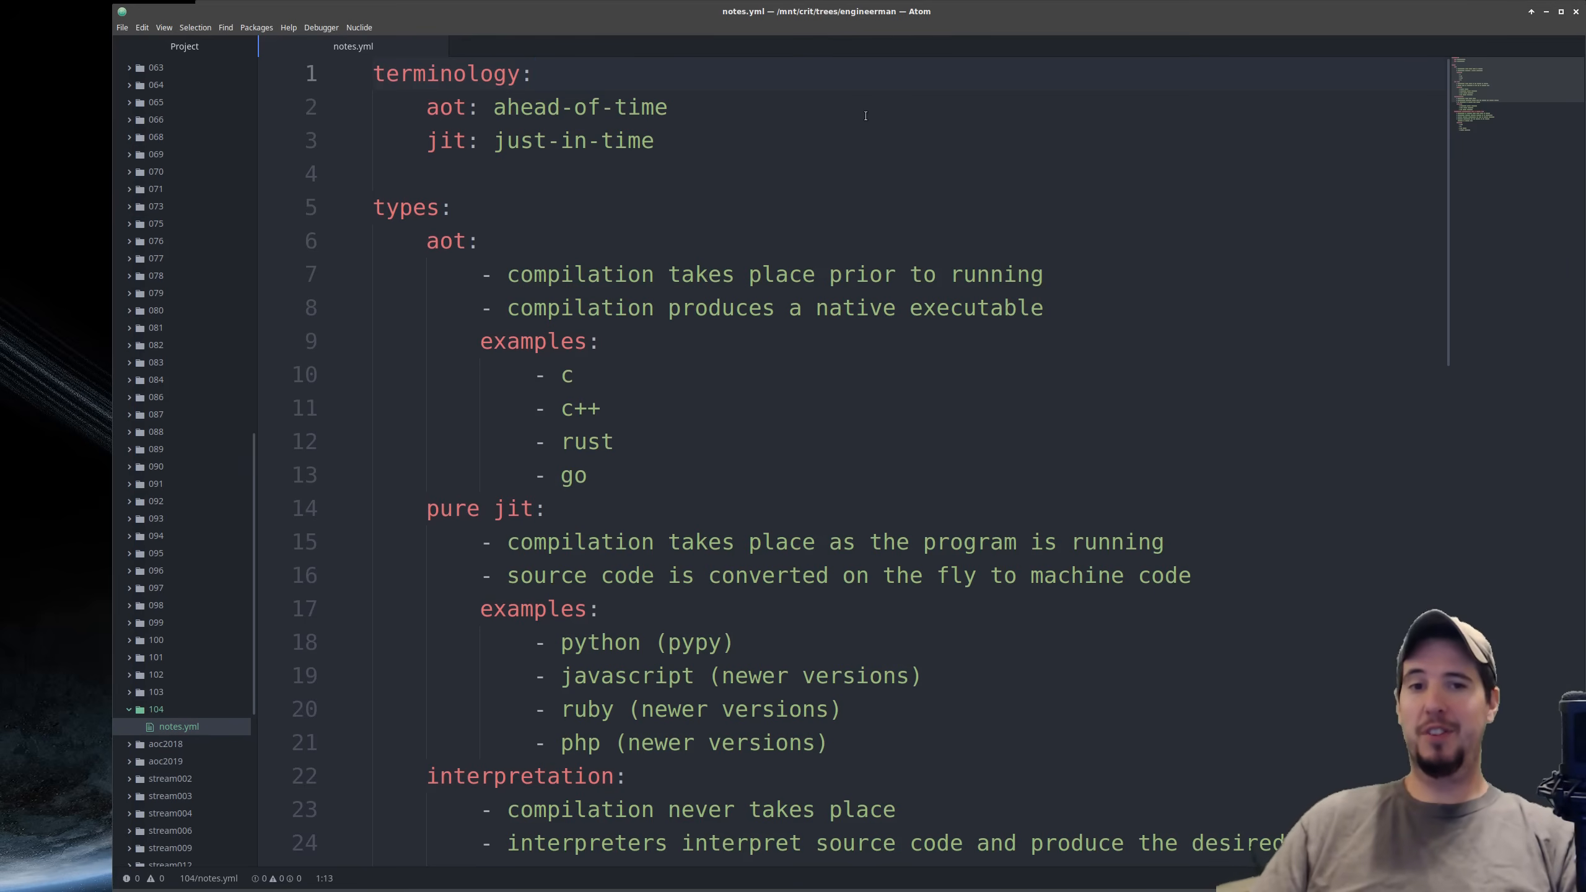
click(533, 73)
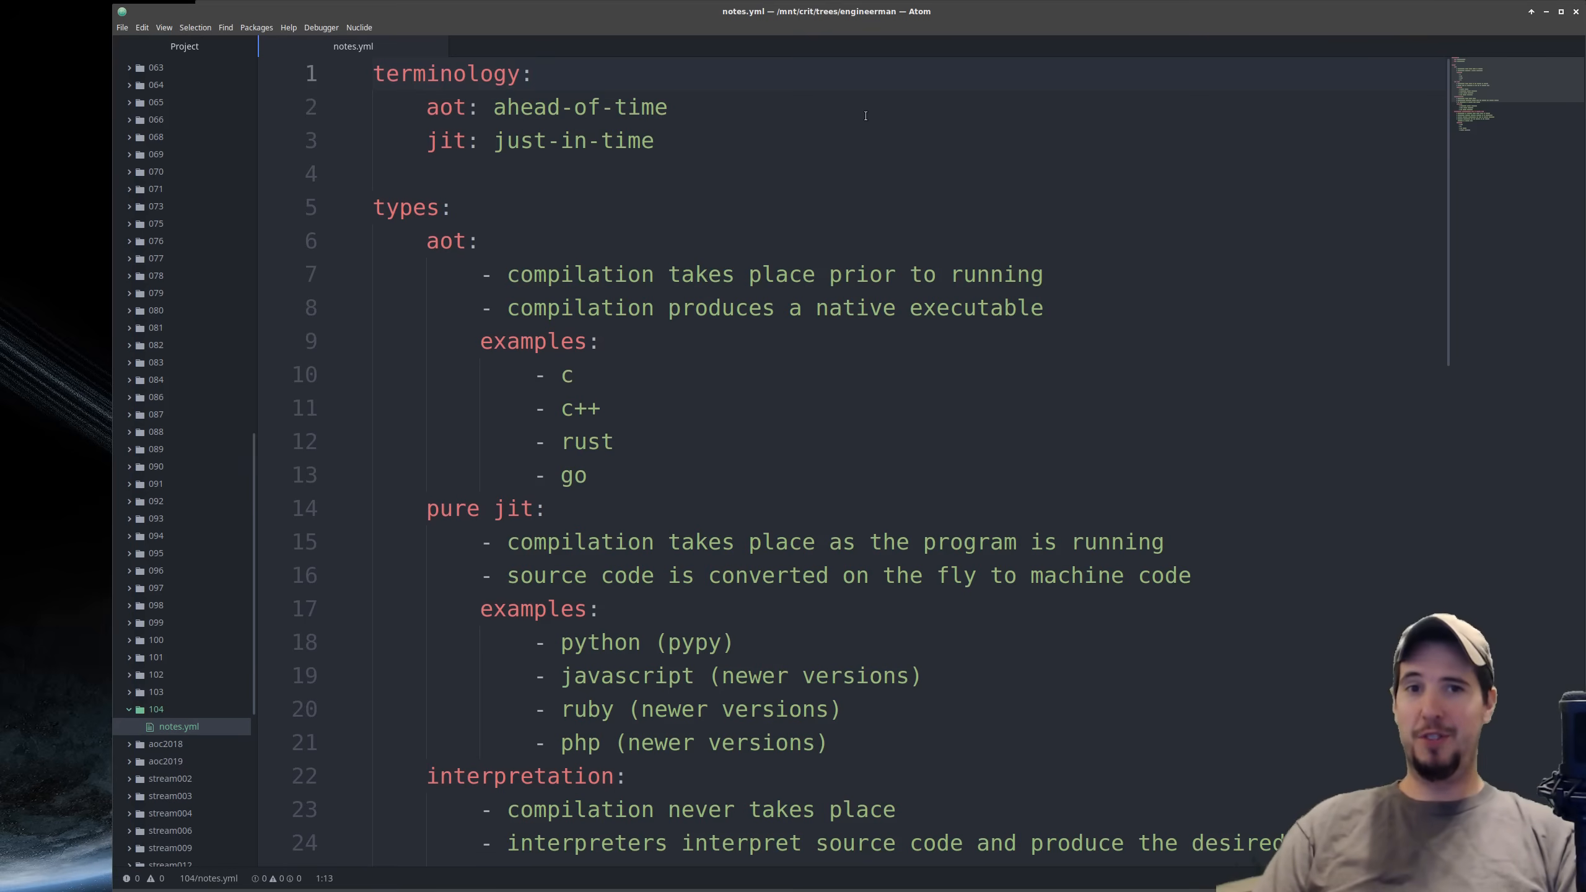
click(533, 73)
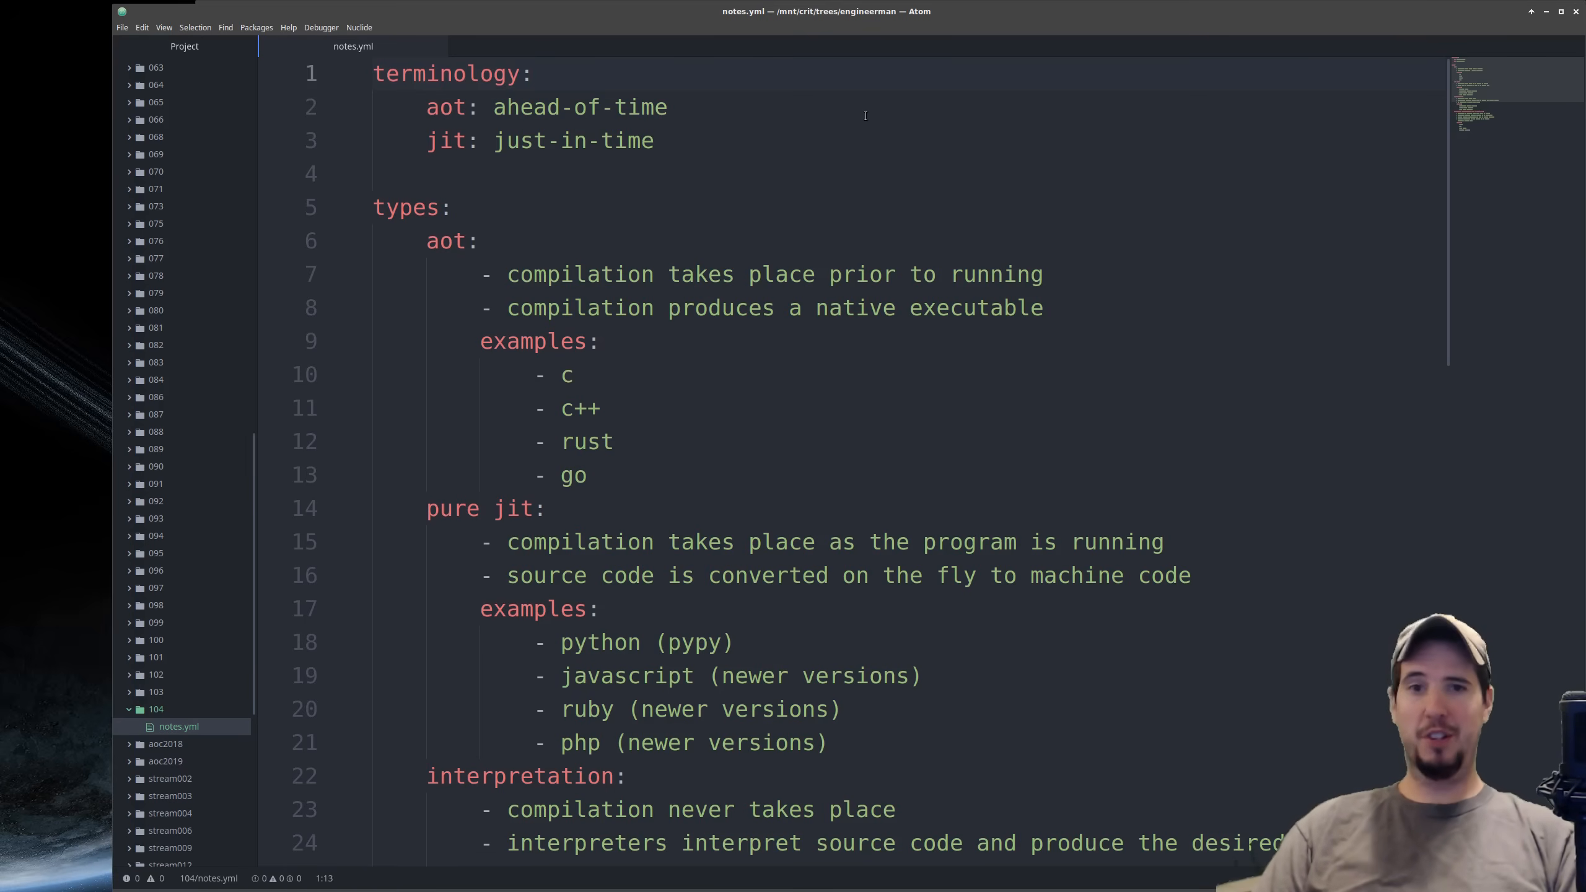
click(533, 73)
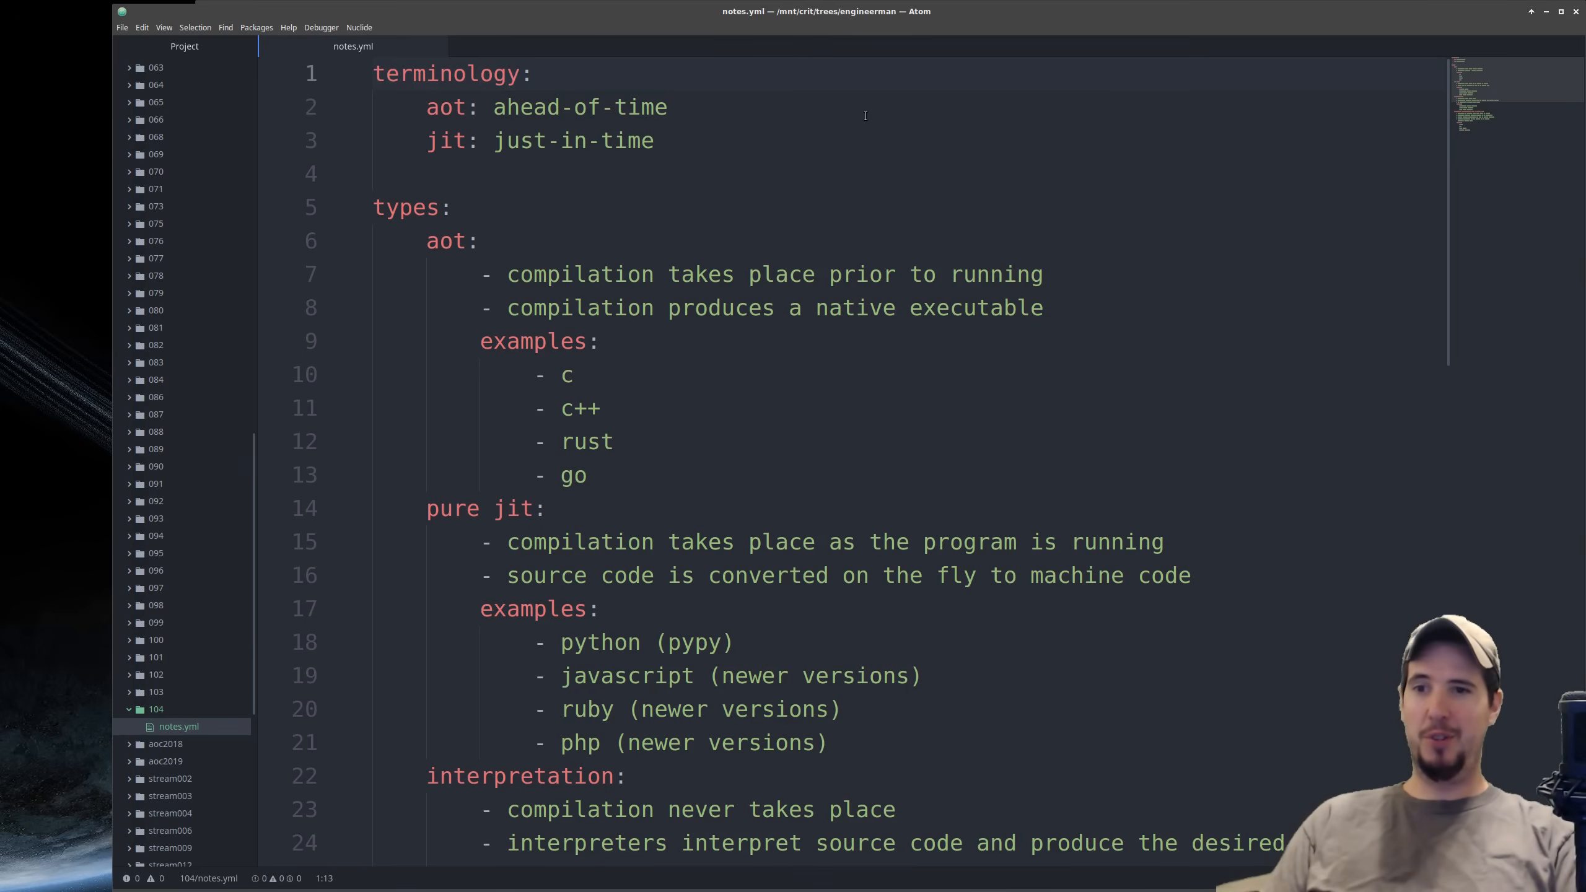
click(532, 73)
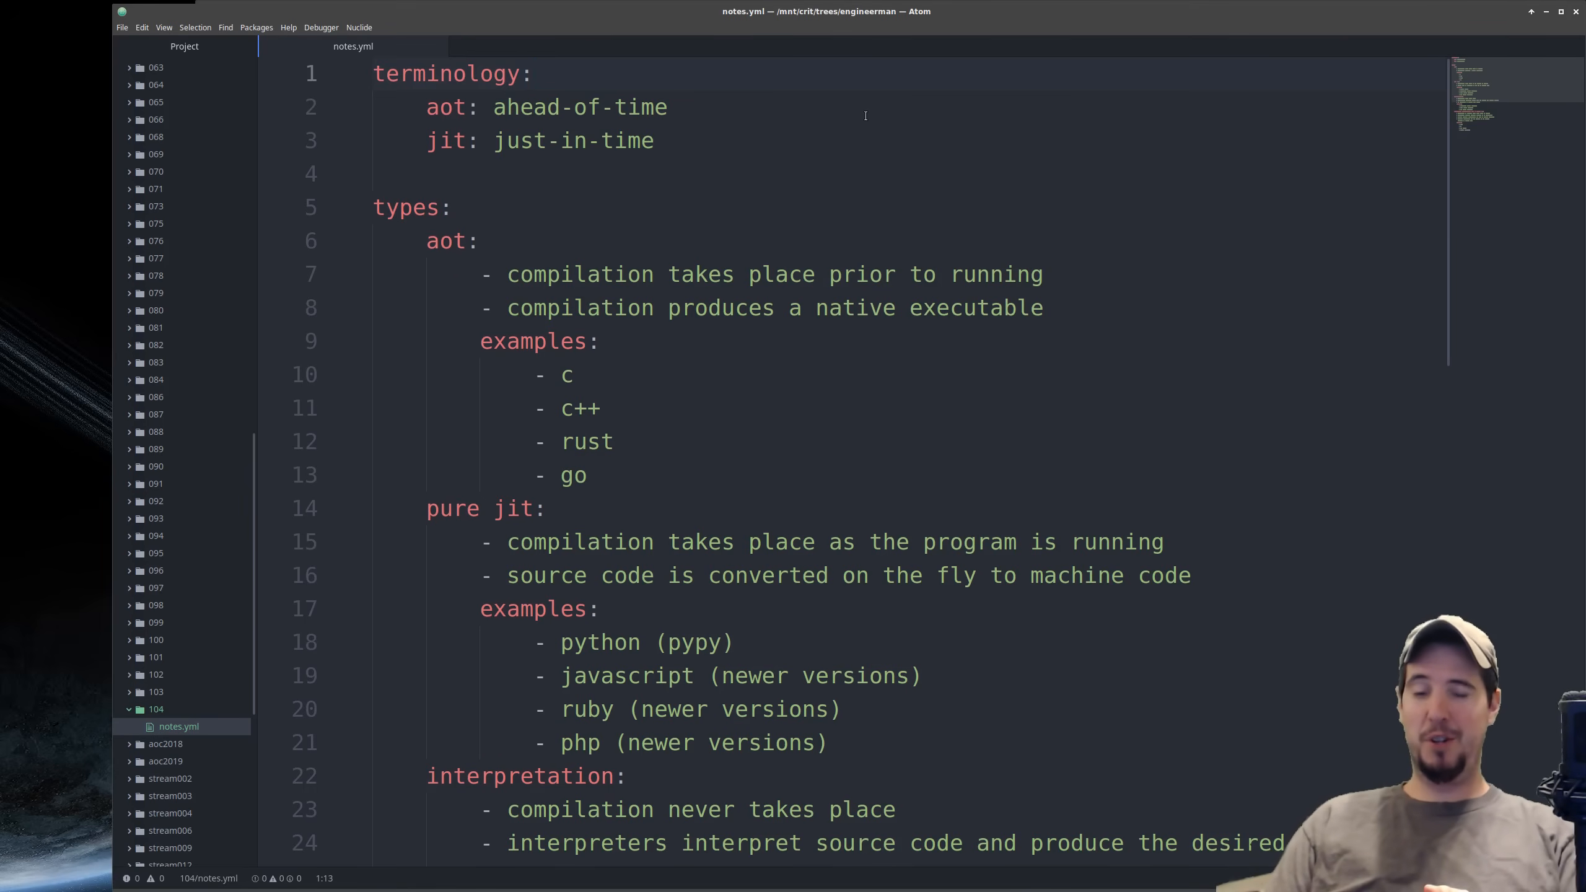
click(534, 73)
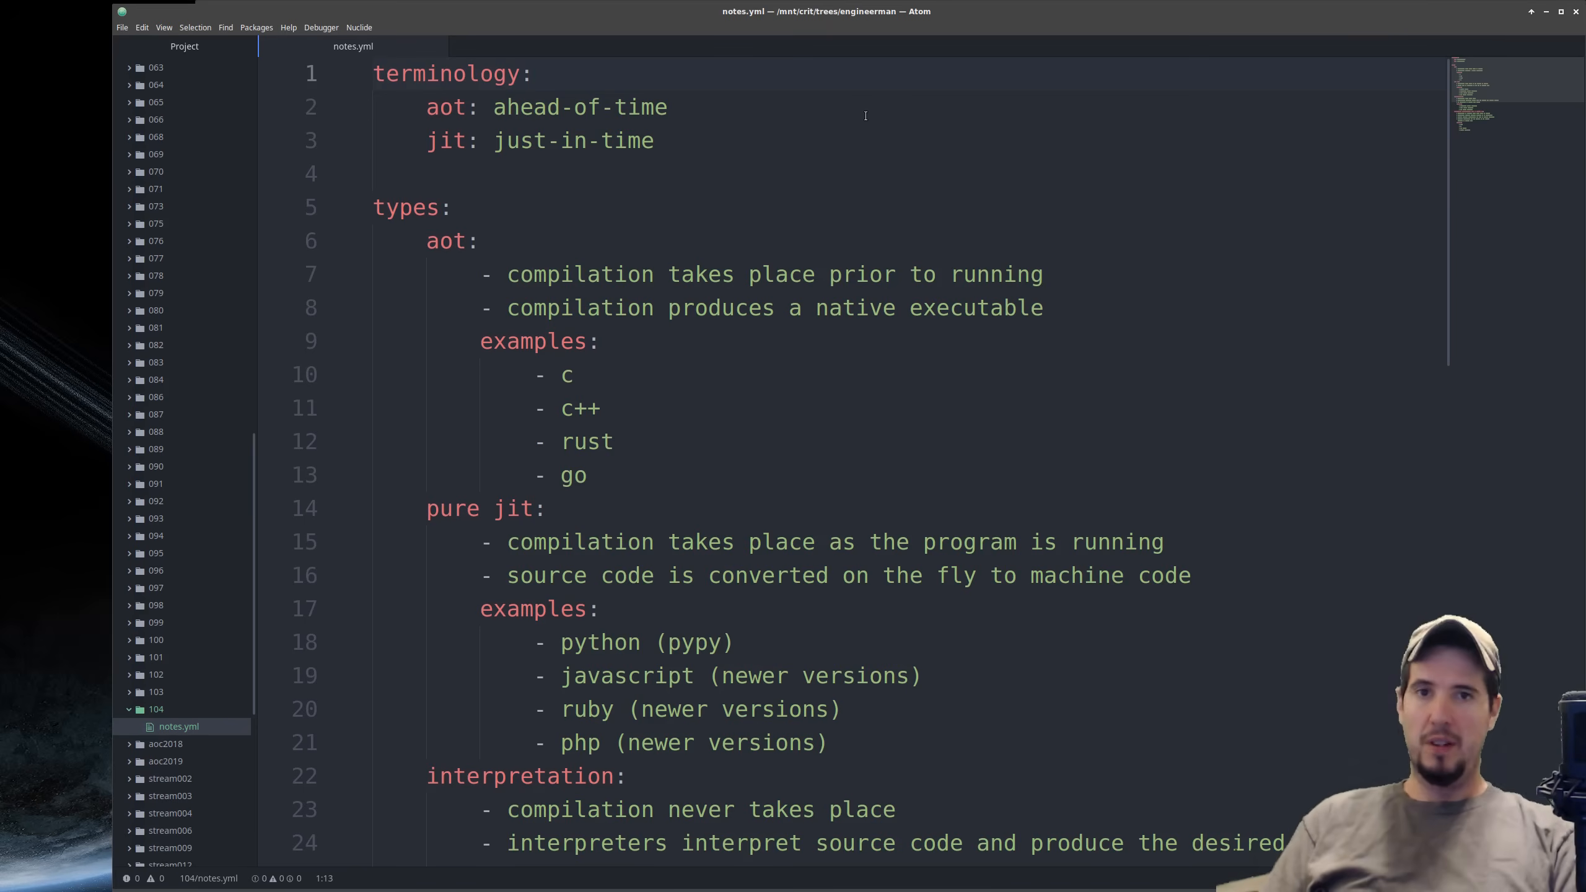
click(534, 73)
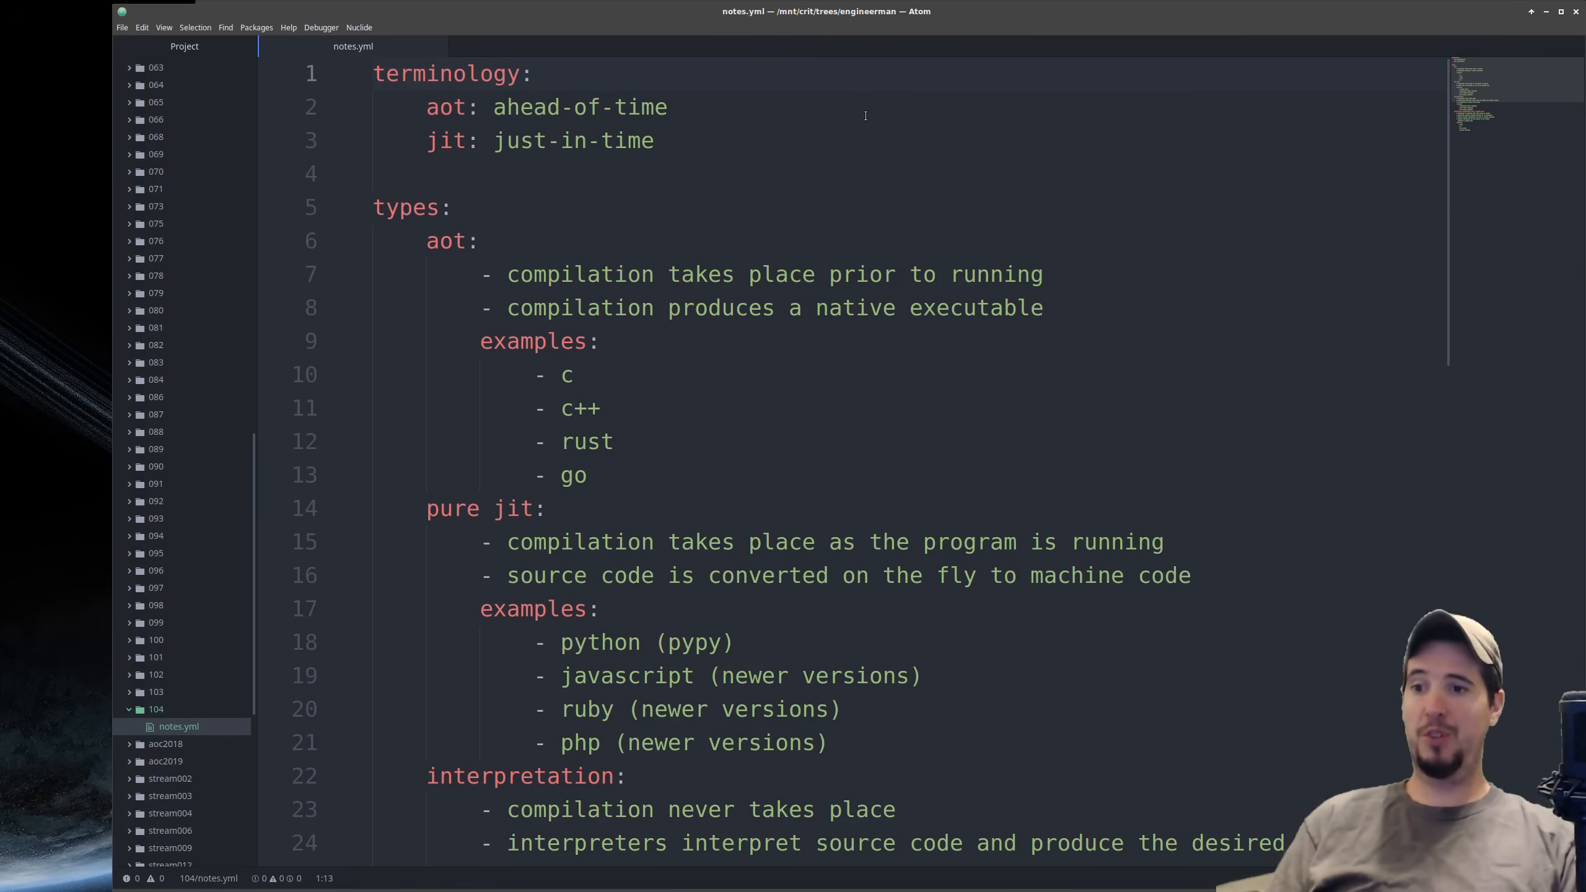
click(533, 74)
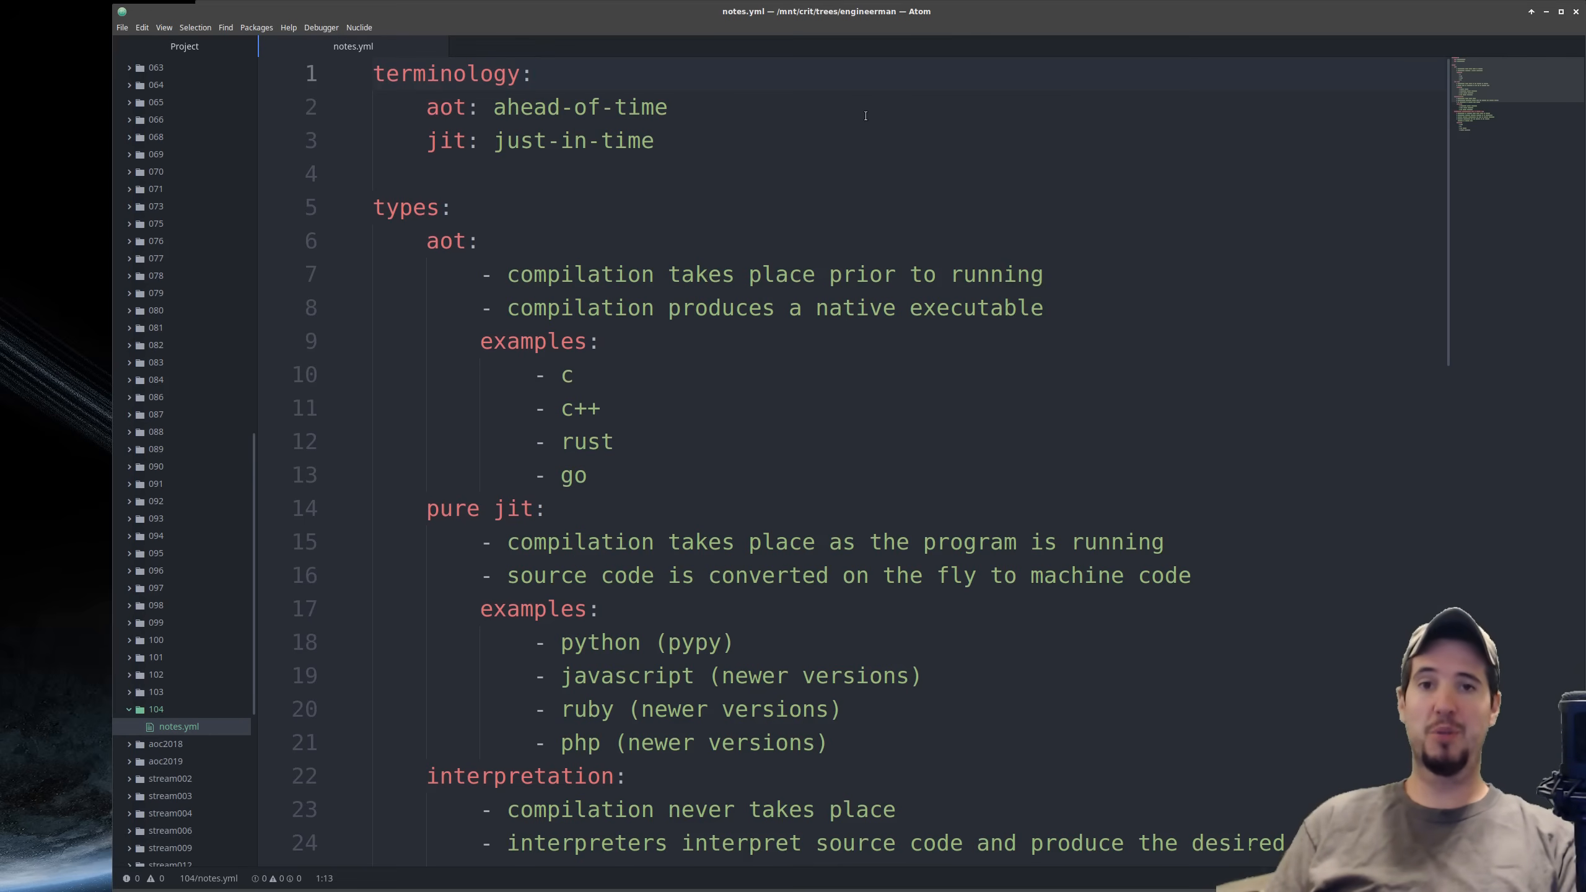
click(534, 73)
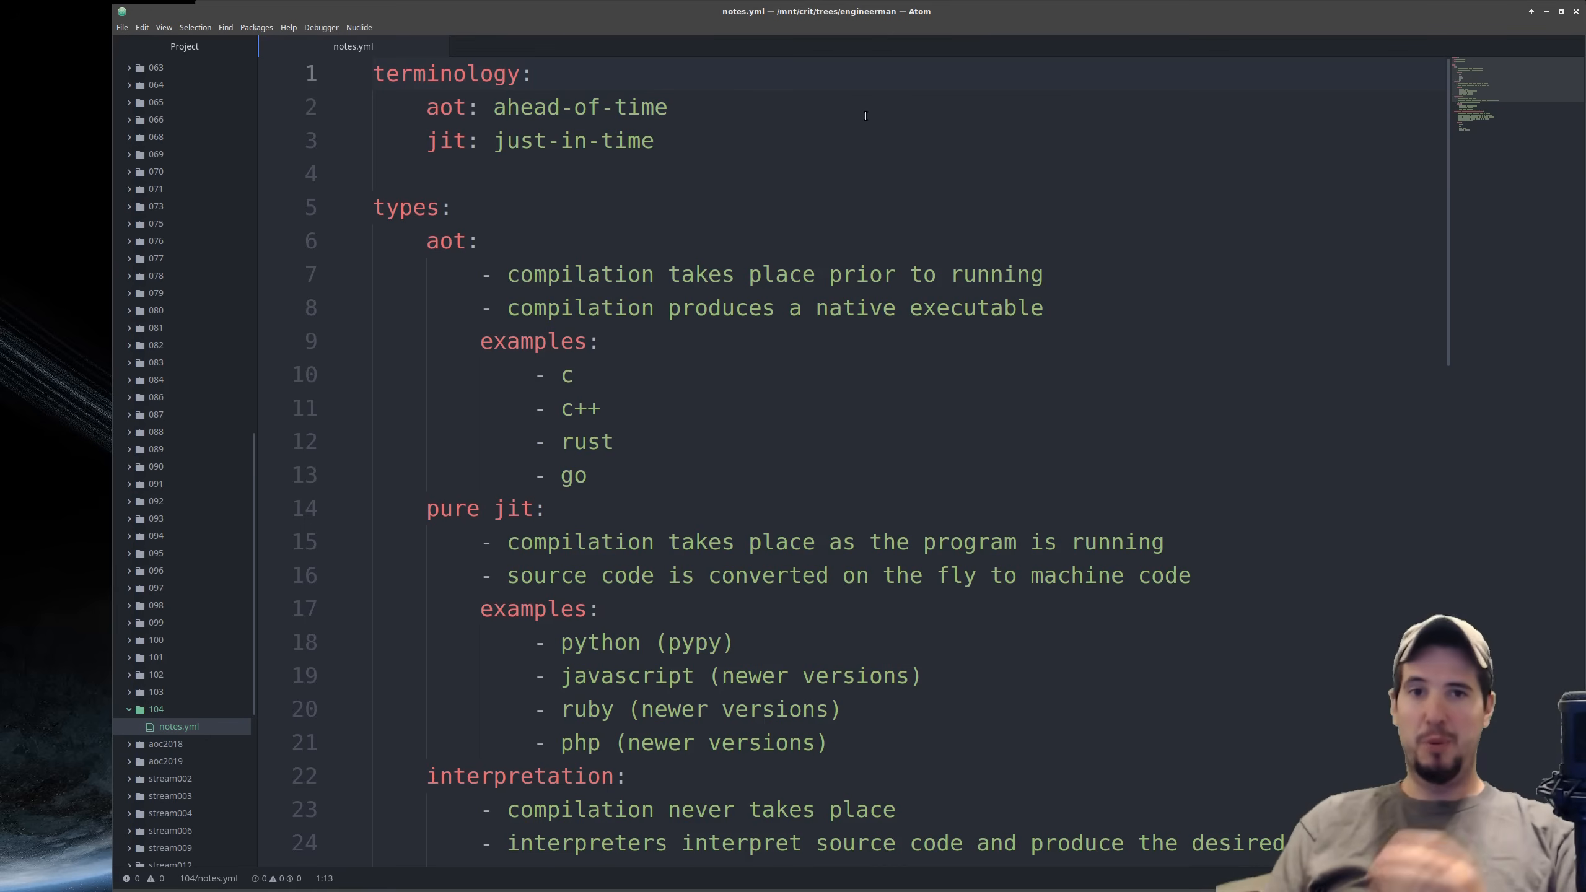
click(533, 73)
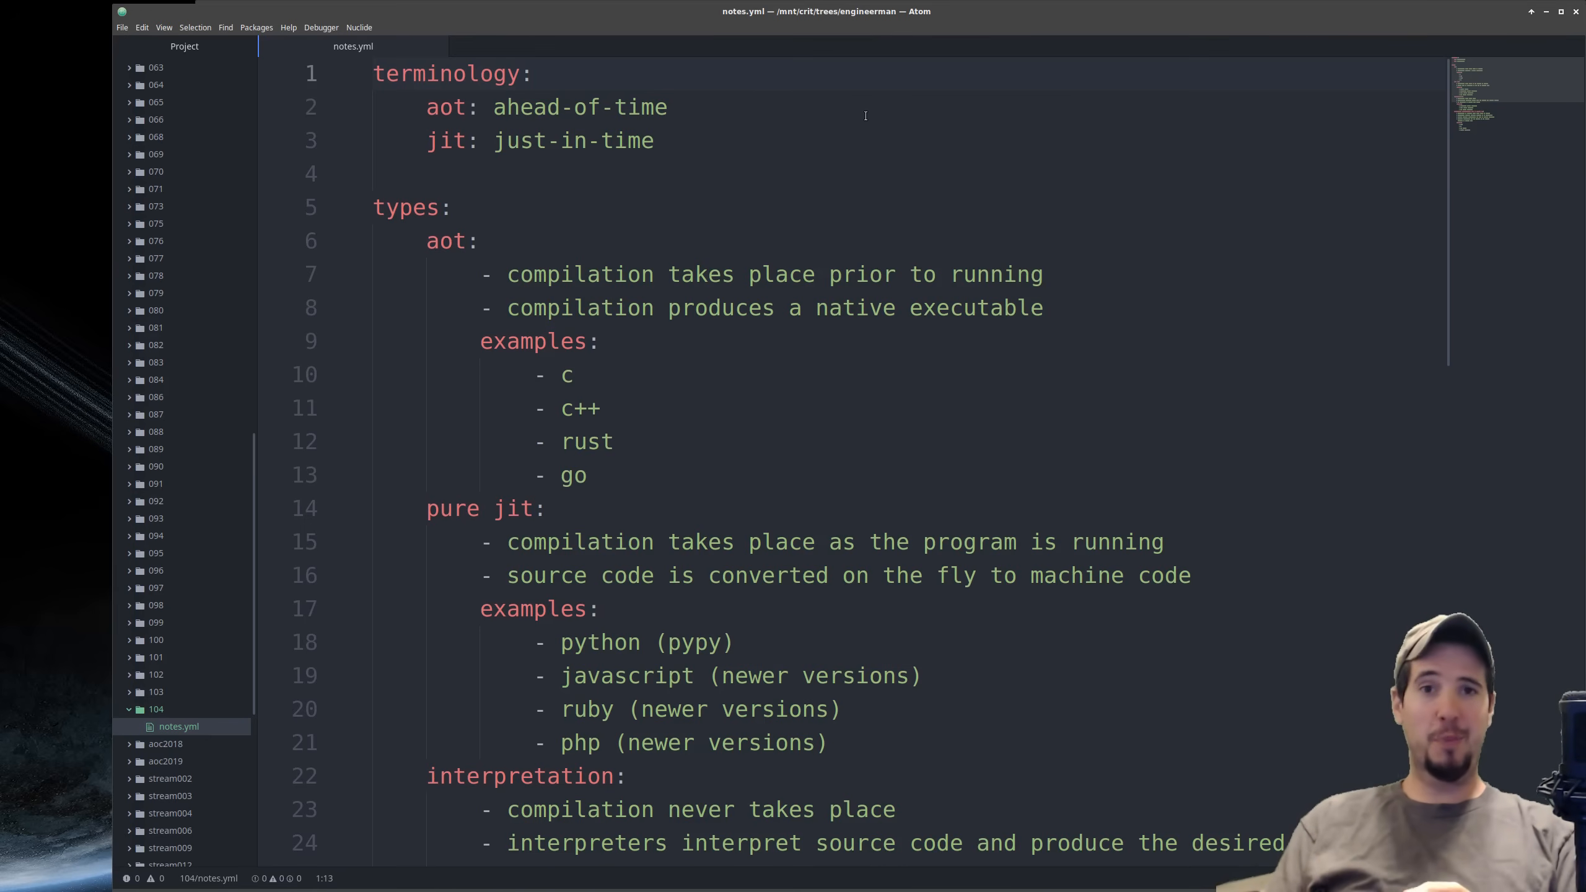
click(533, 73)
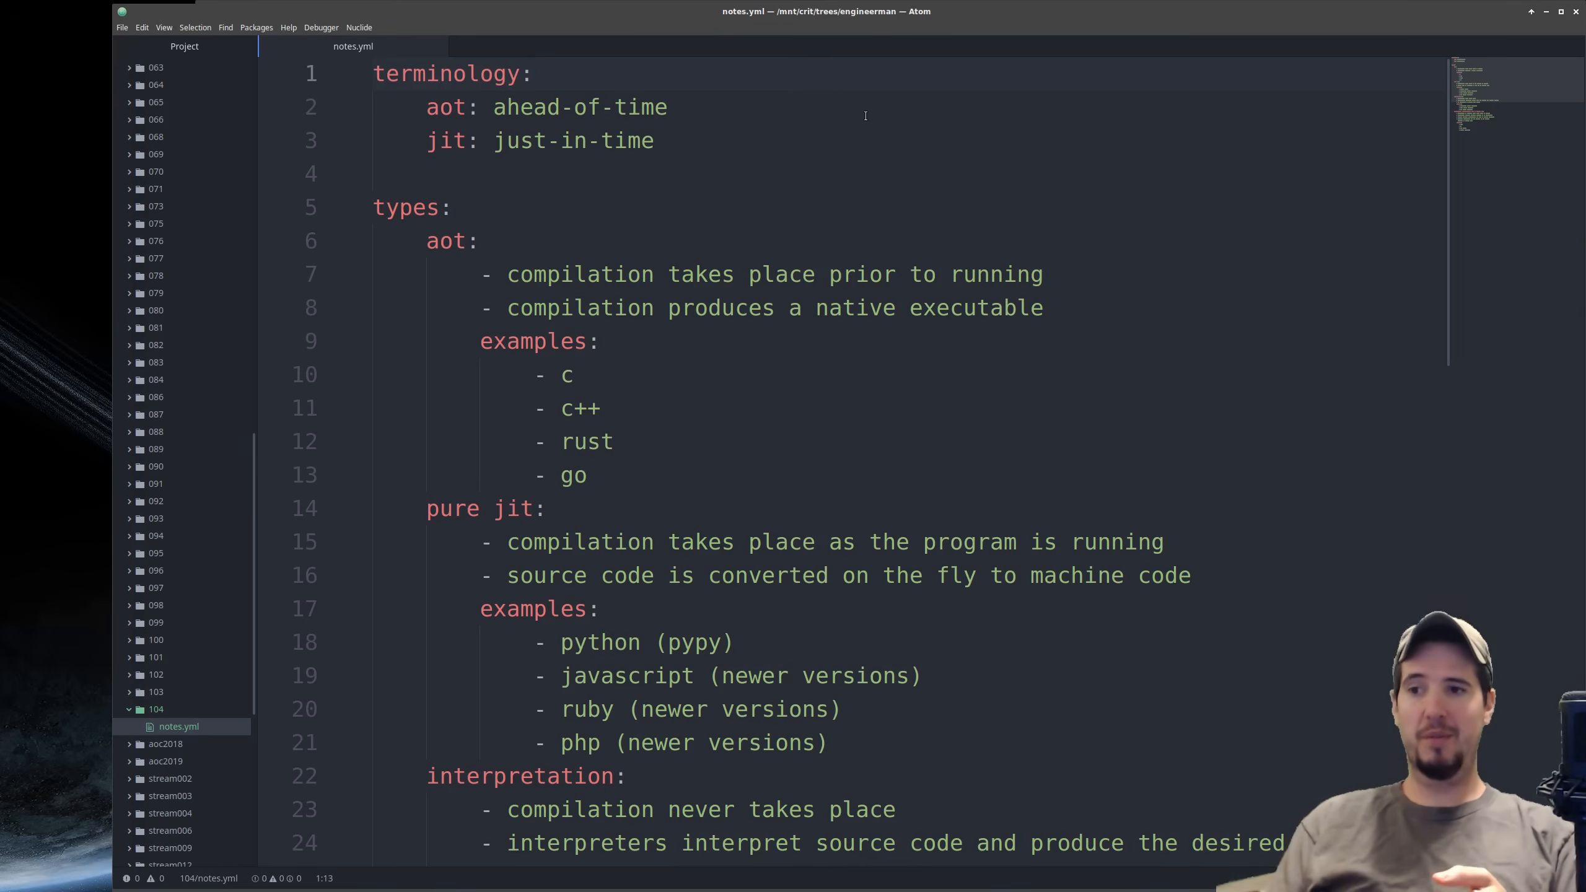
click(533, 73)
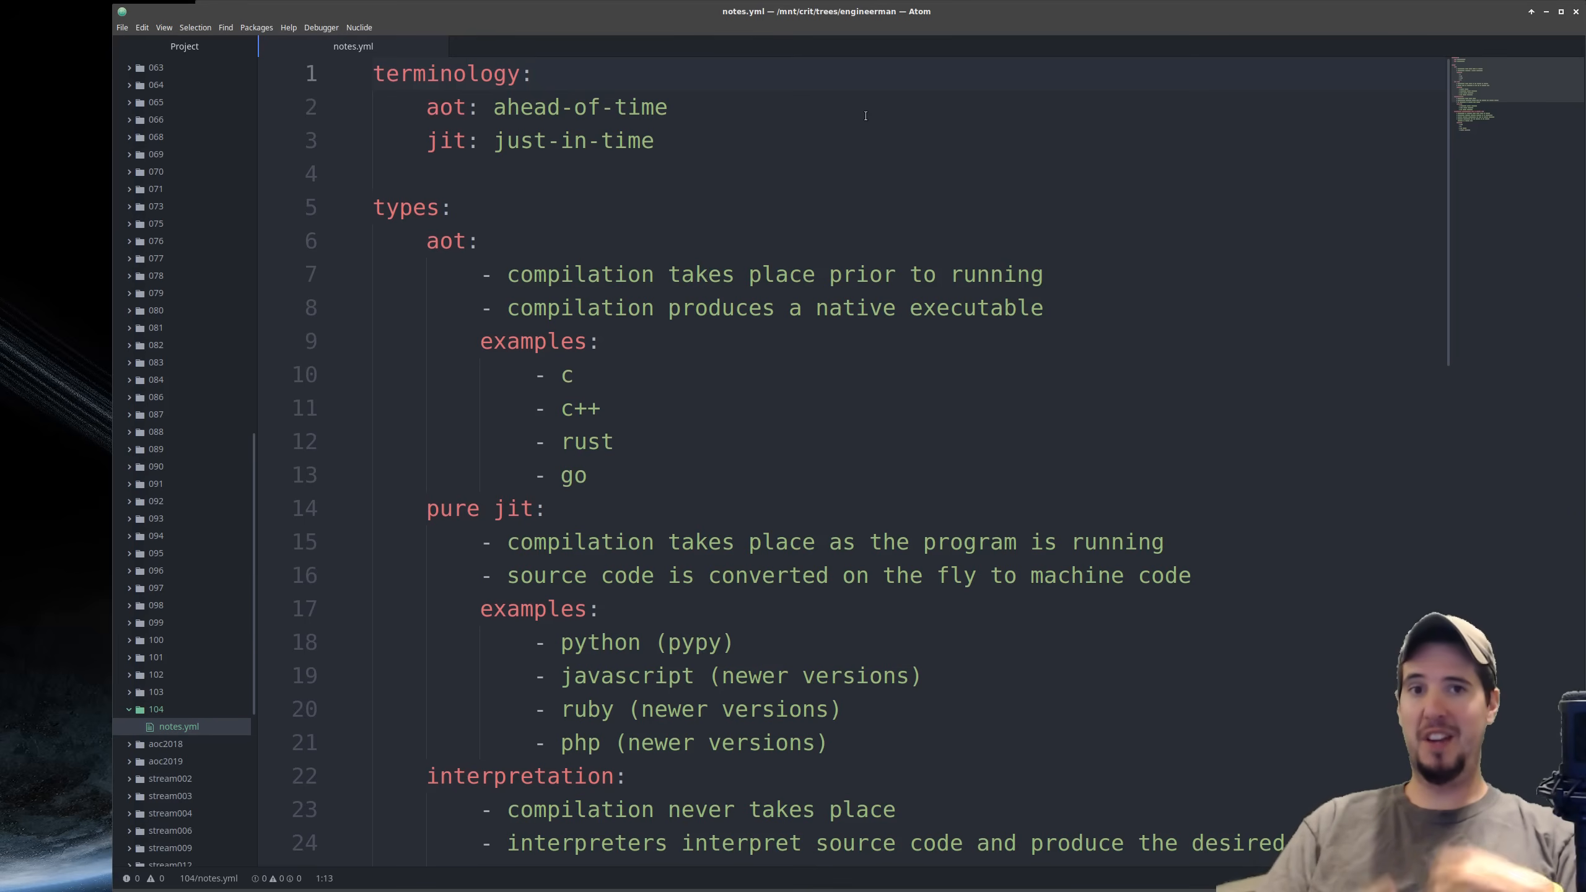
Close the read.py tab to return to notes.yml
click(531, 73)
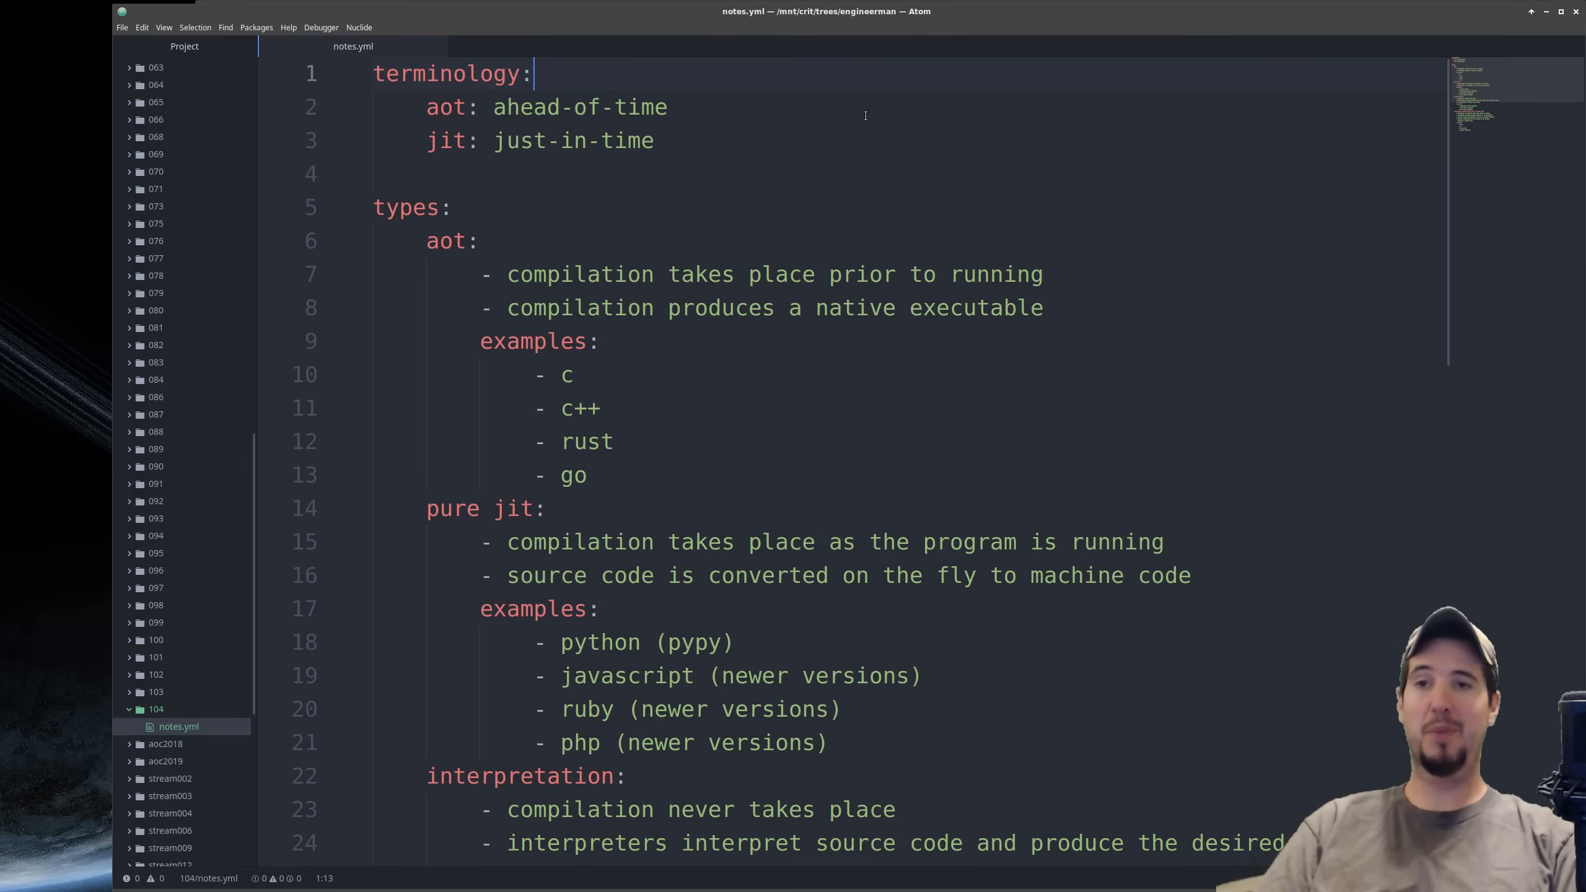
click(173, 744)
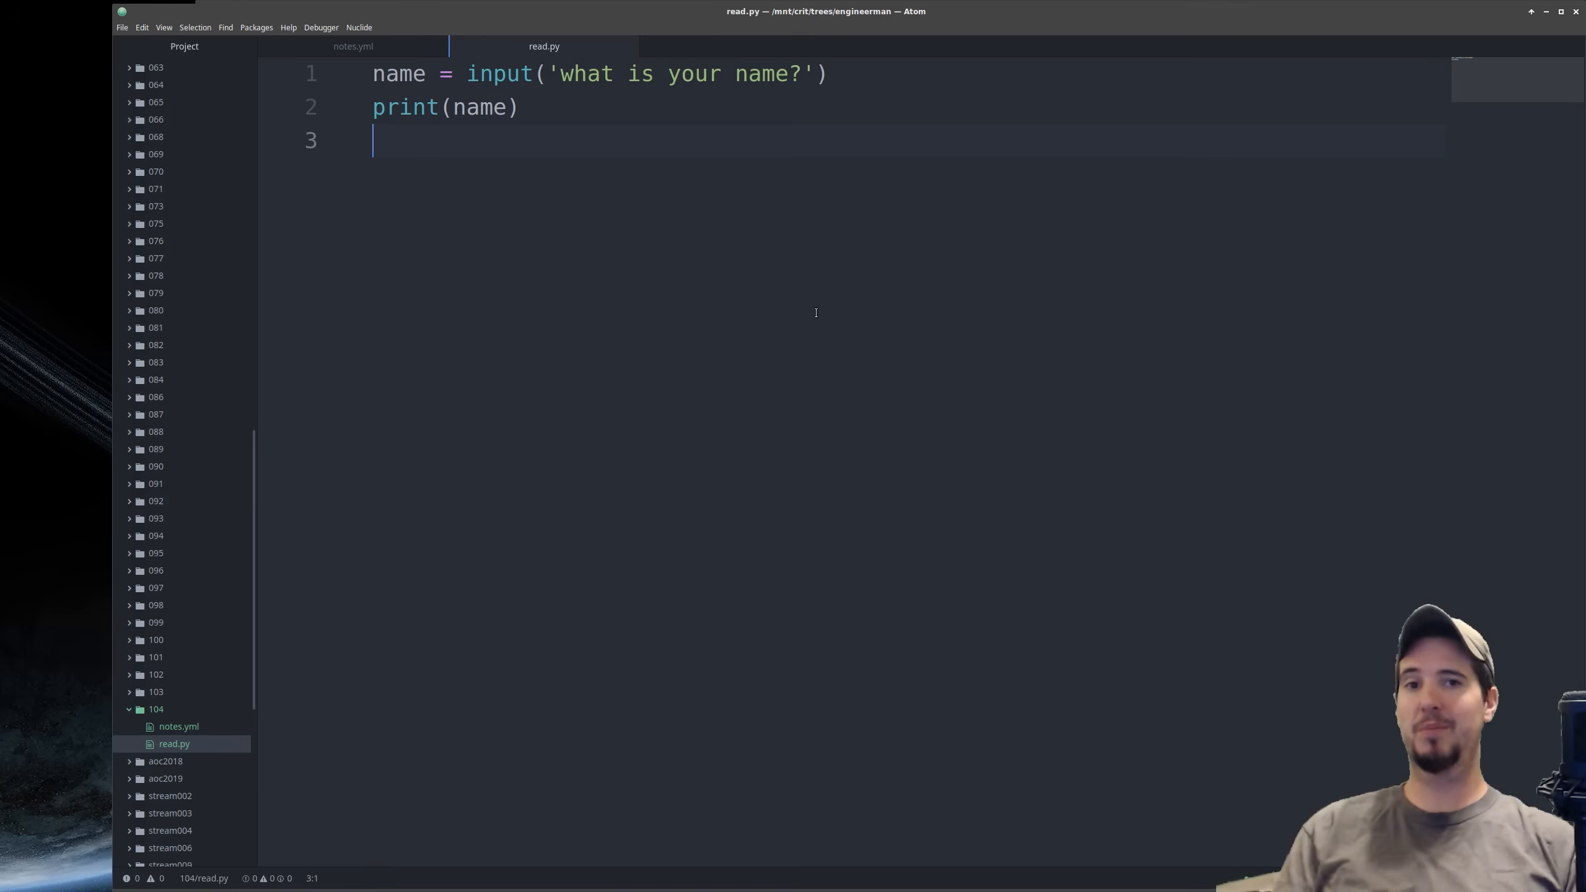
mouse_move(659, 154)
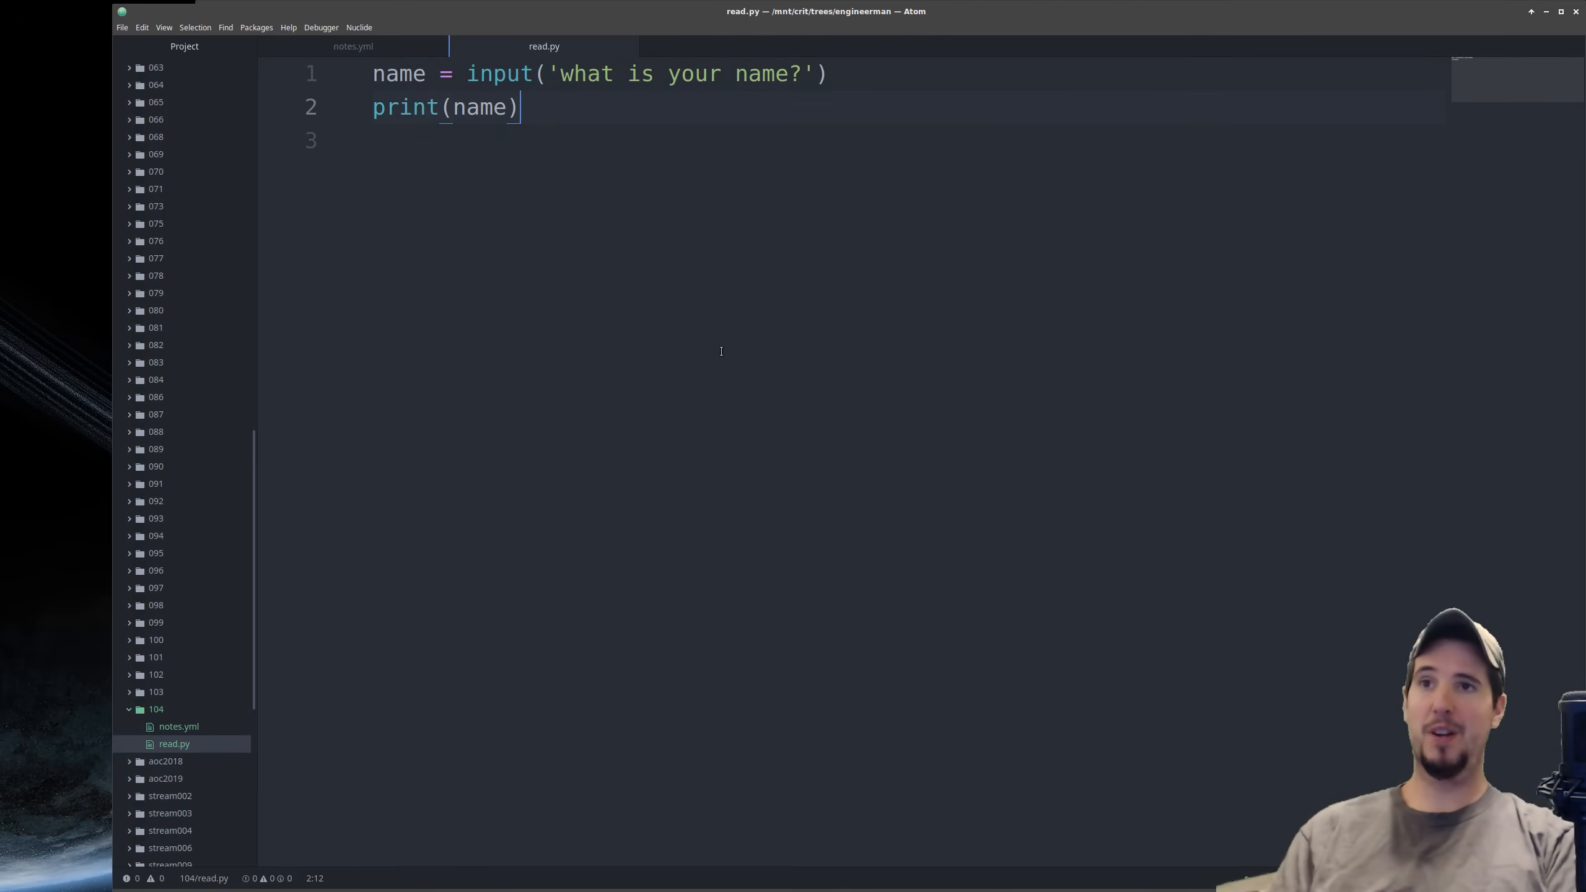
click(353, 46)
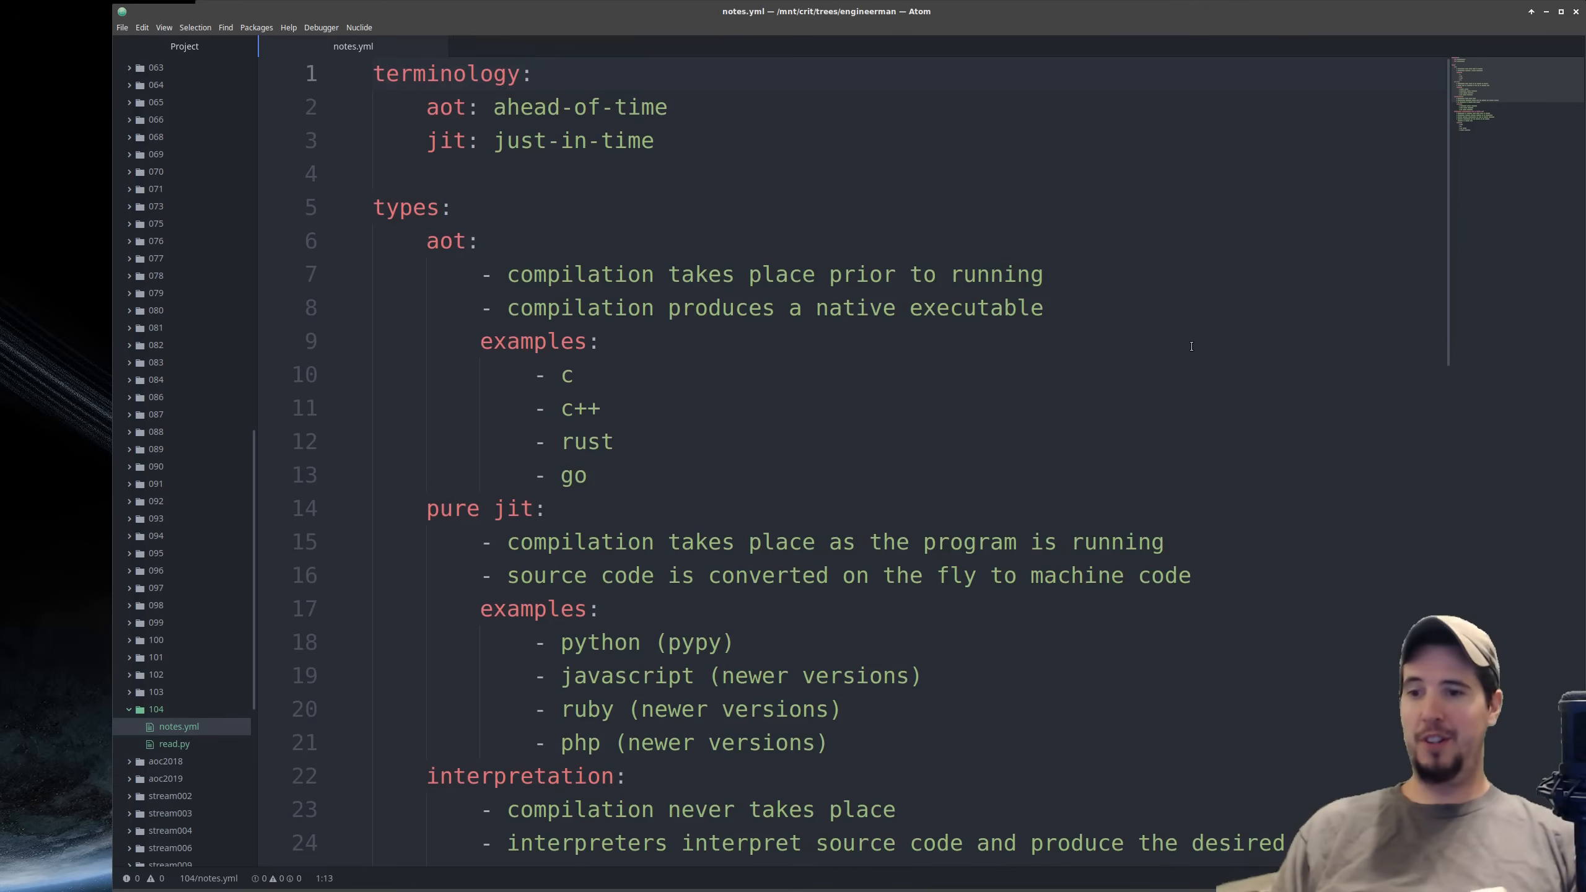
click(531, 74)
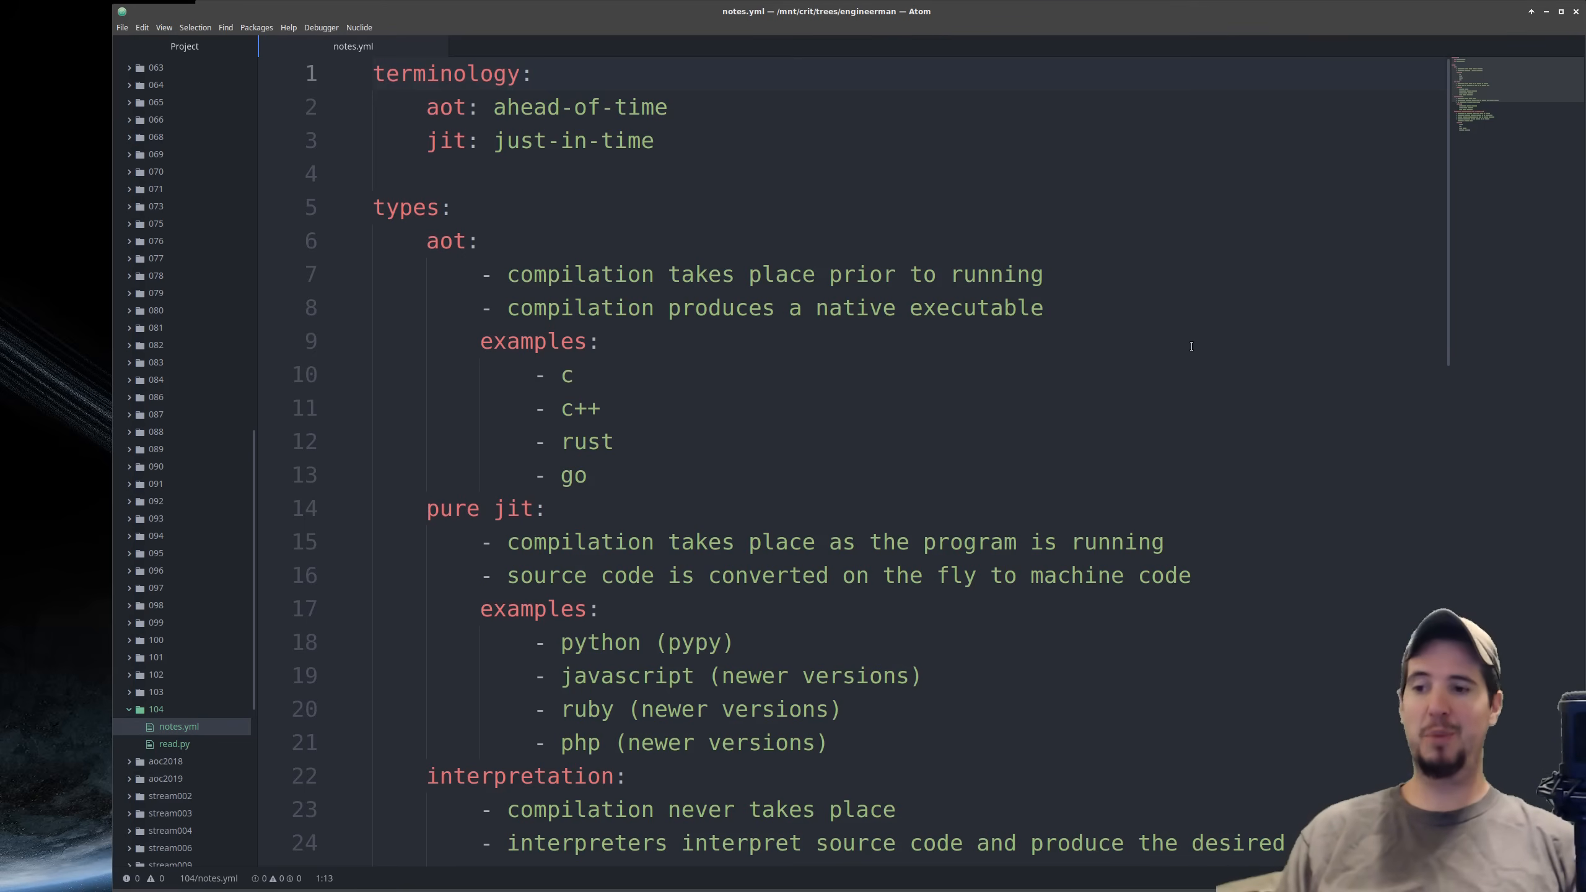
click(530, 73)
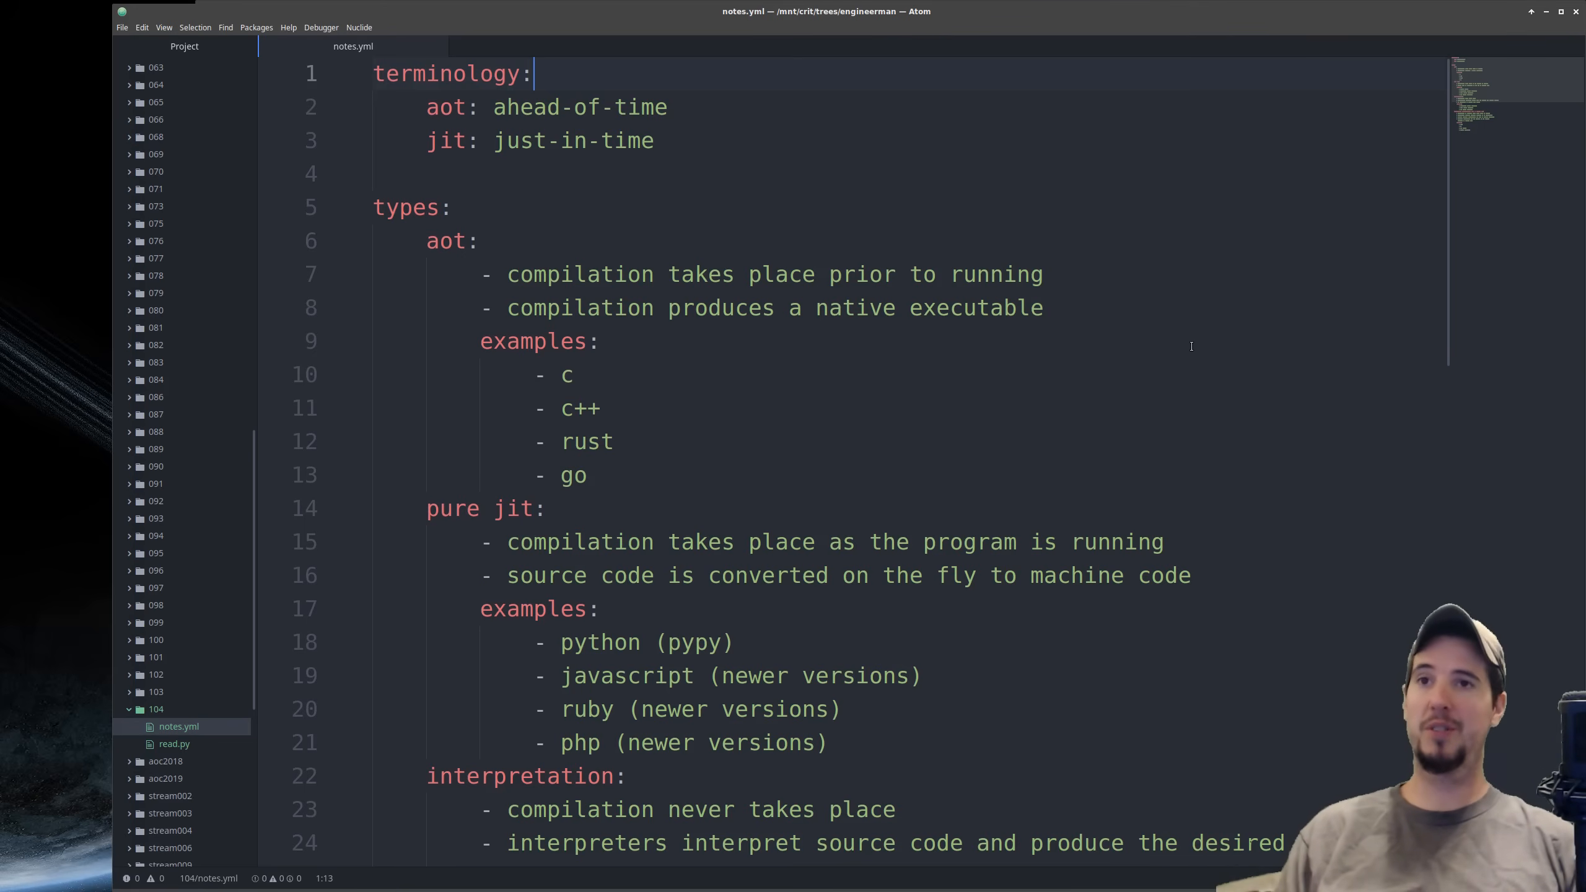
mouse_move(1149, 607)
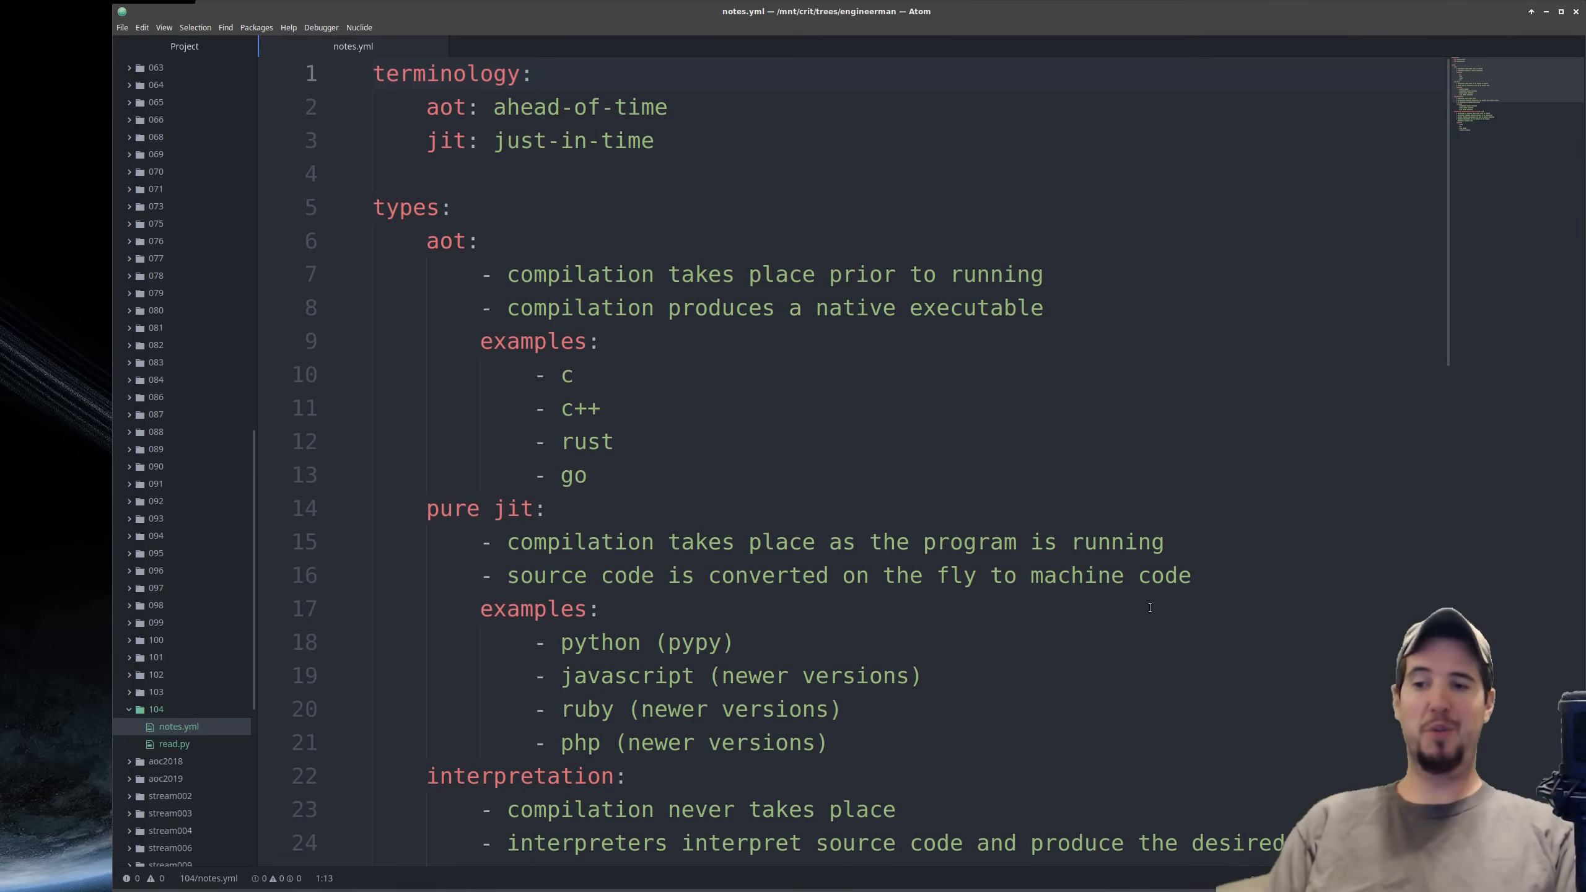
click(533, 73)
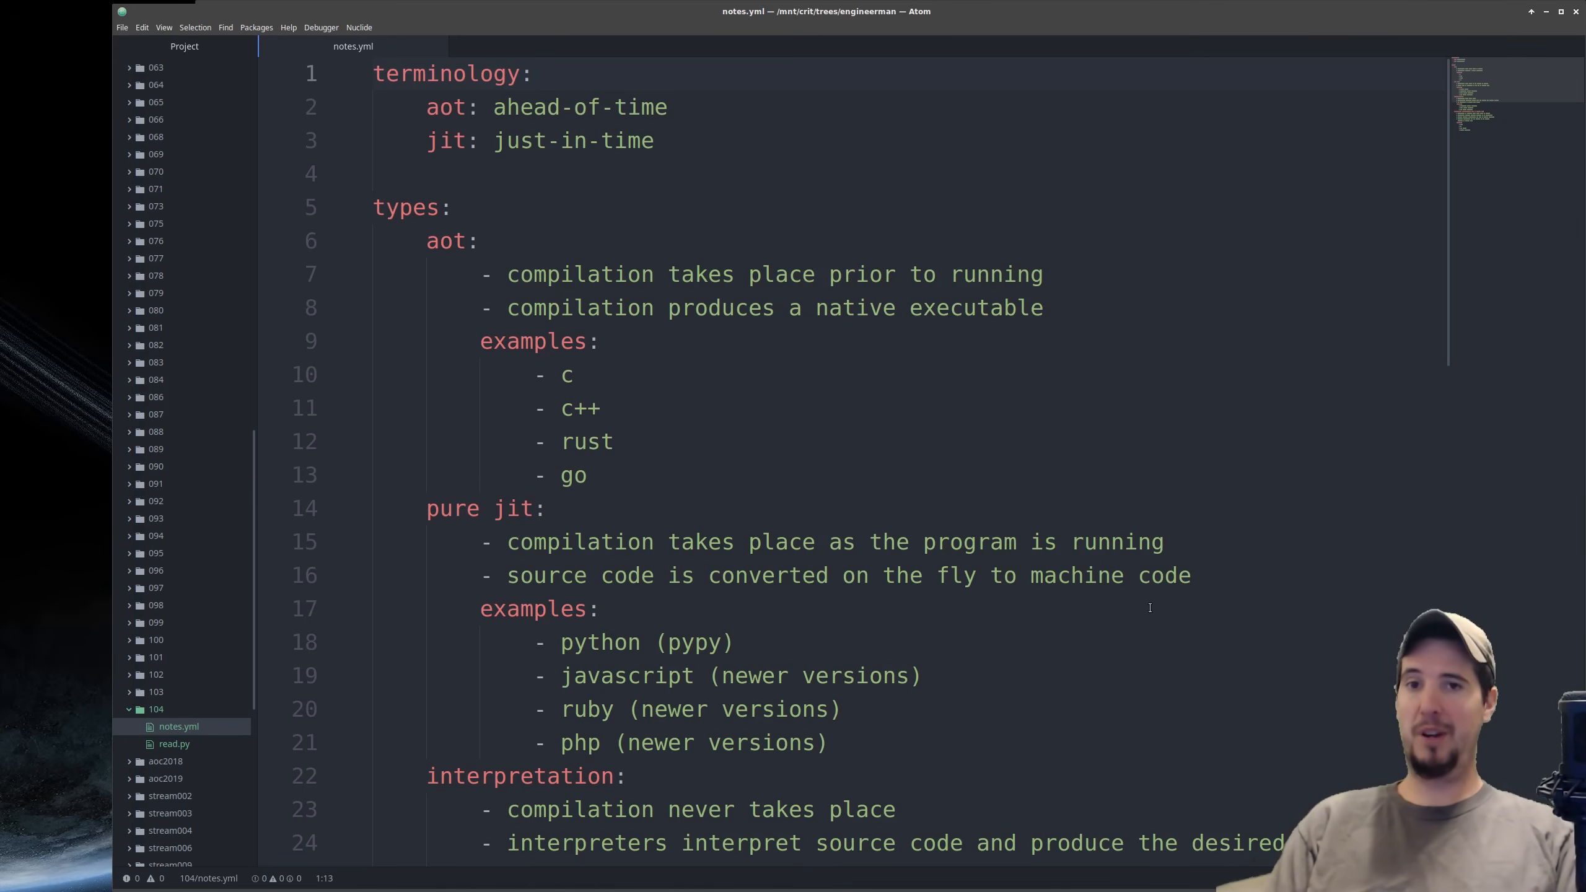
click(531, 74)
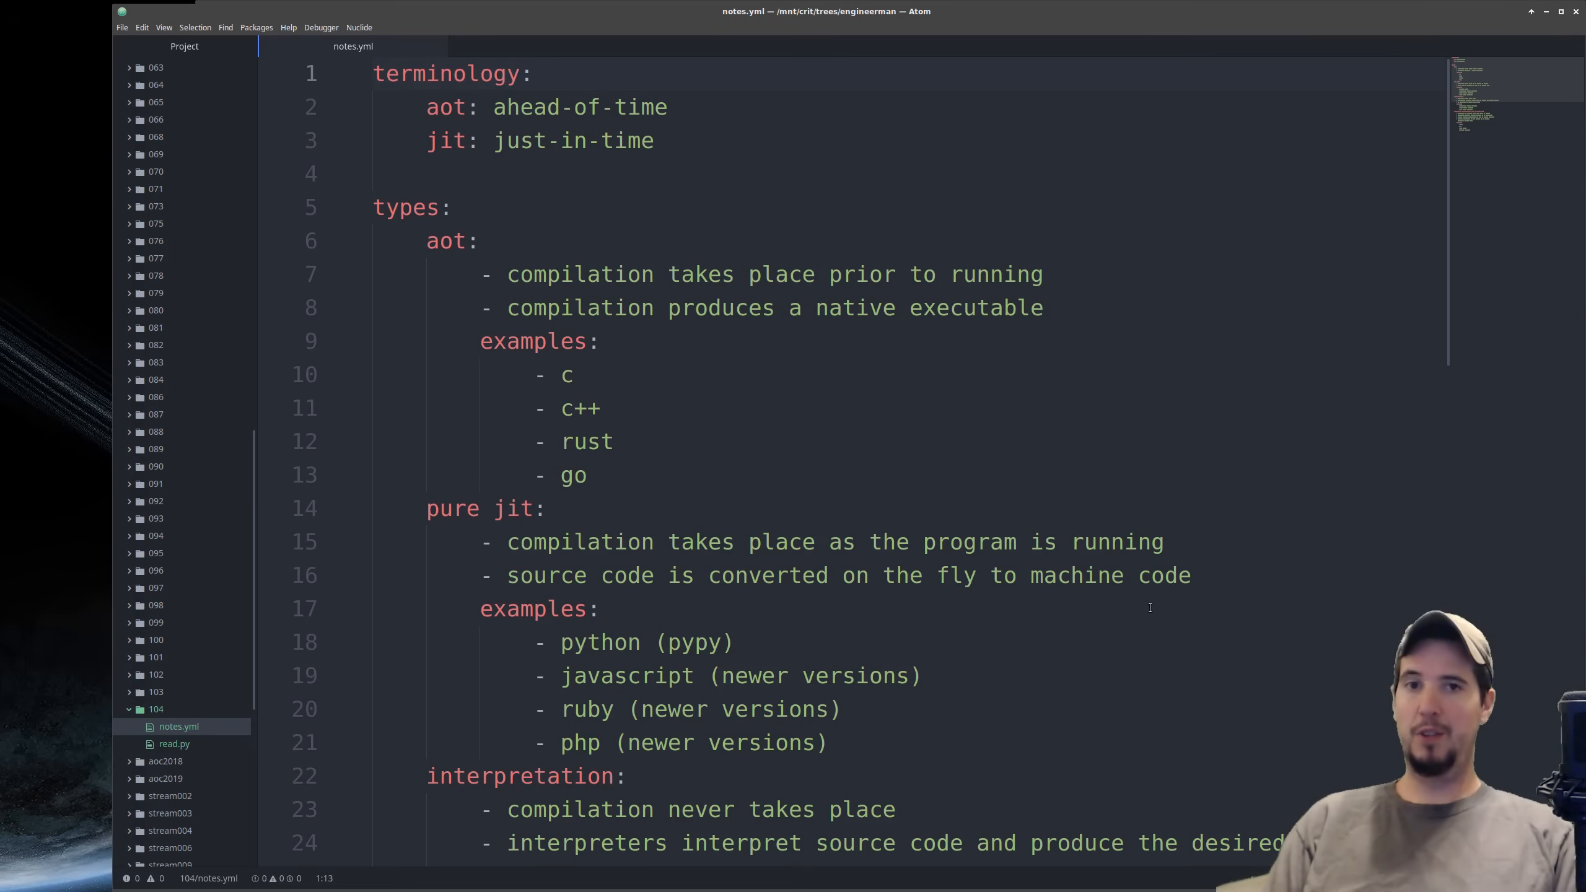
click(531, 73)
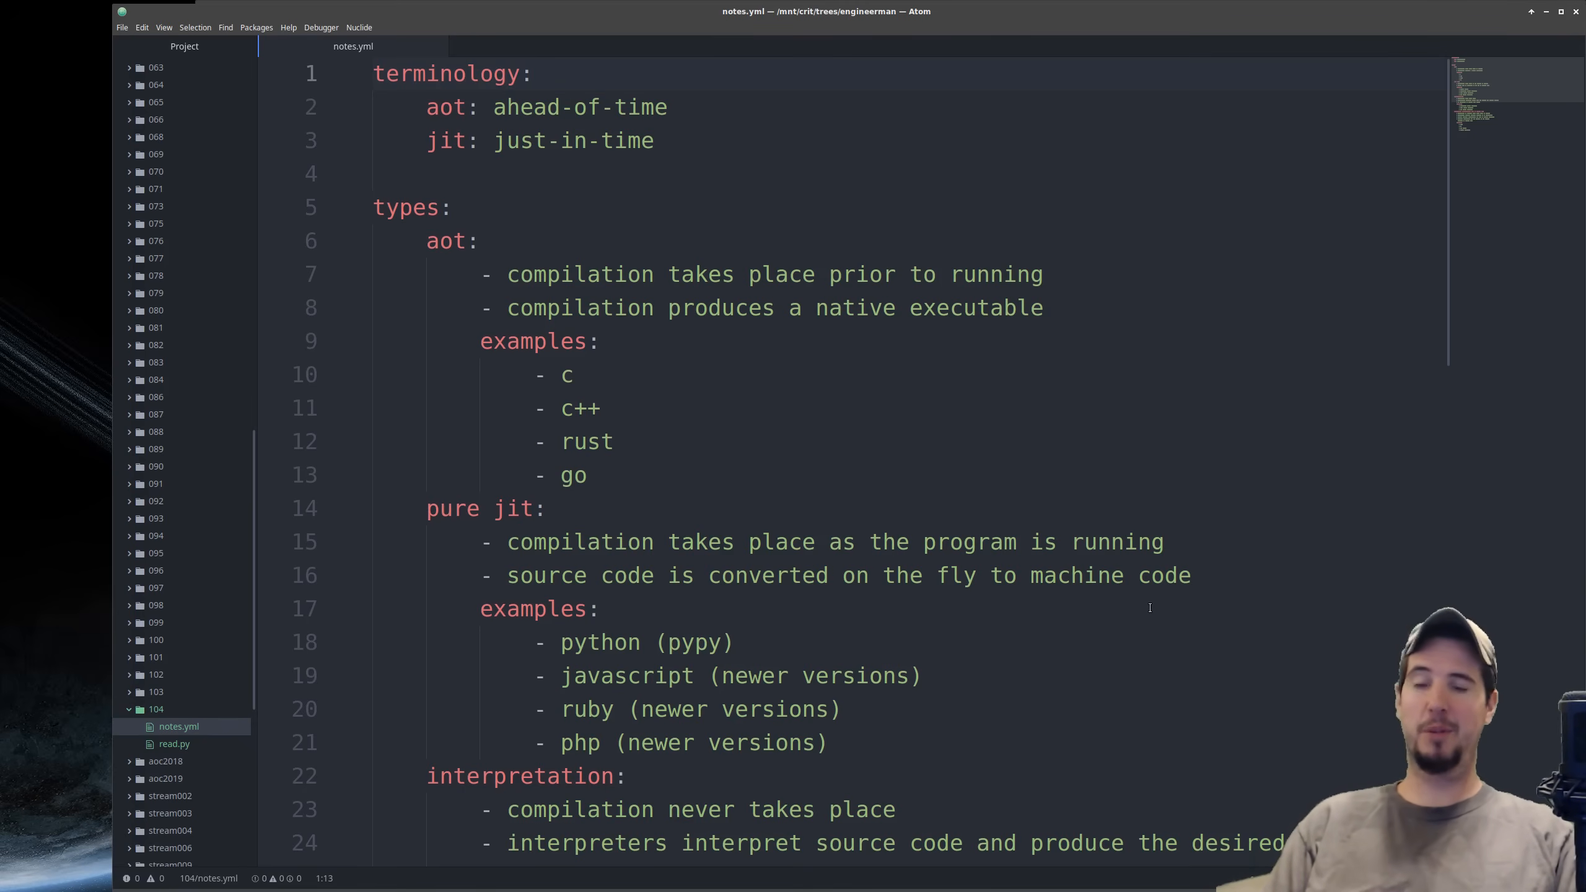
scroll(down, 3)
text(- php (older versions))
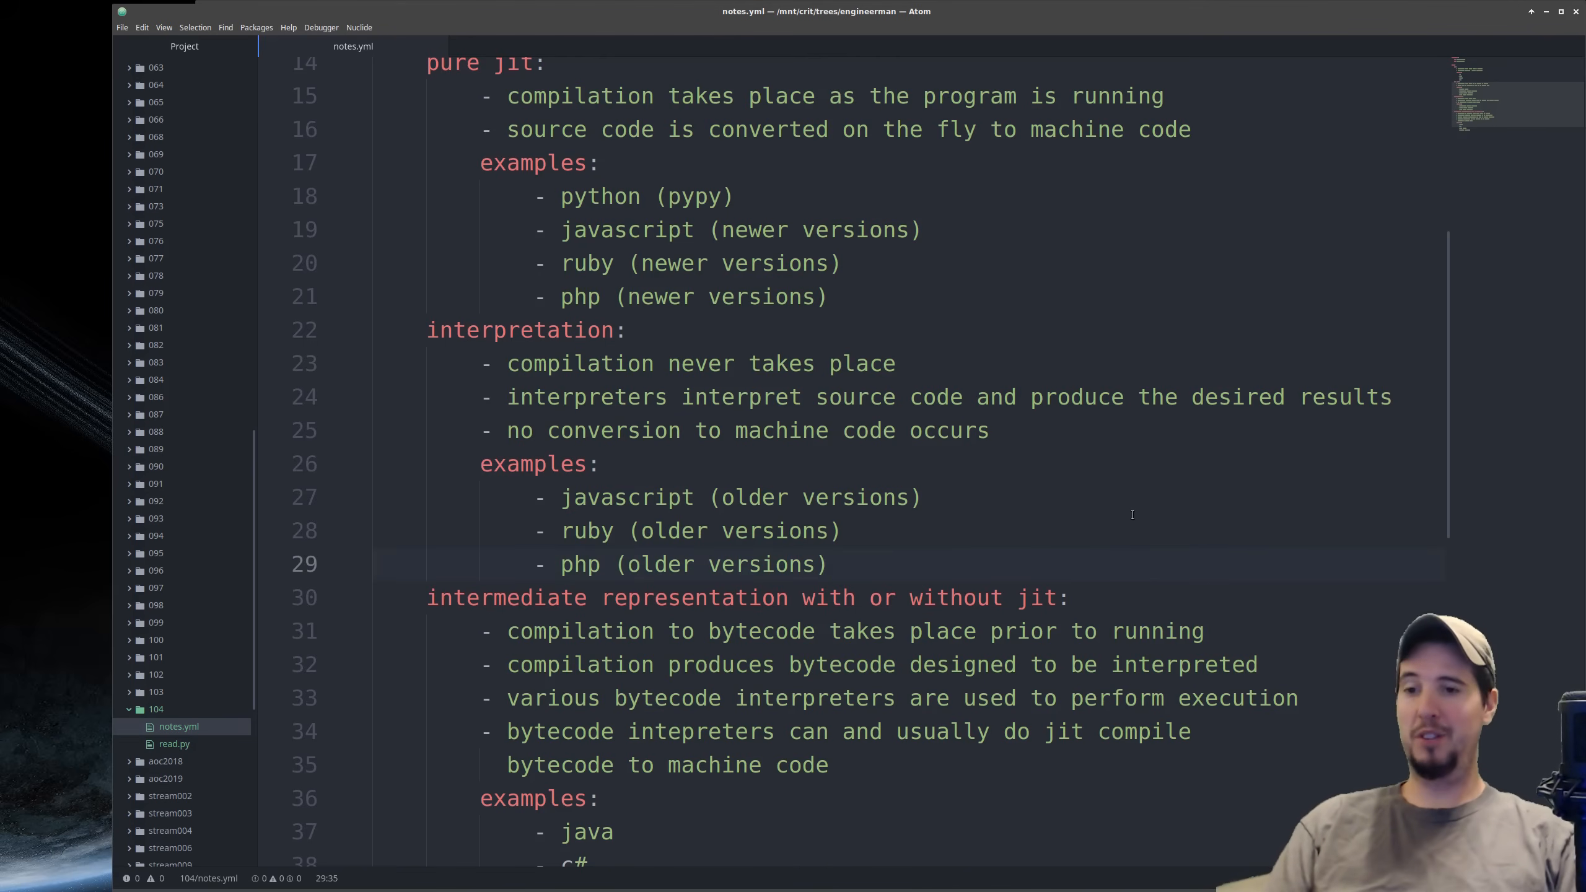
click(830, 563)
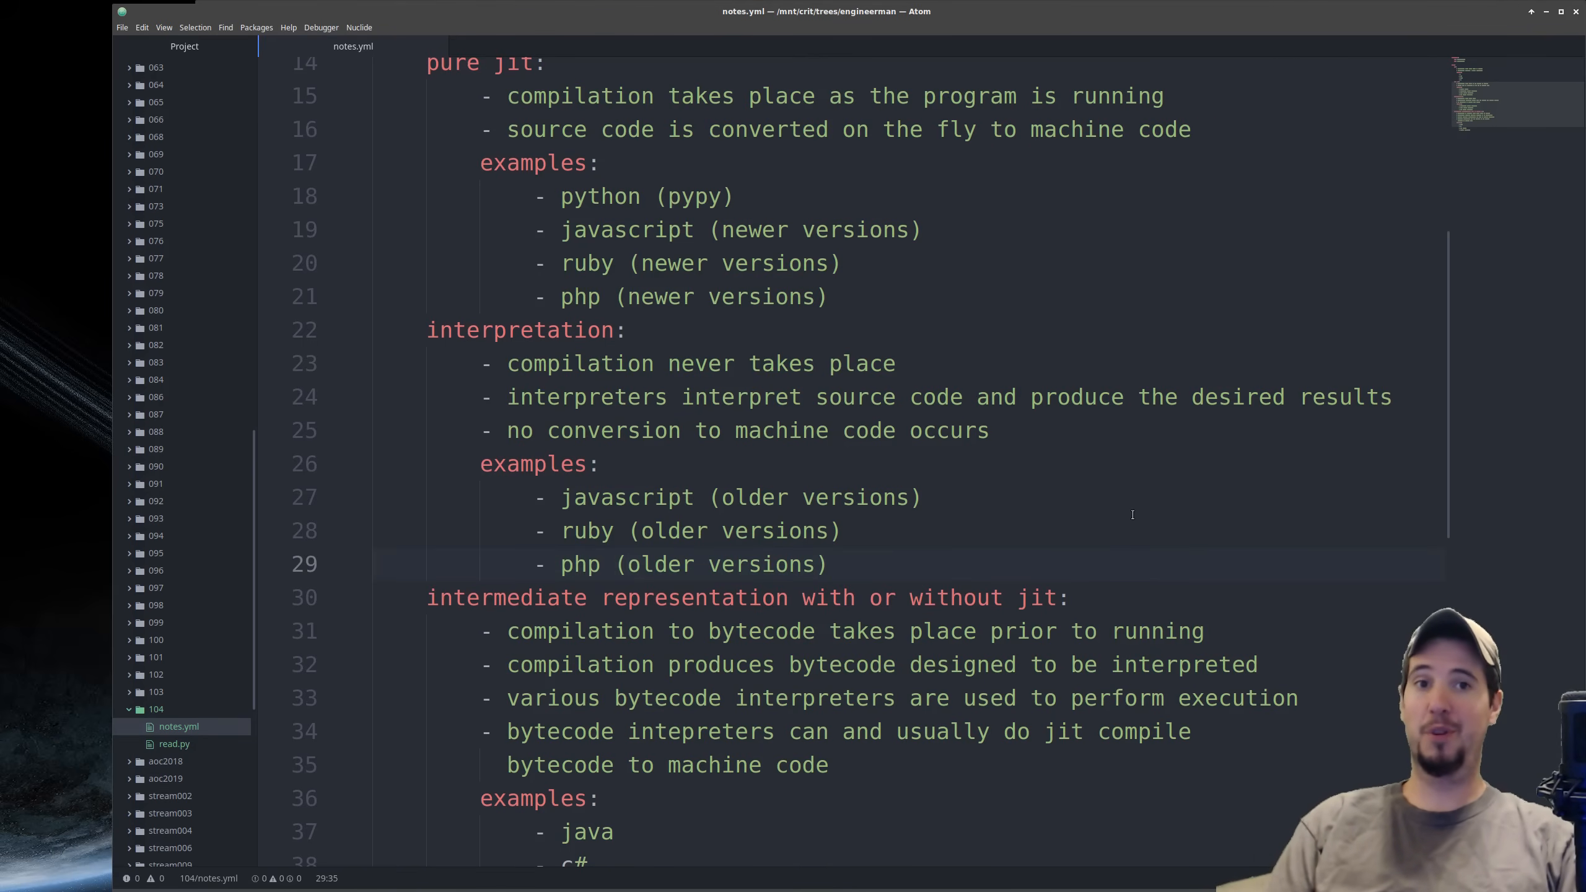
click(830, 563)
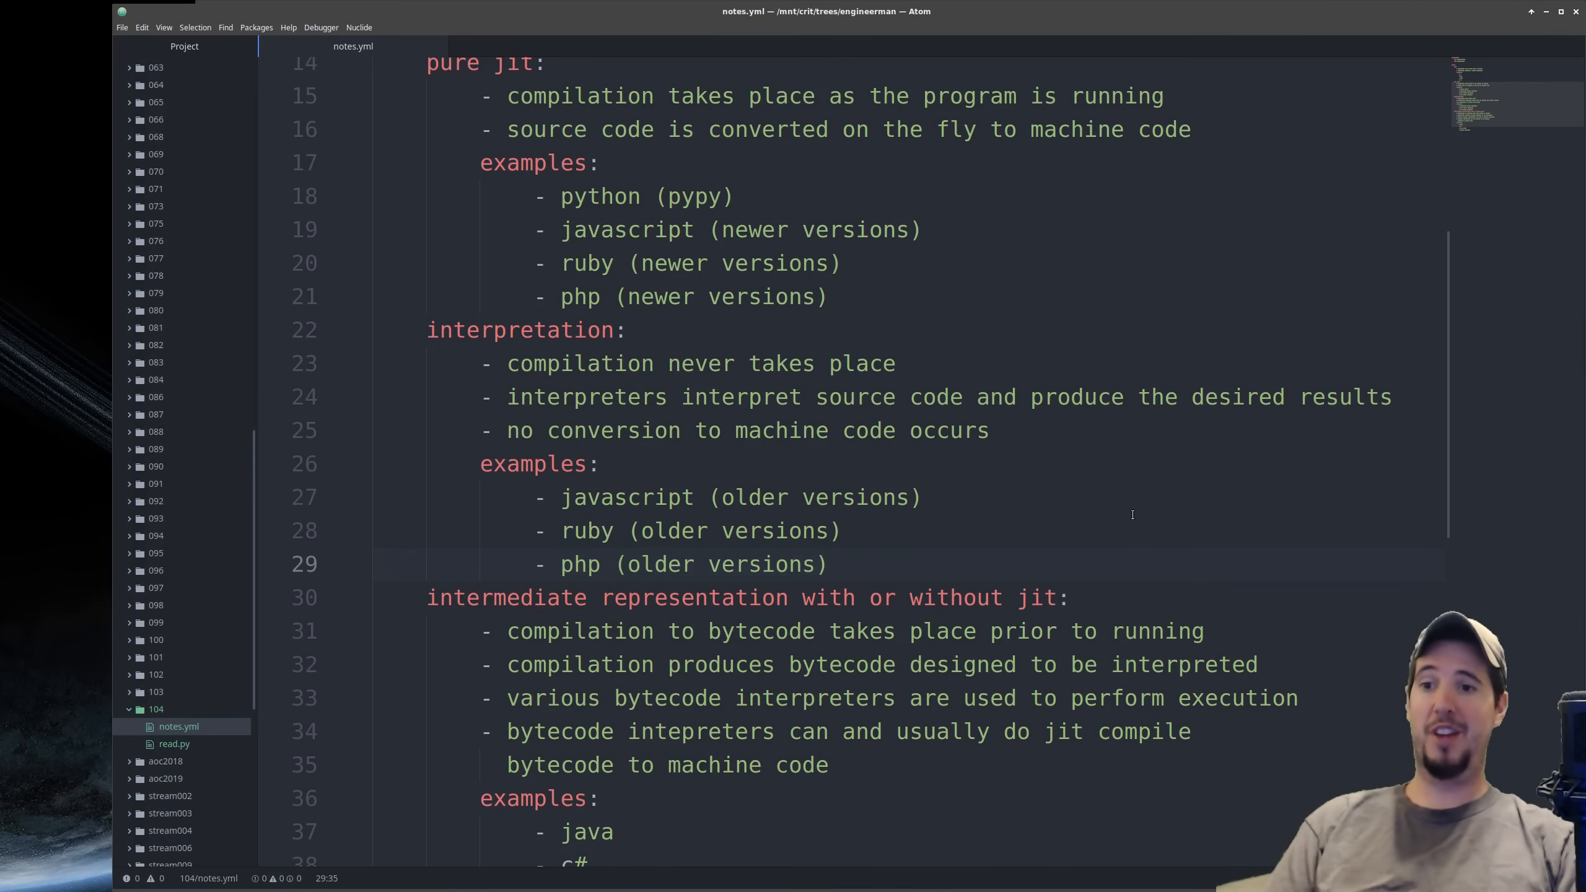
click(830, 564)
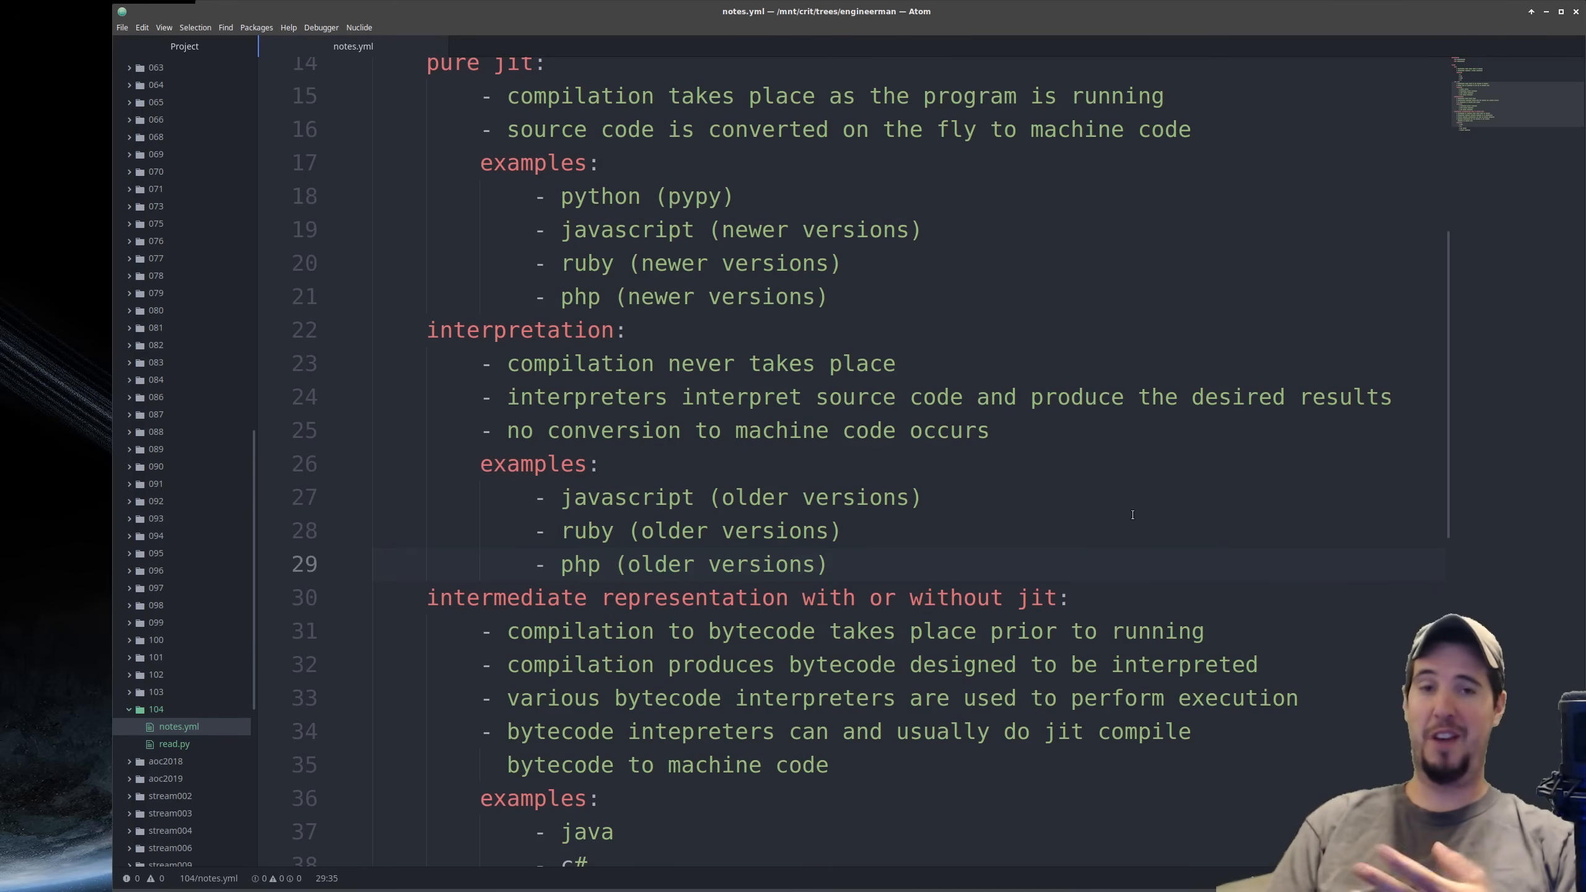
scroll(down, 3)
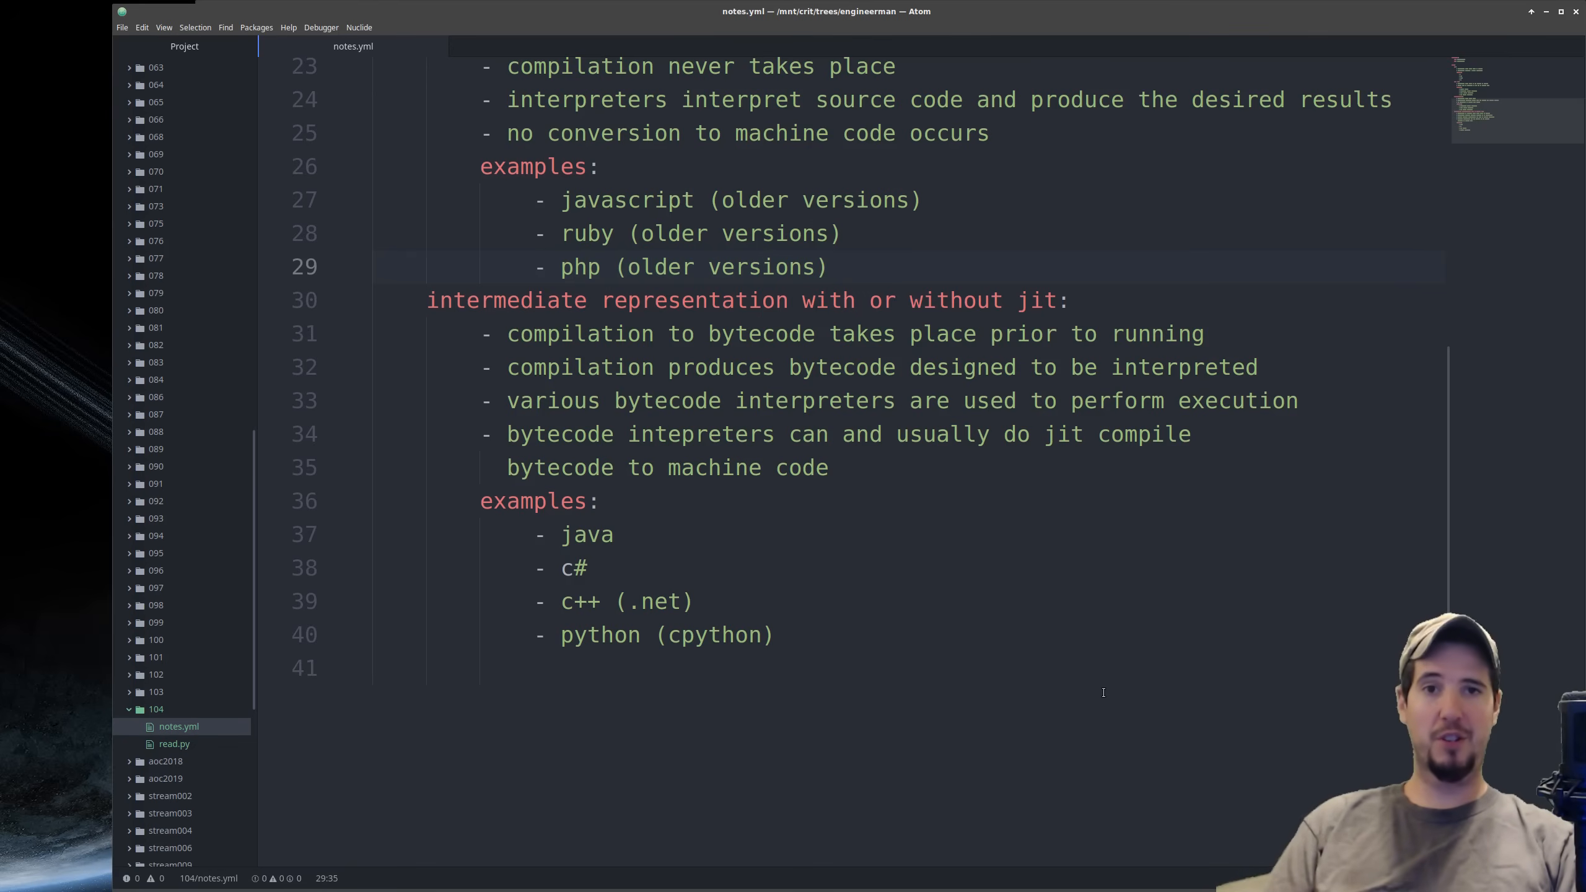
click(830, 266)
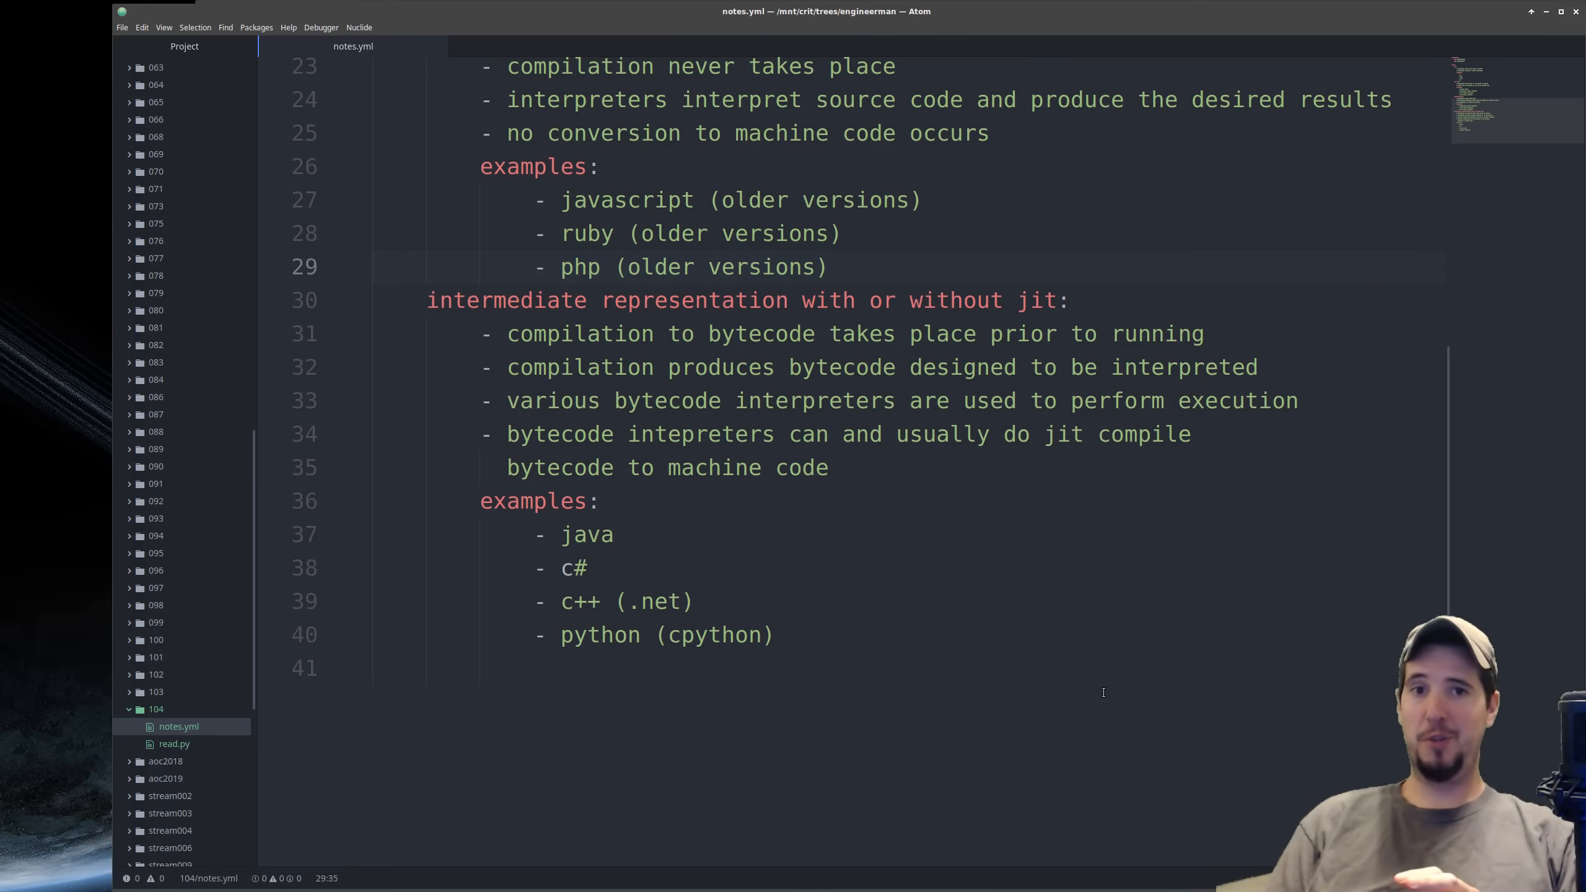
click(828, 266)
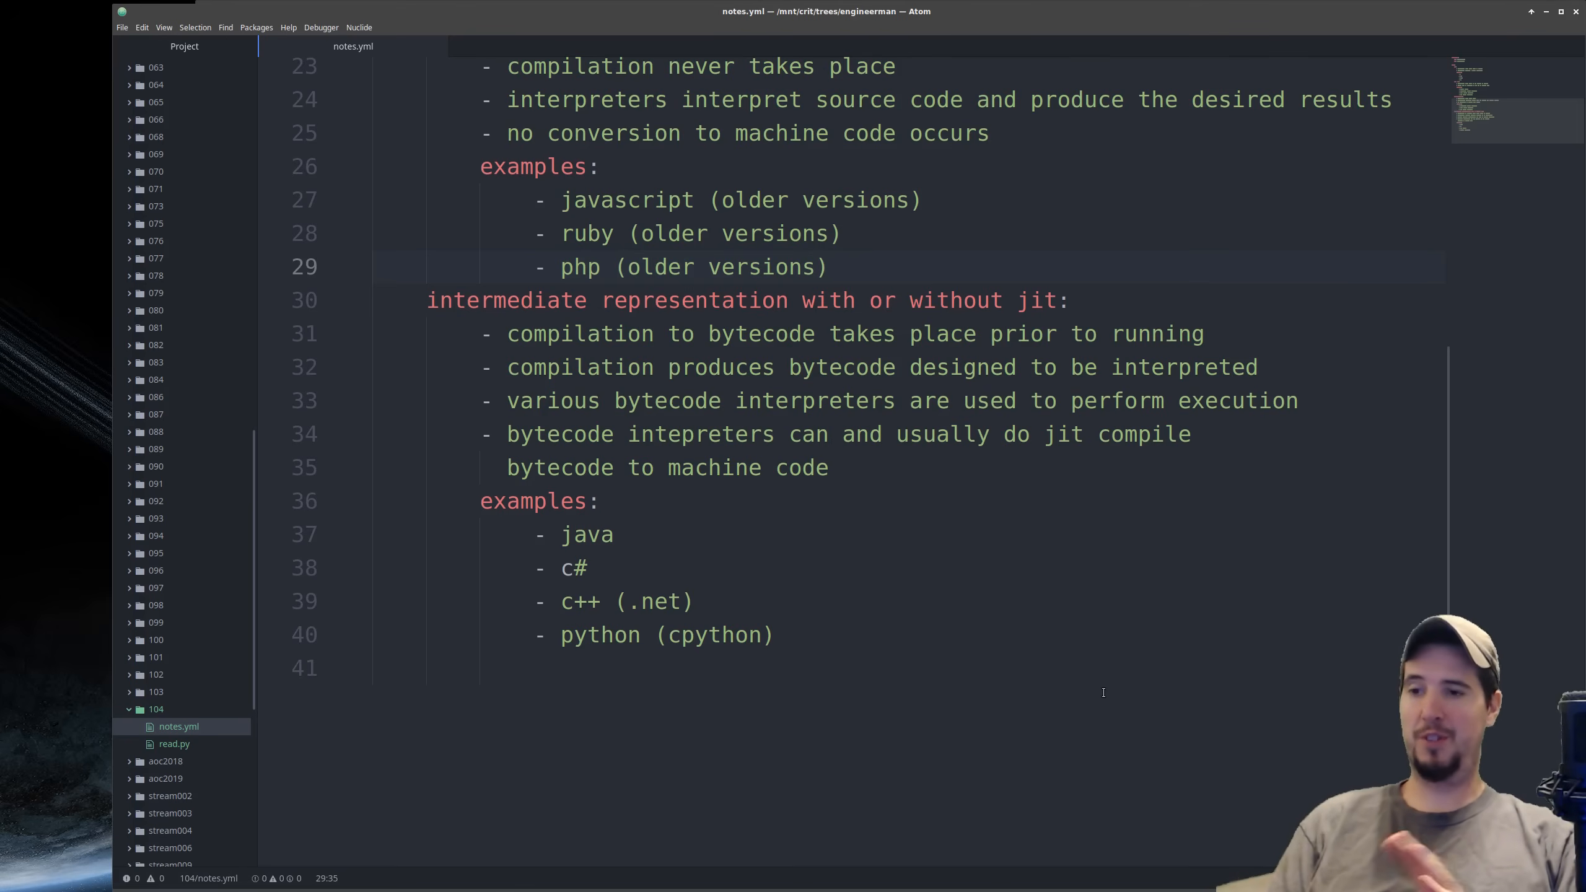
click(828, 266)
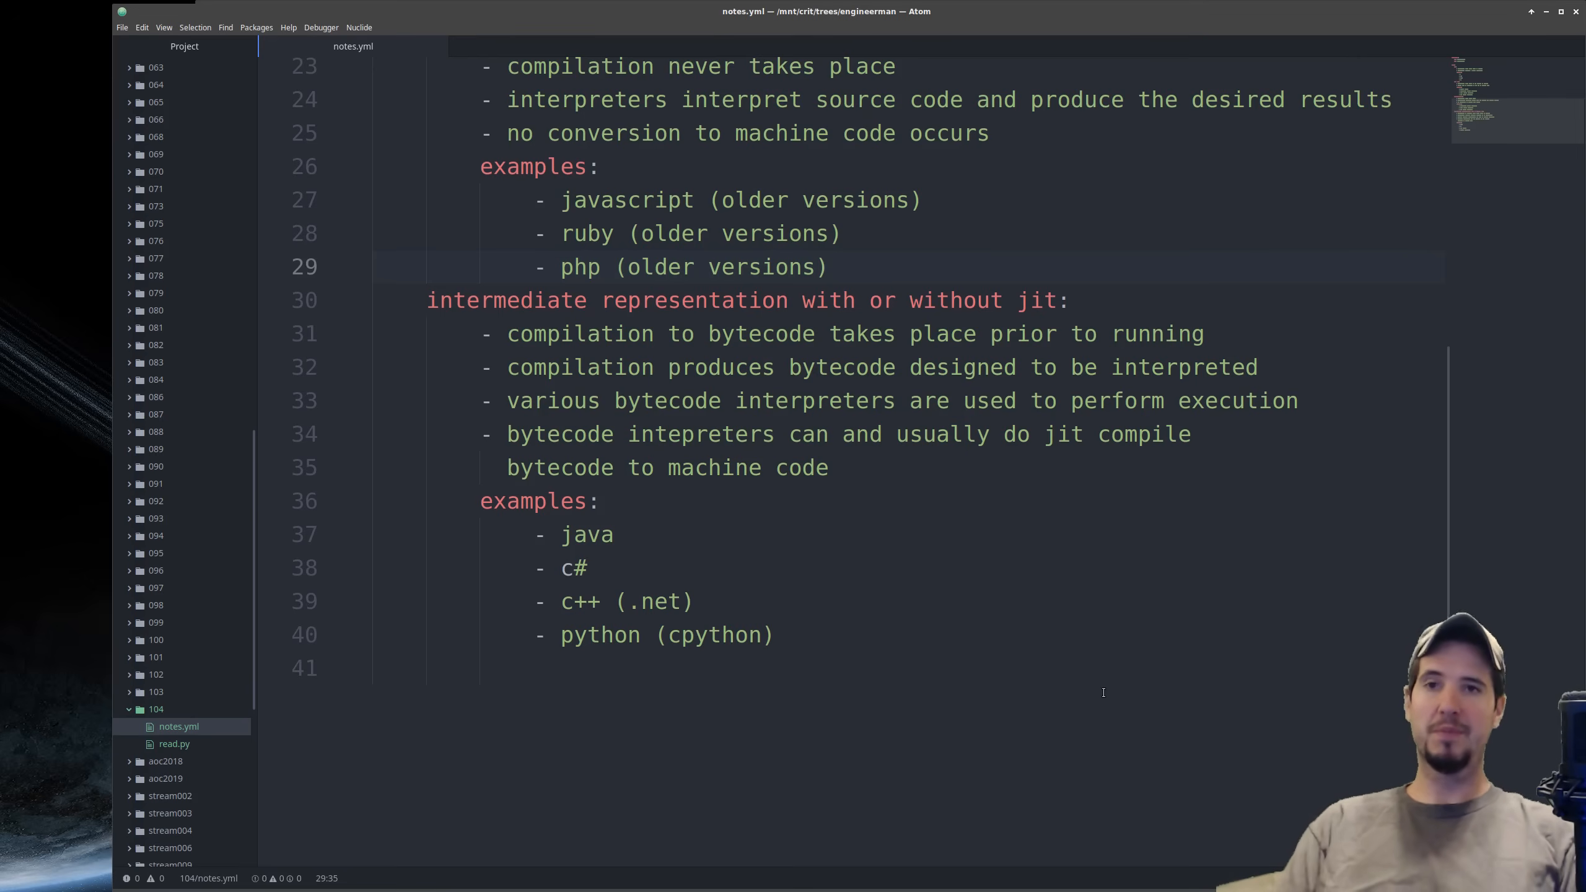
click(830, 265)
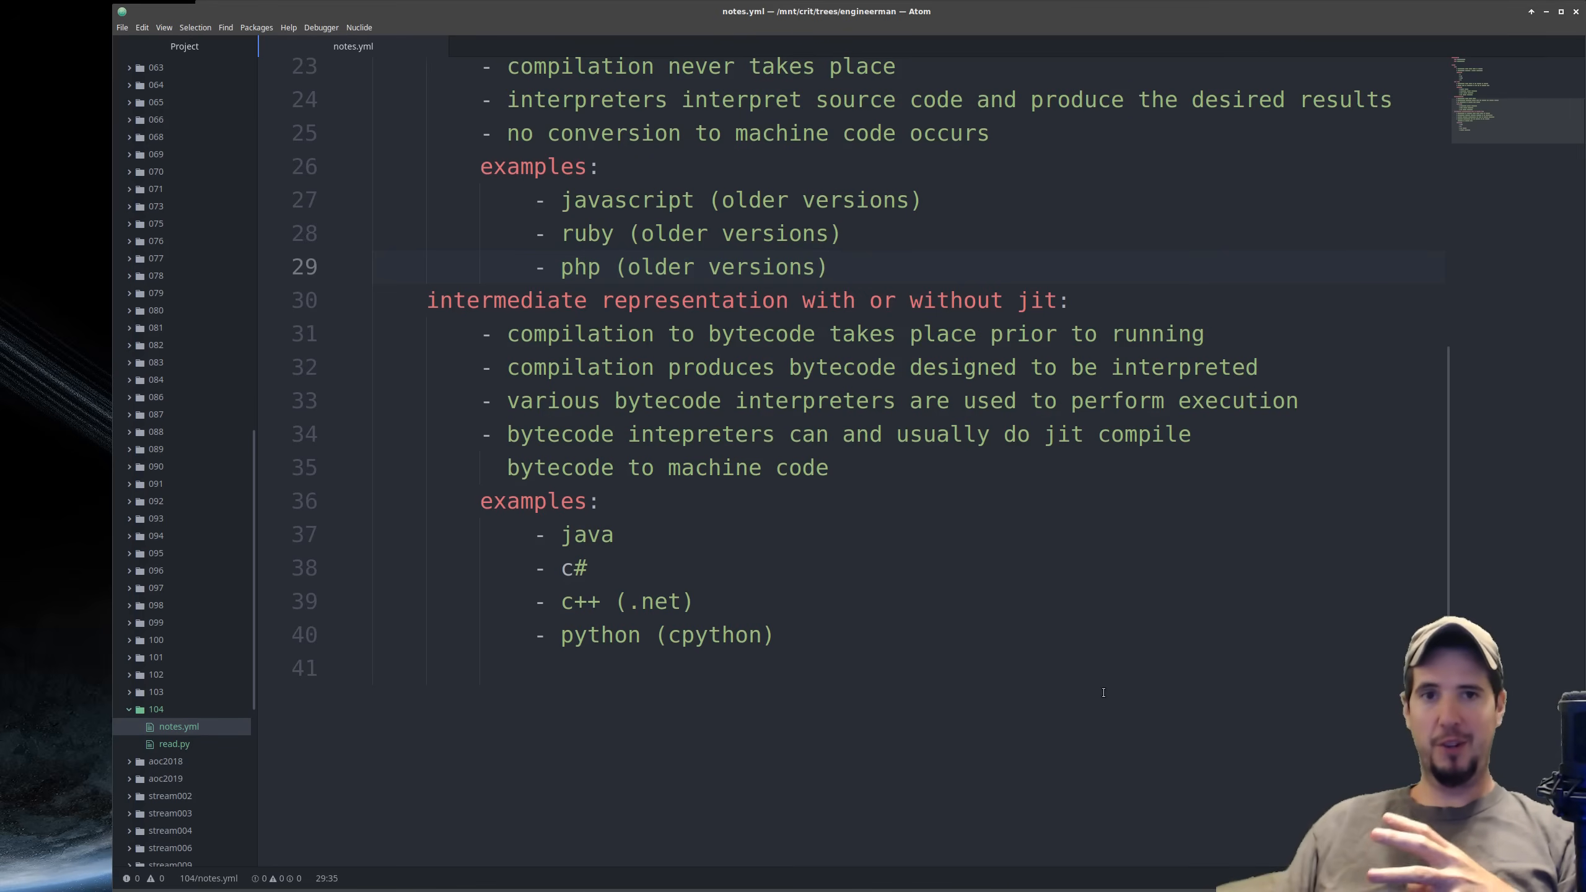
click(829, 266)
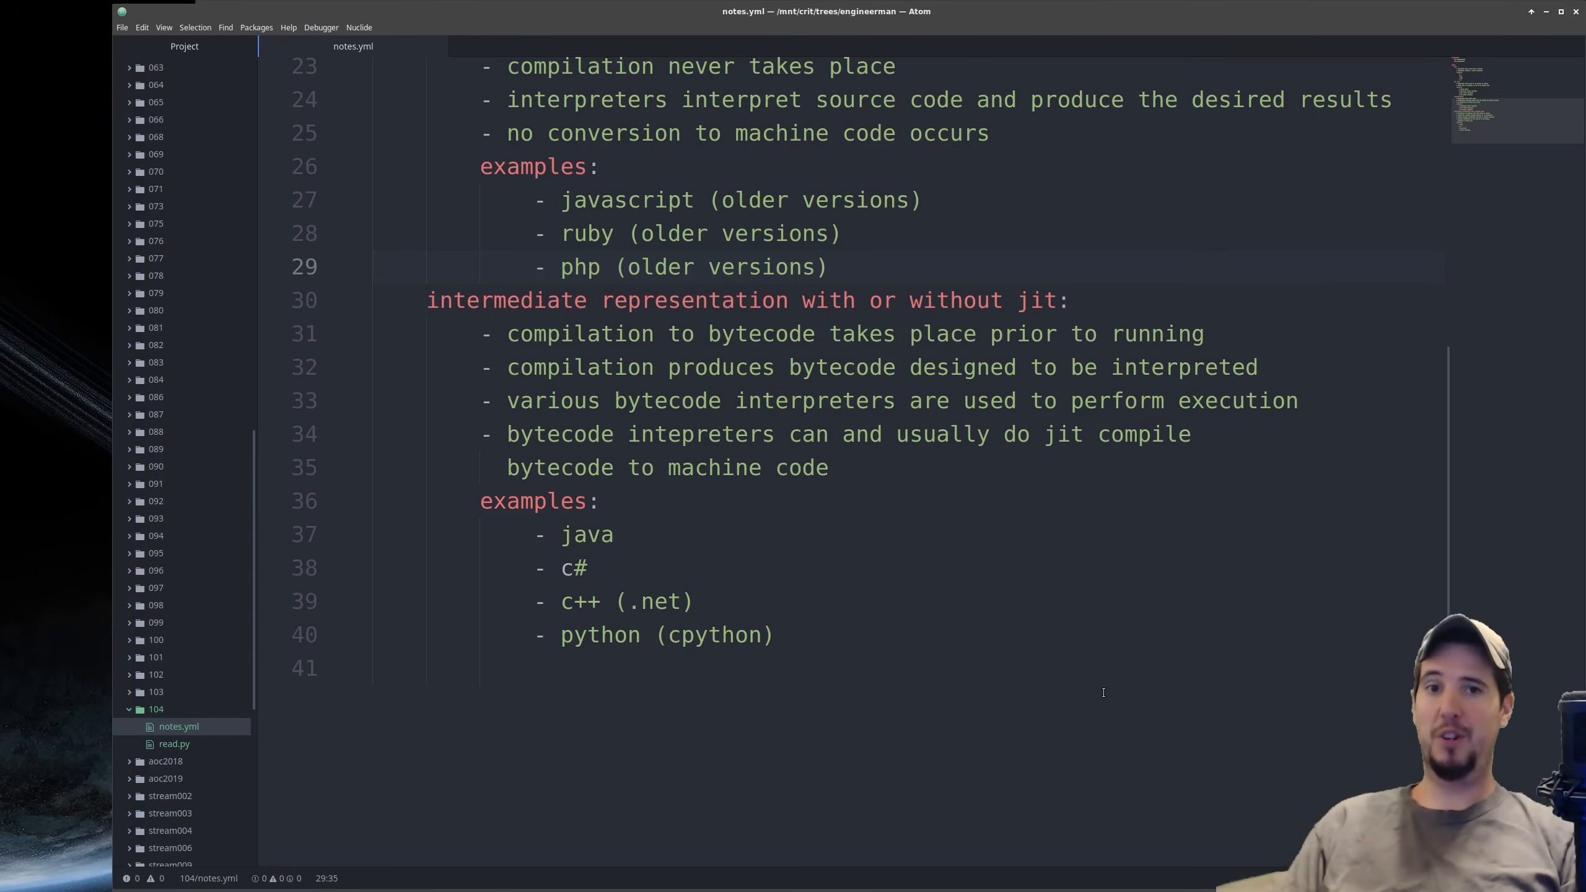
click(830, 266)
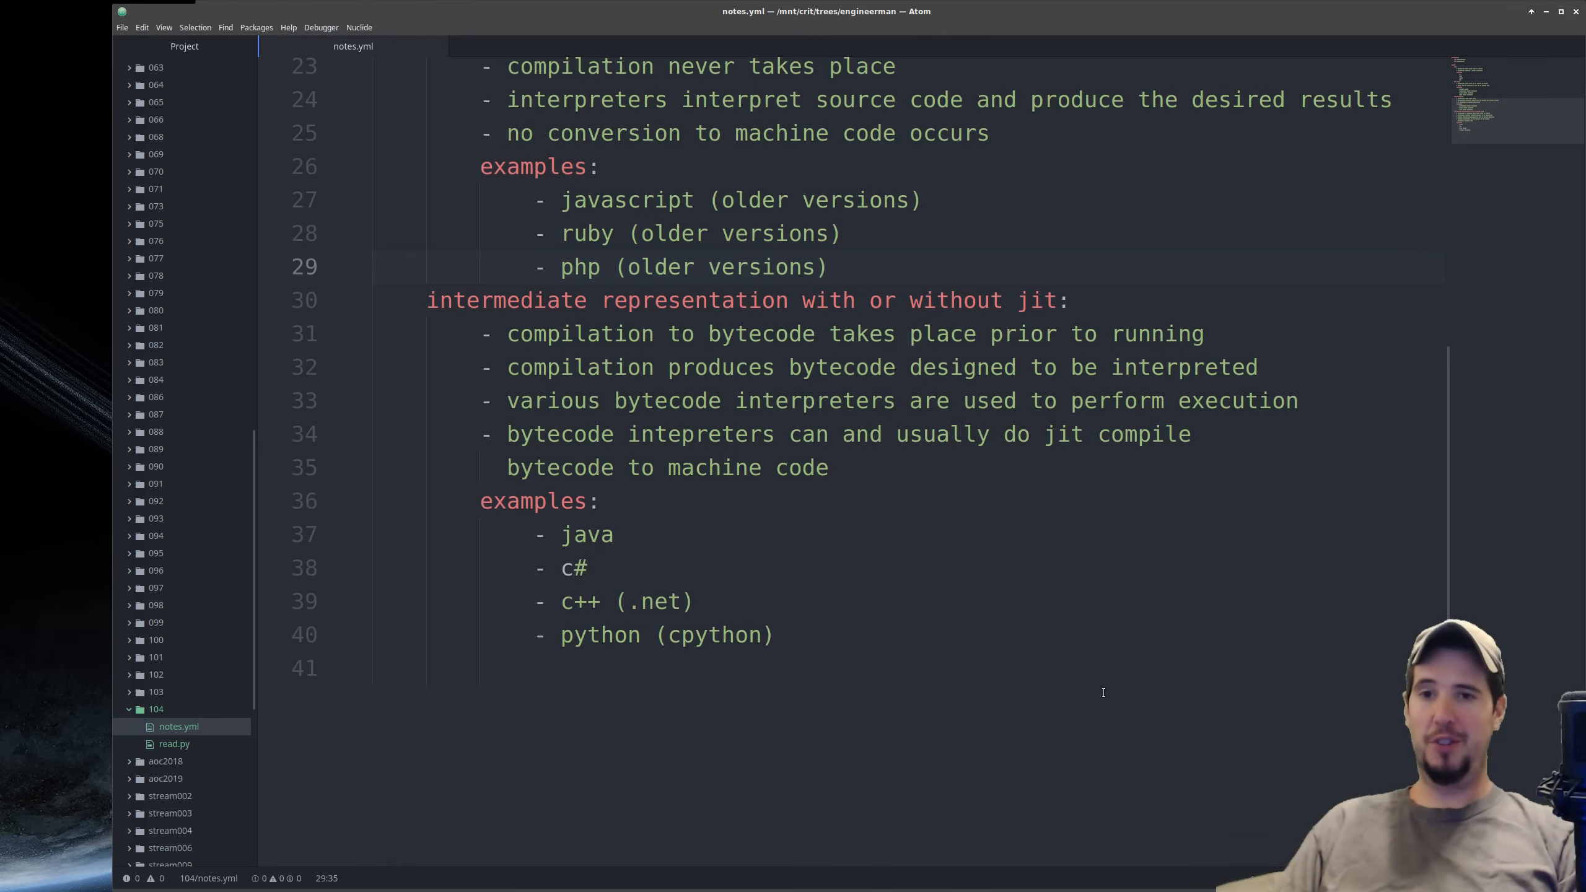
click(830, 266)
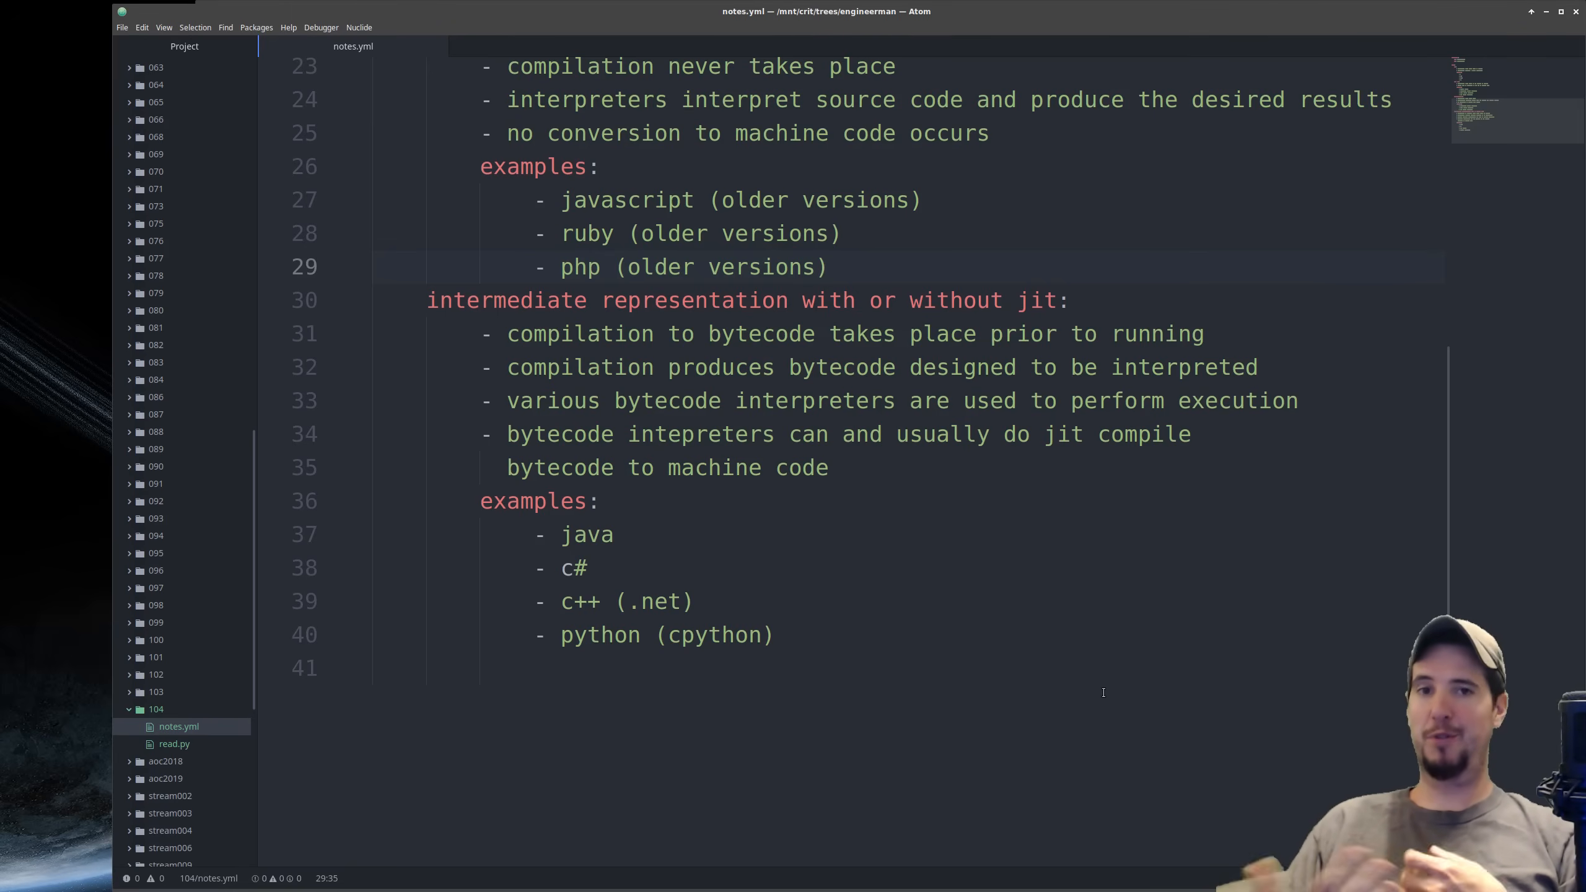
click(830, 266)
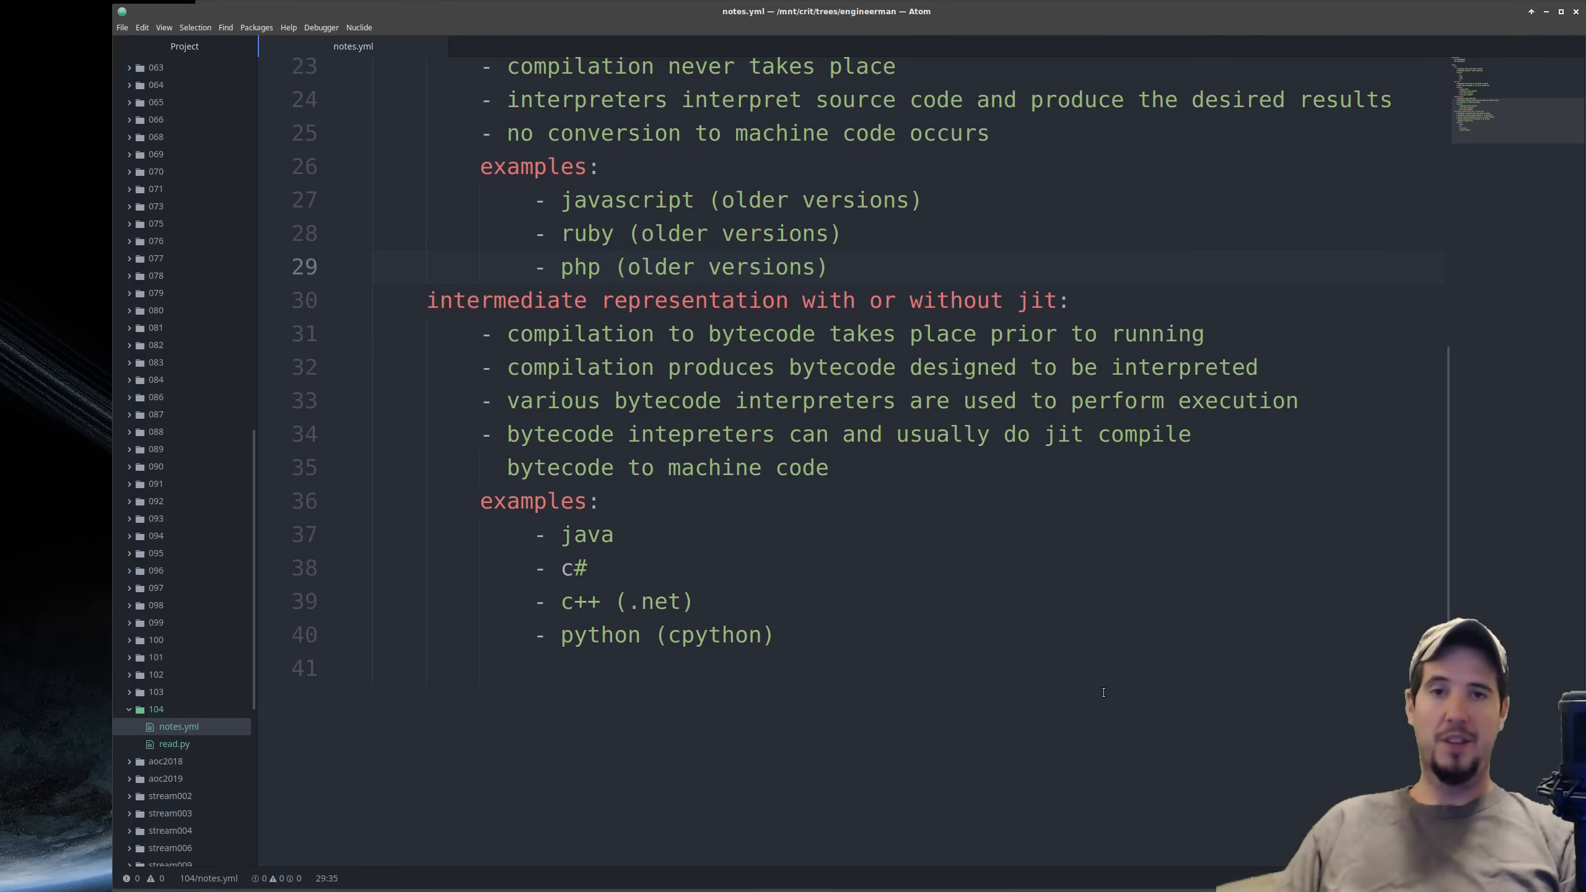
click(828, 265)
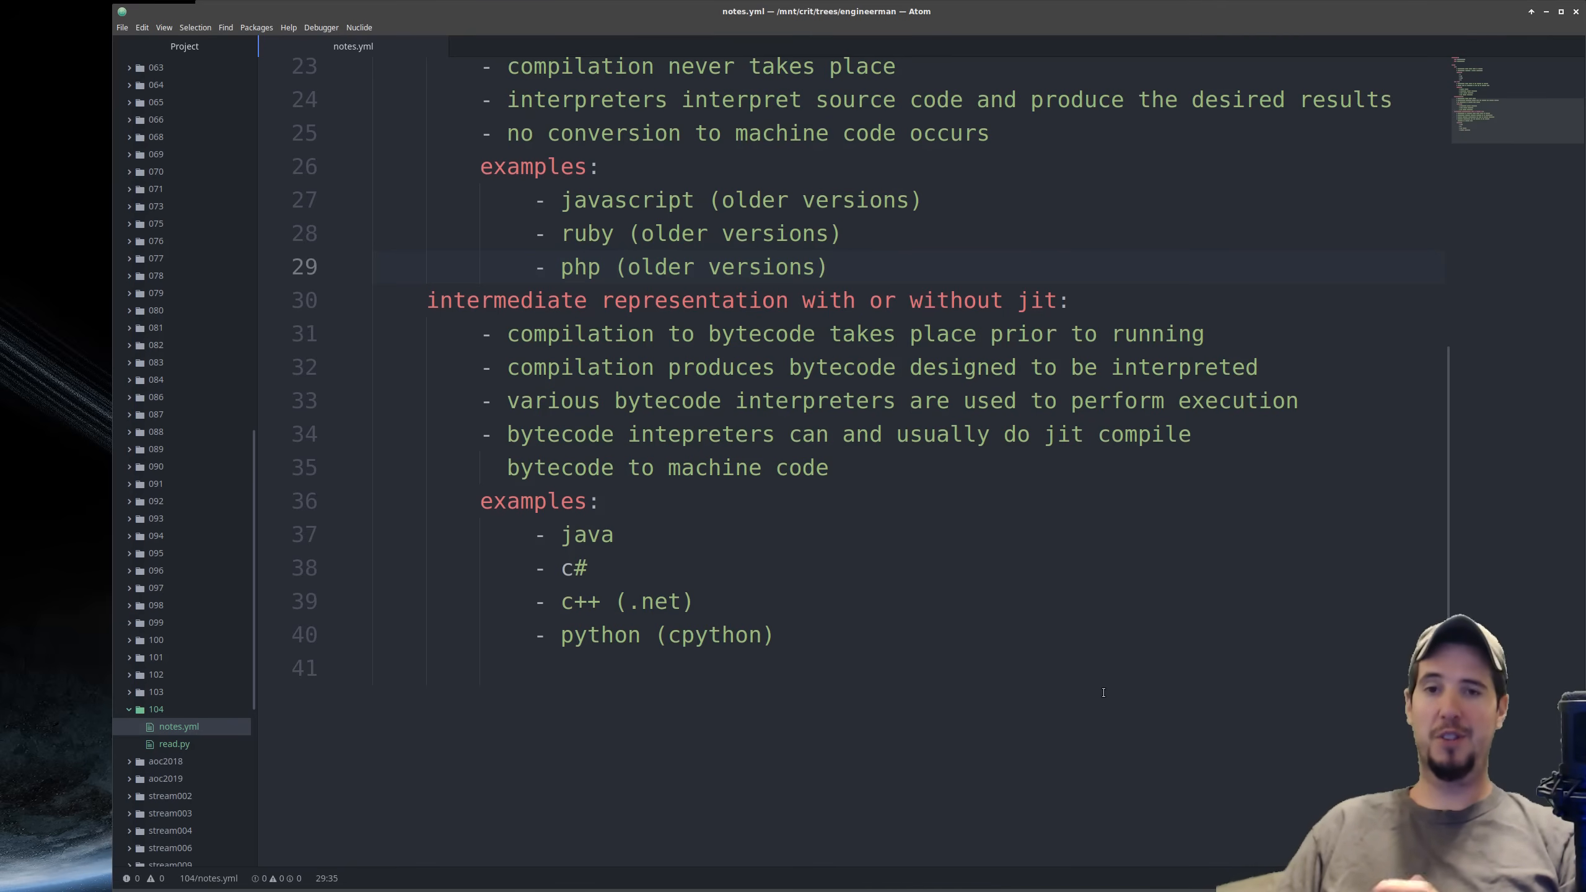
click(828, 266)
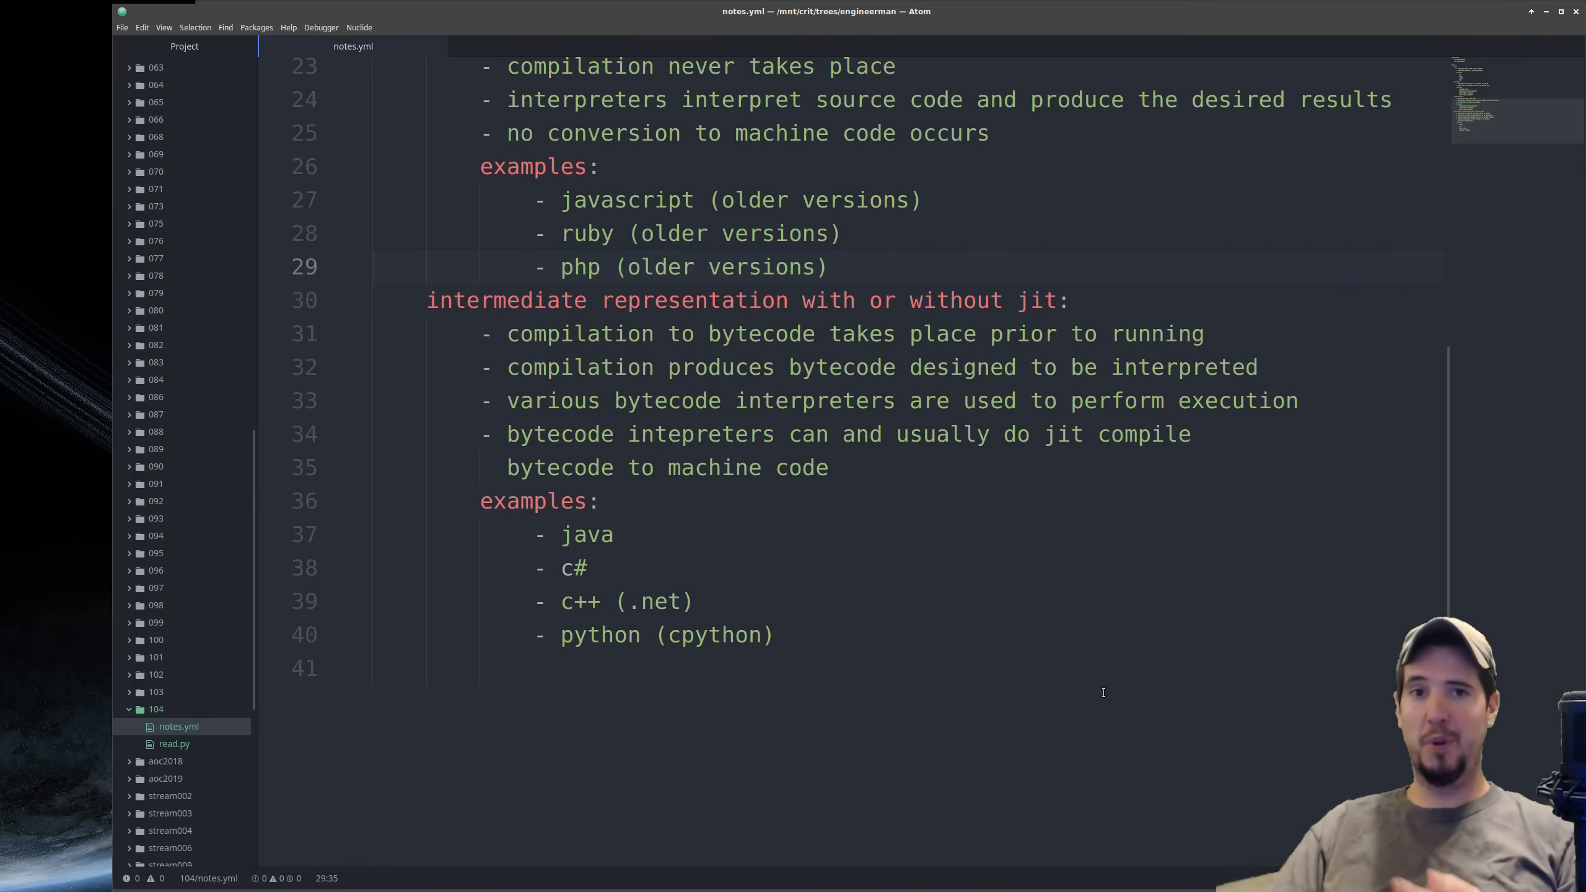
click(830, 266)
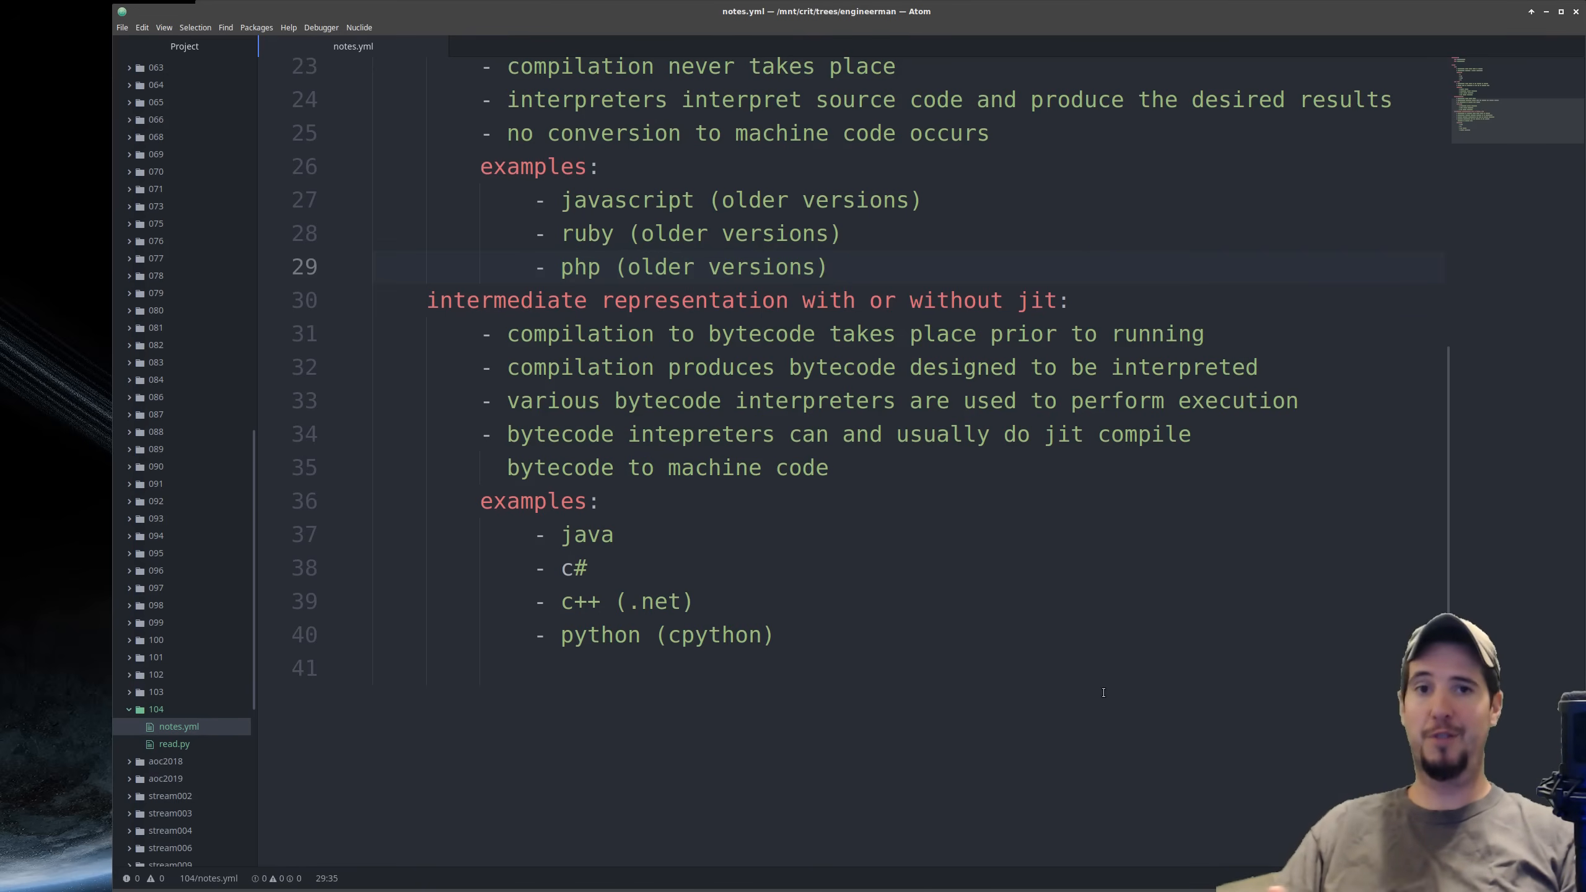
click(830, 266)
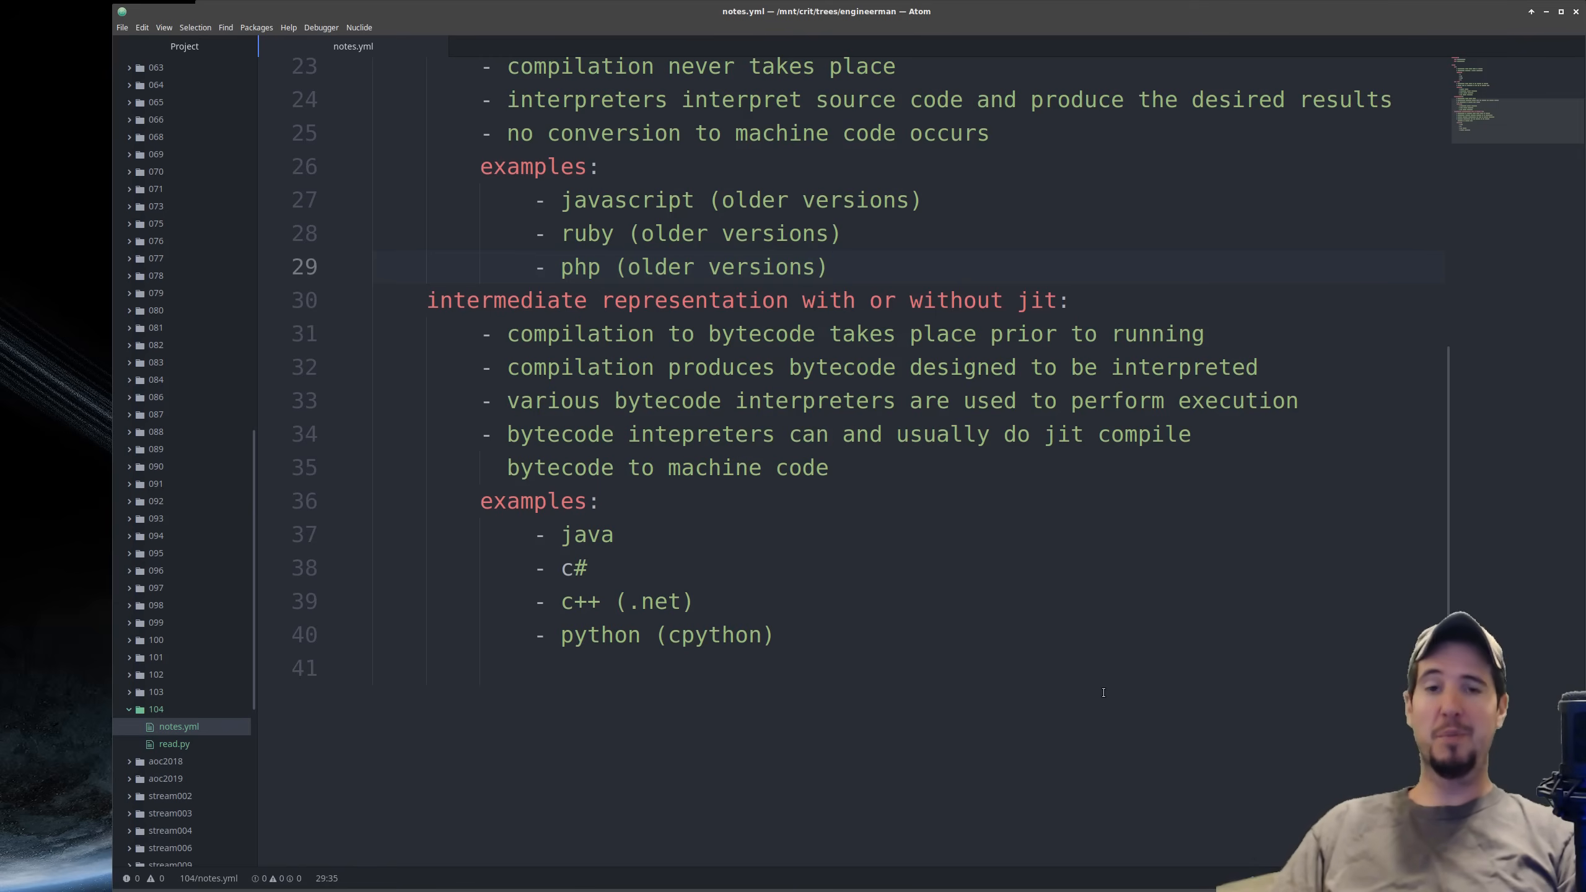
click(828, 266)
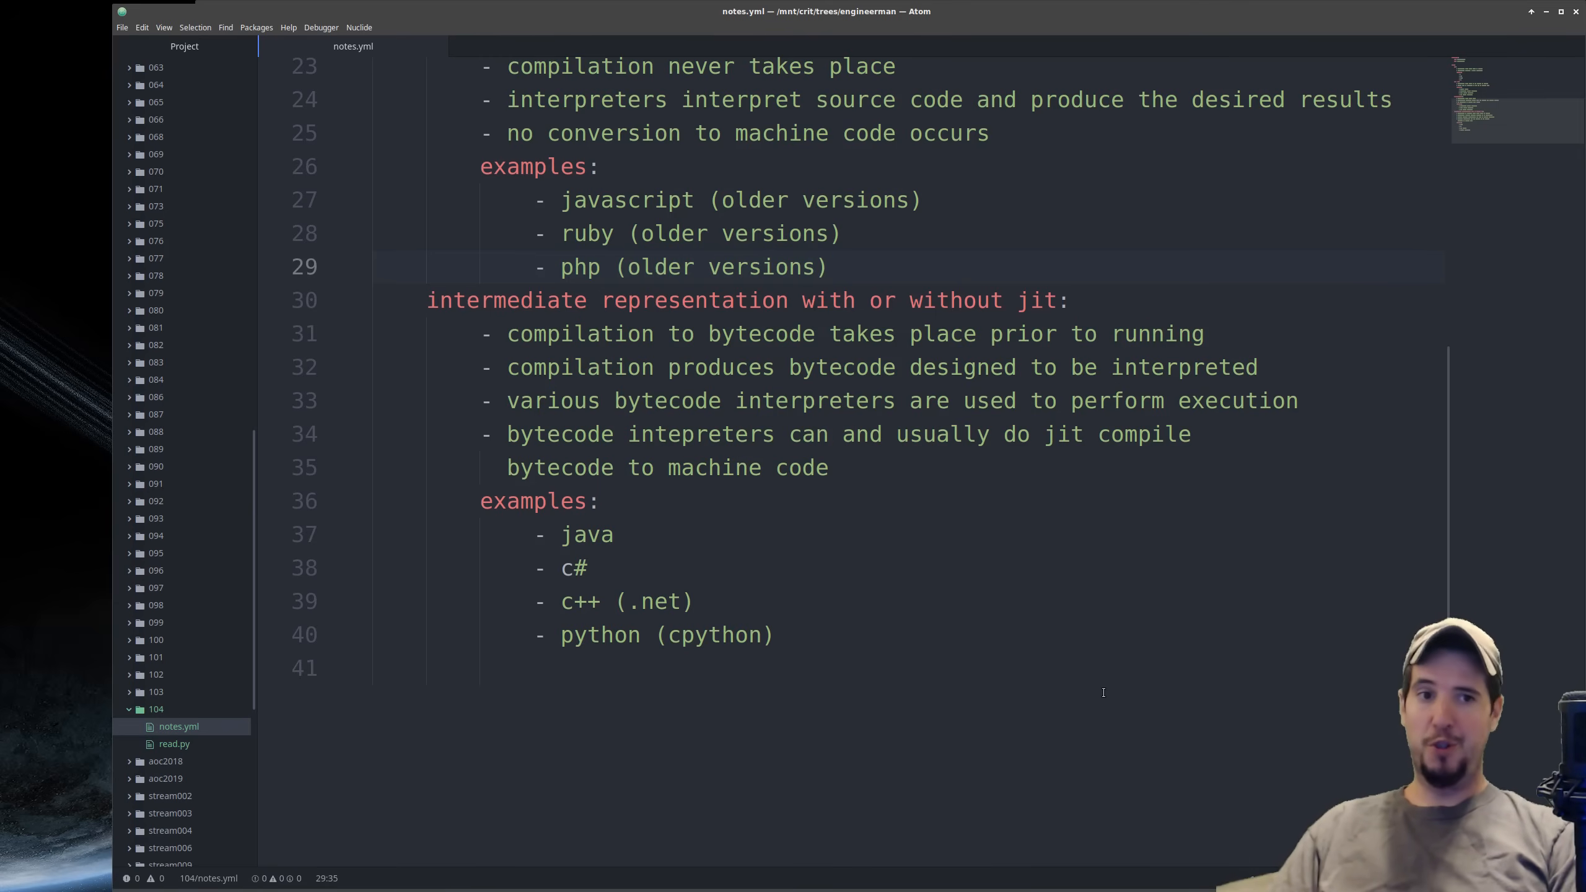
click(830, 267)
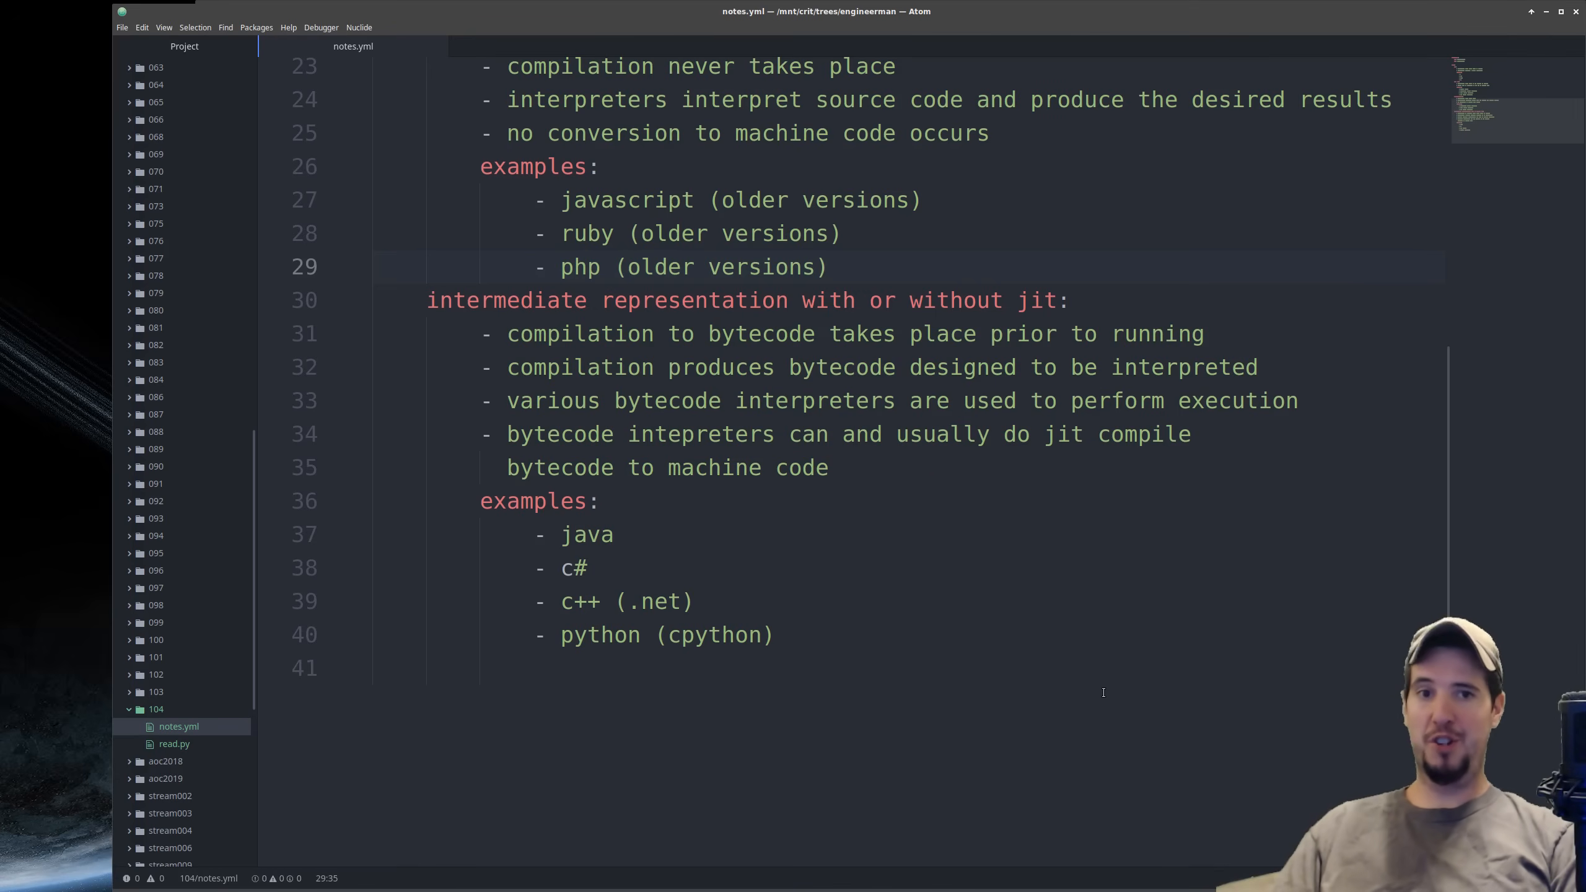
click(829, 266)
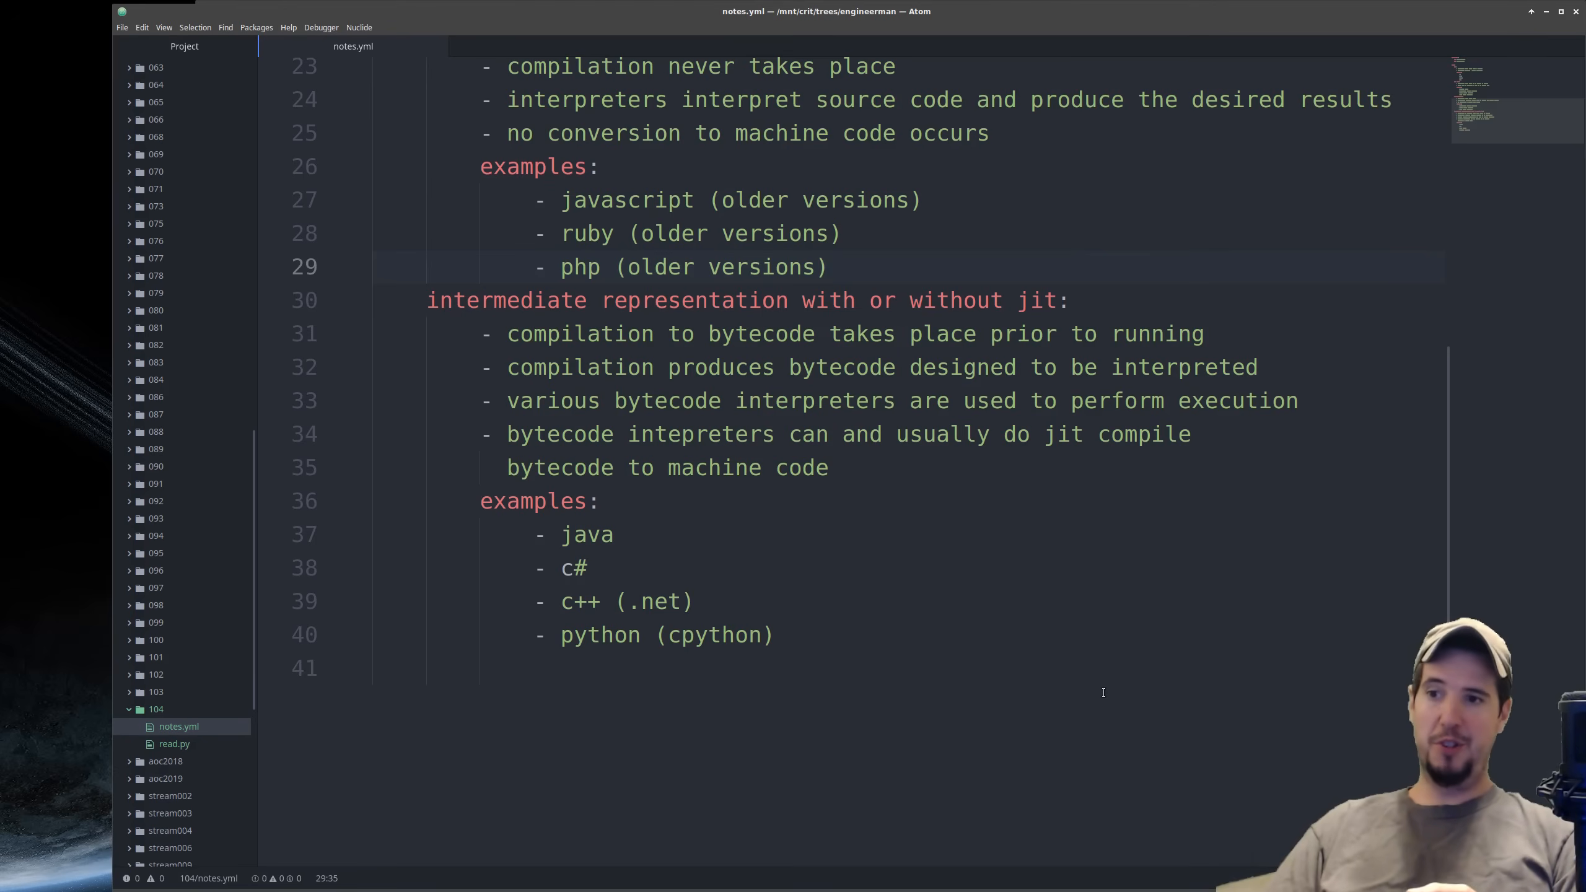
click(830, 266)
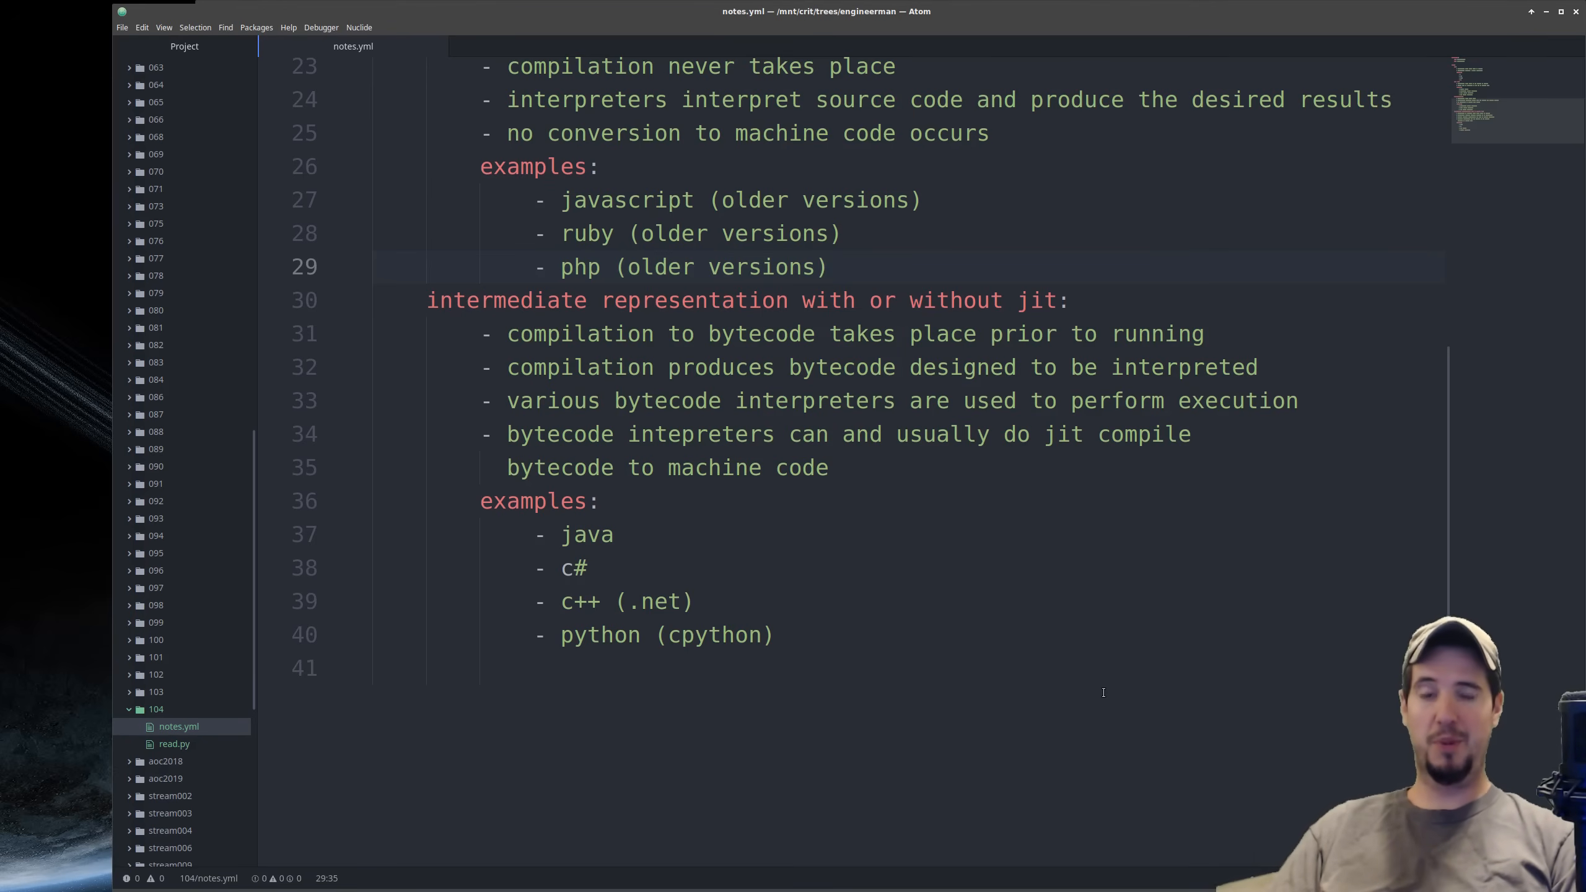
click(829, 266)
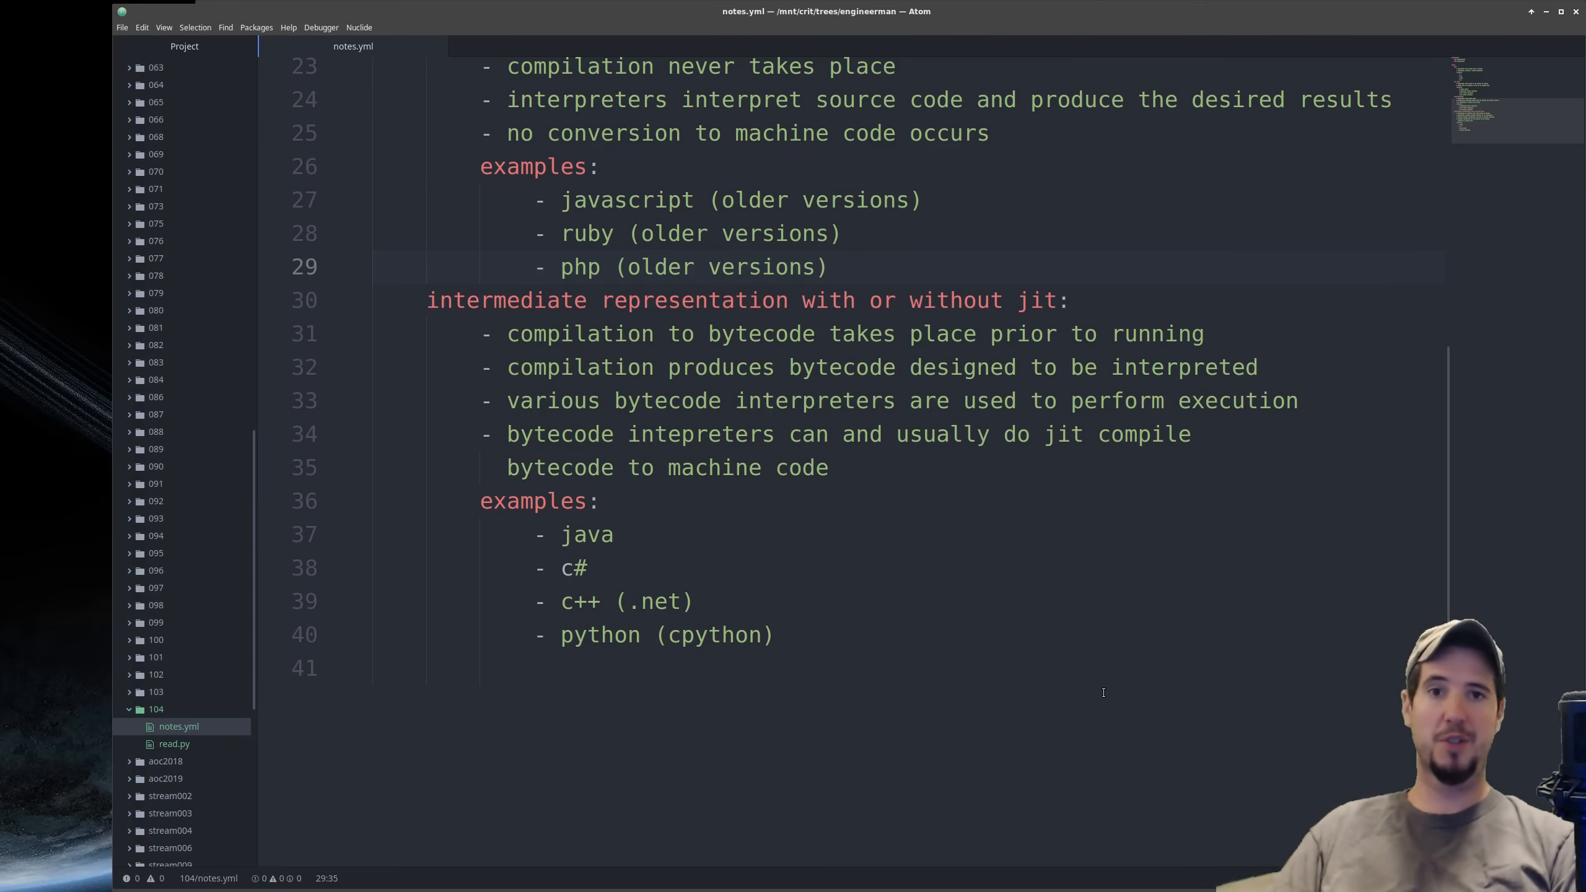
click(830, 266)
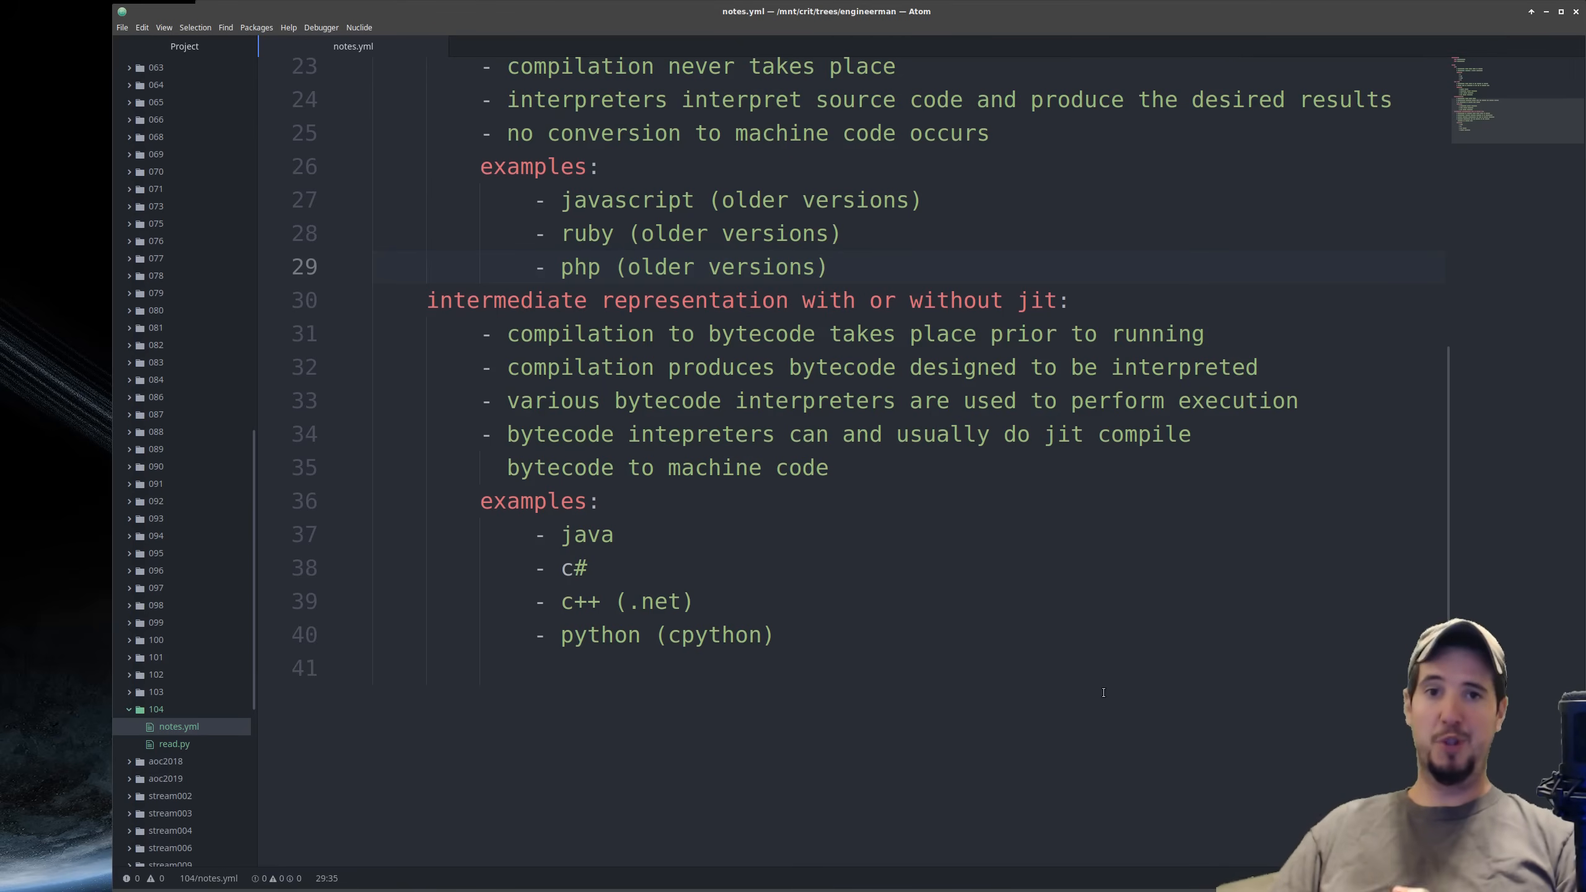
click(830, 266)
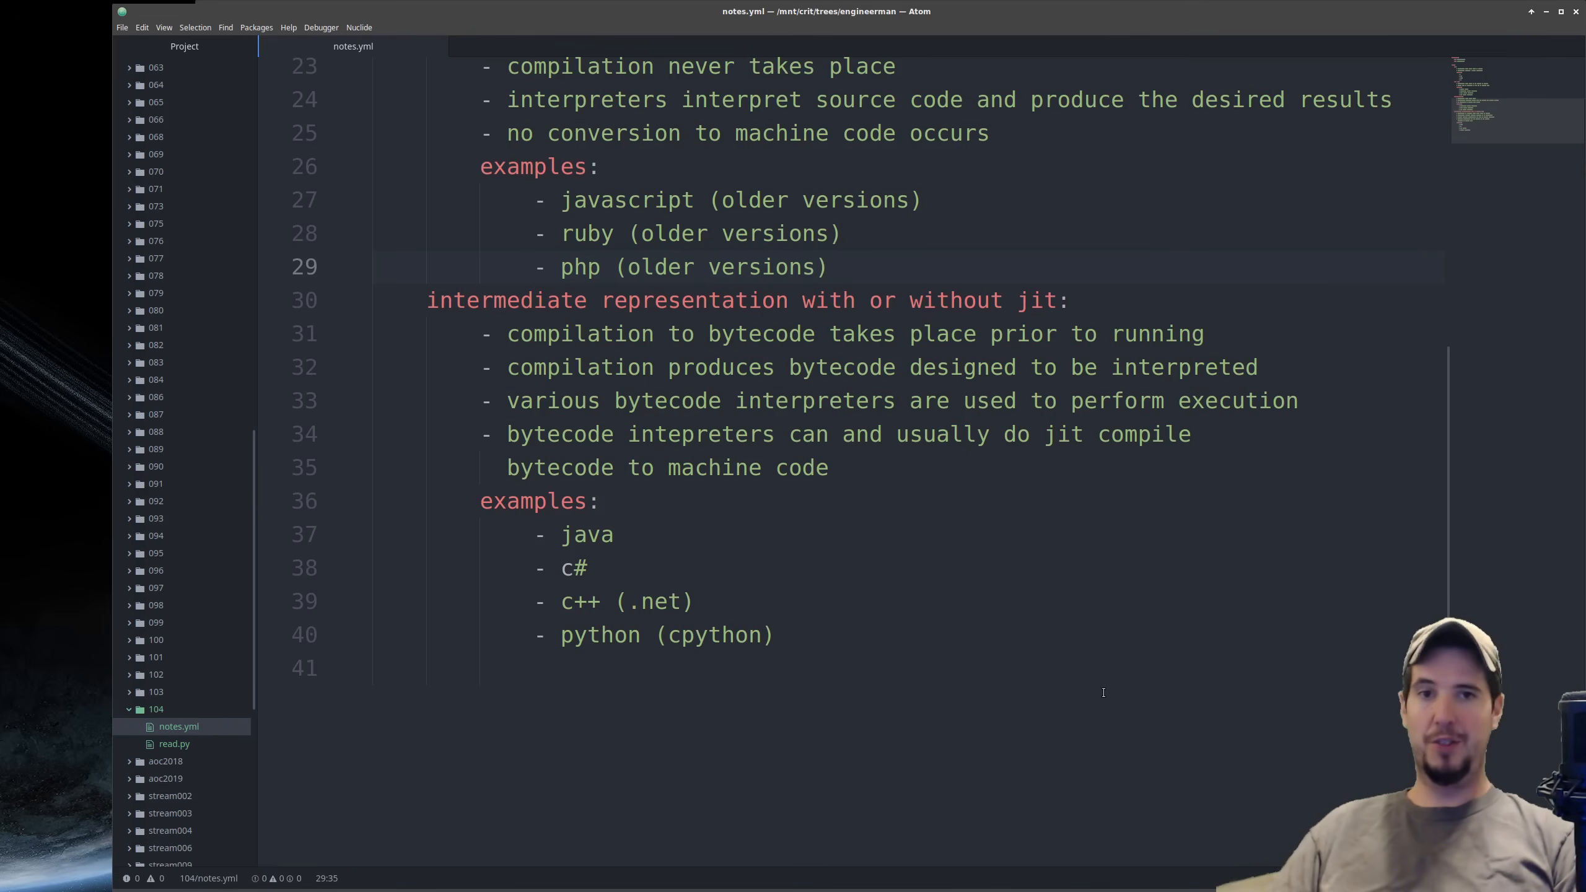
click(830, 266)
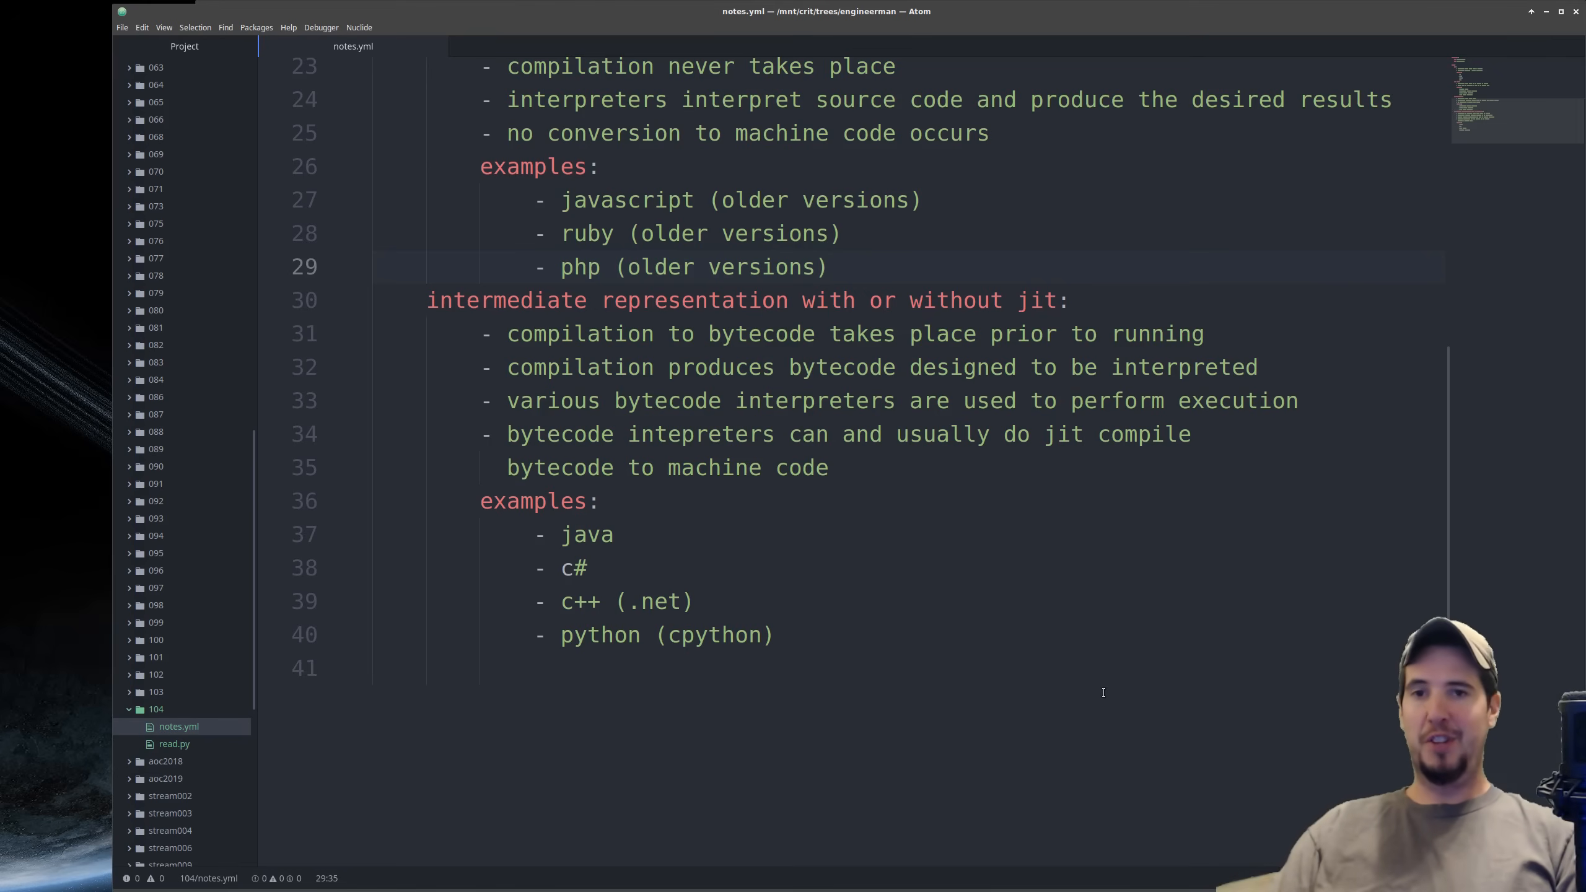
click(830, 266)
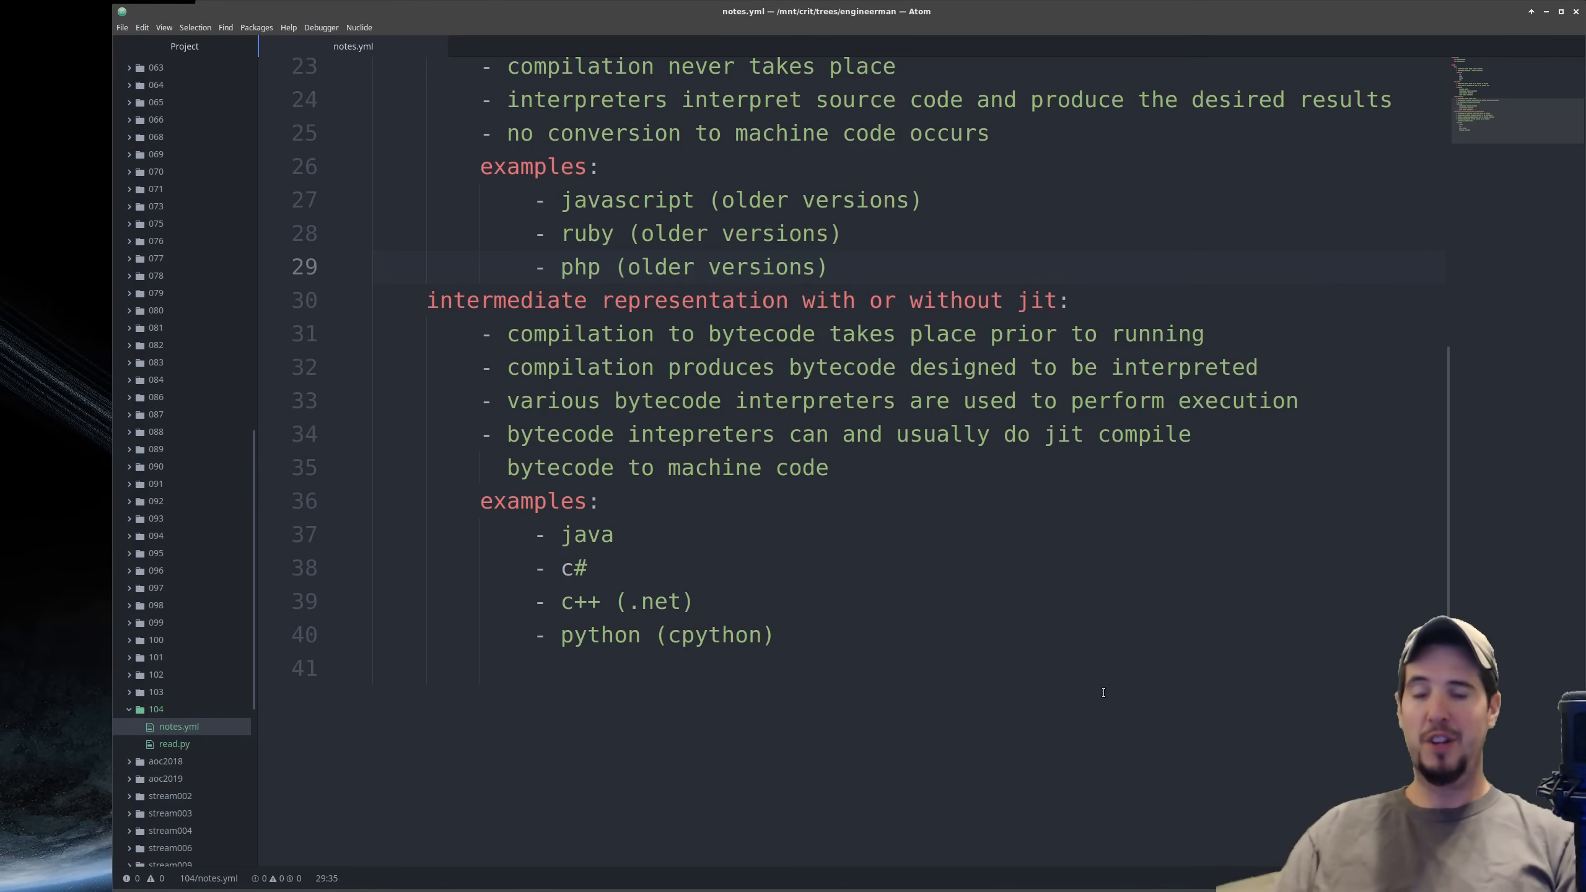
click(830, 266)
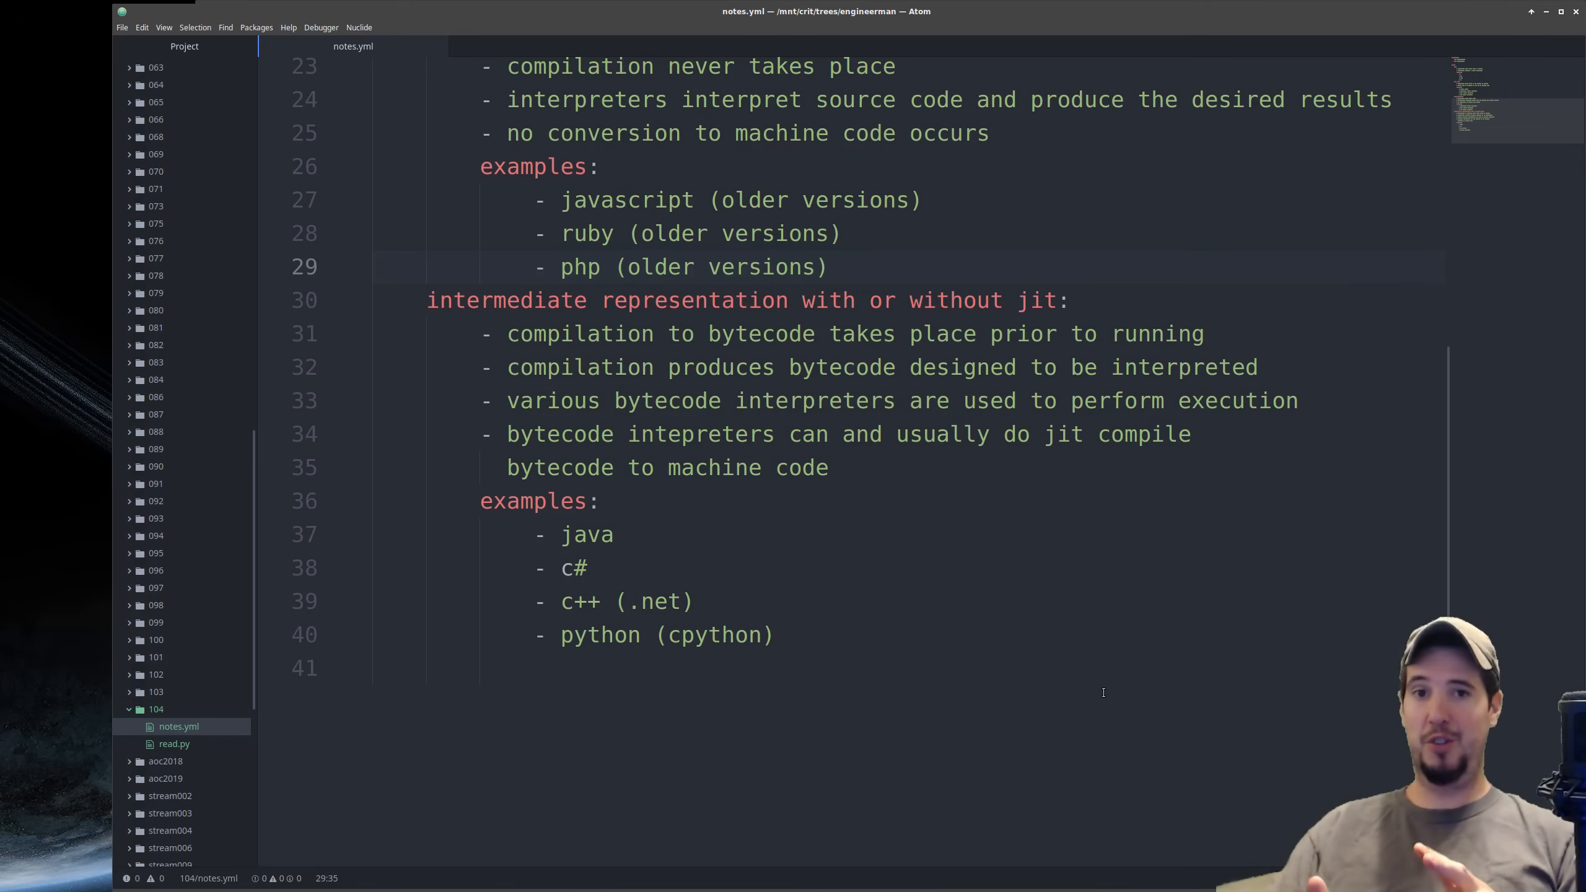
click(826, 266)
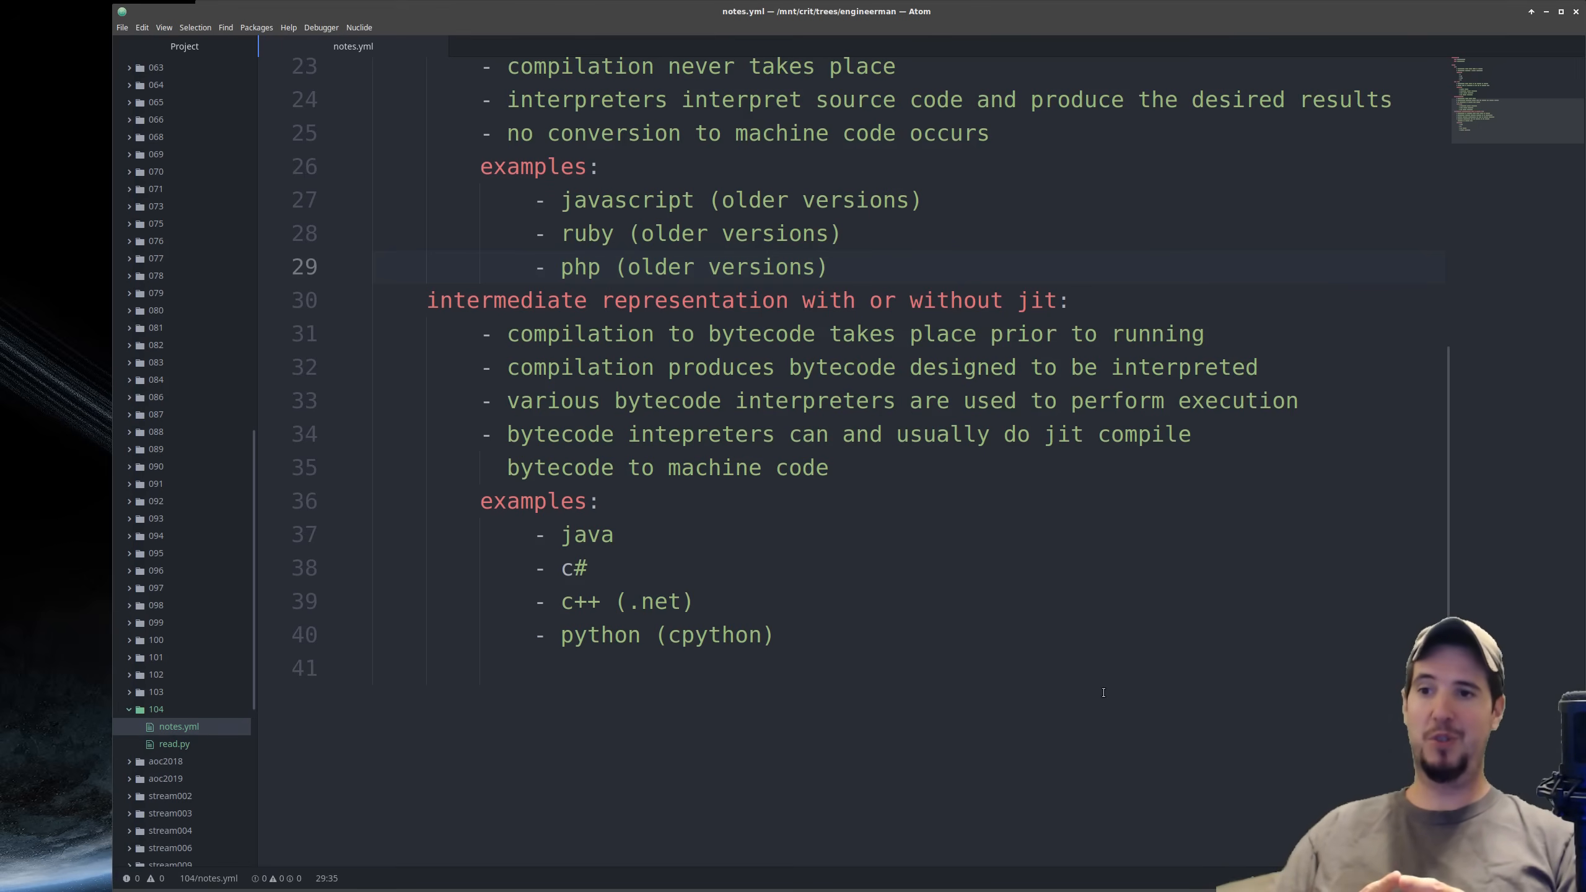
click(830, 265)
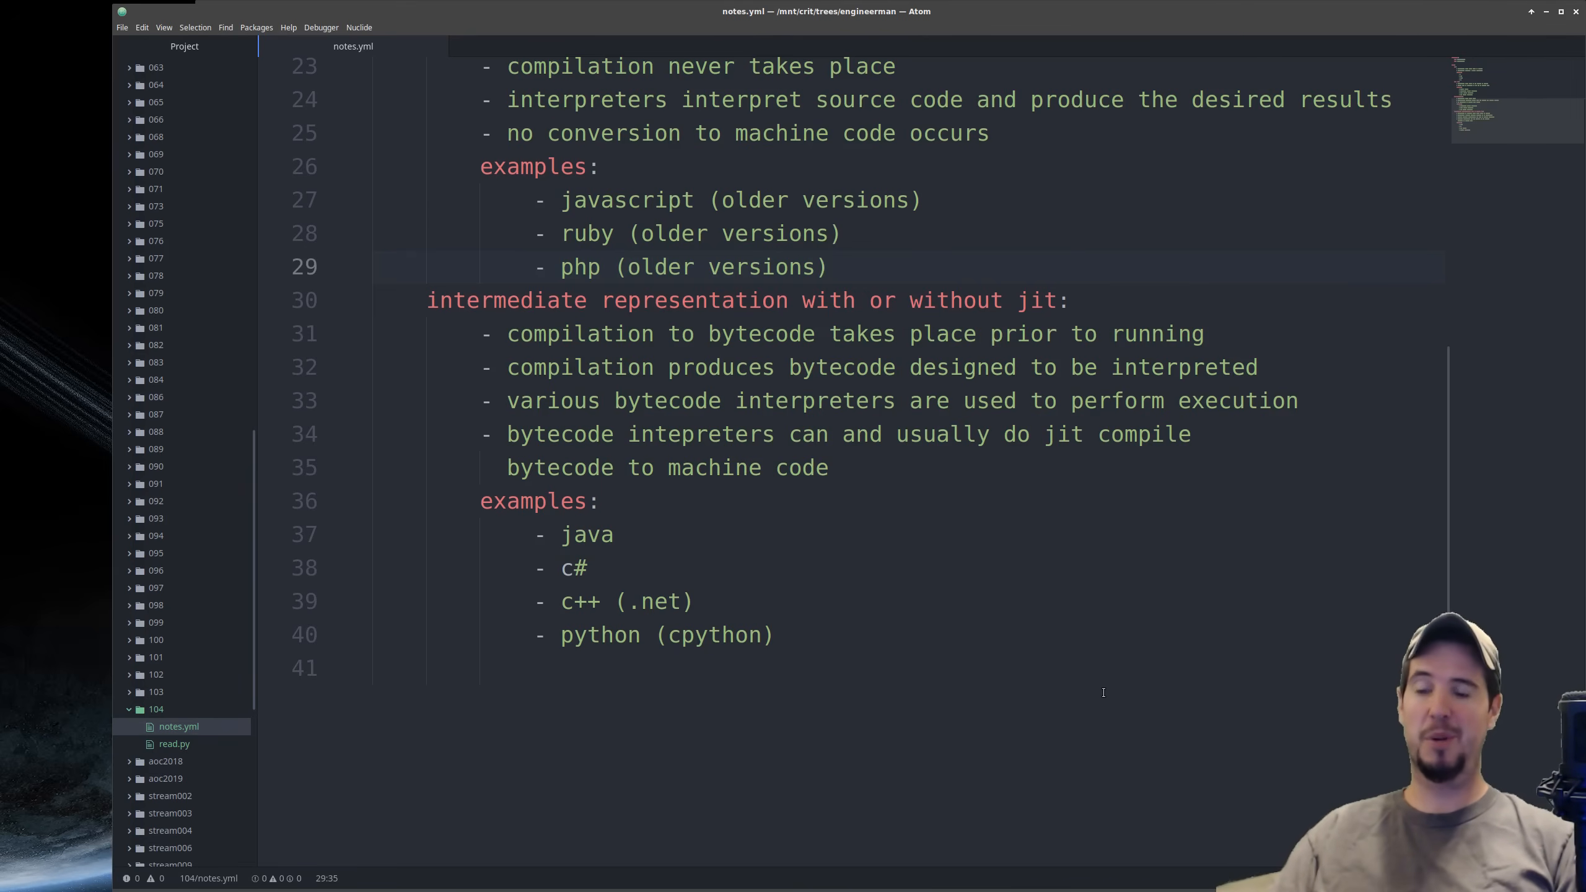
click(827, 266)
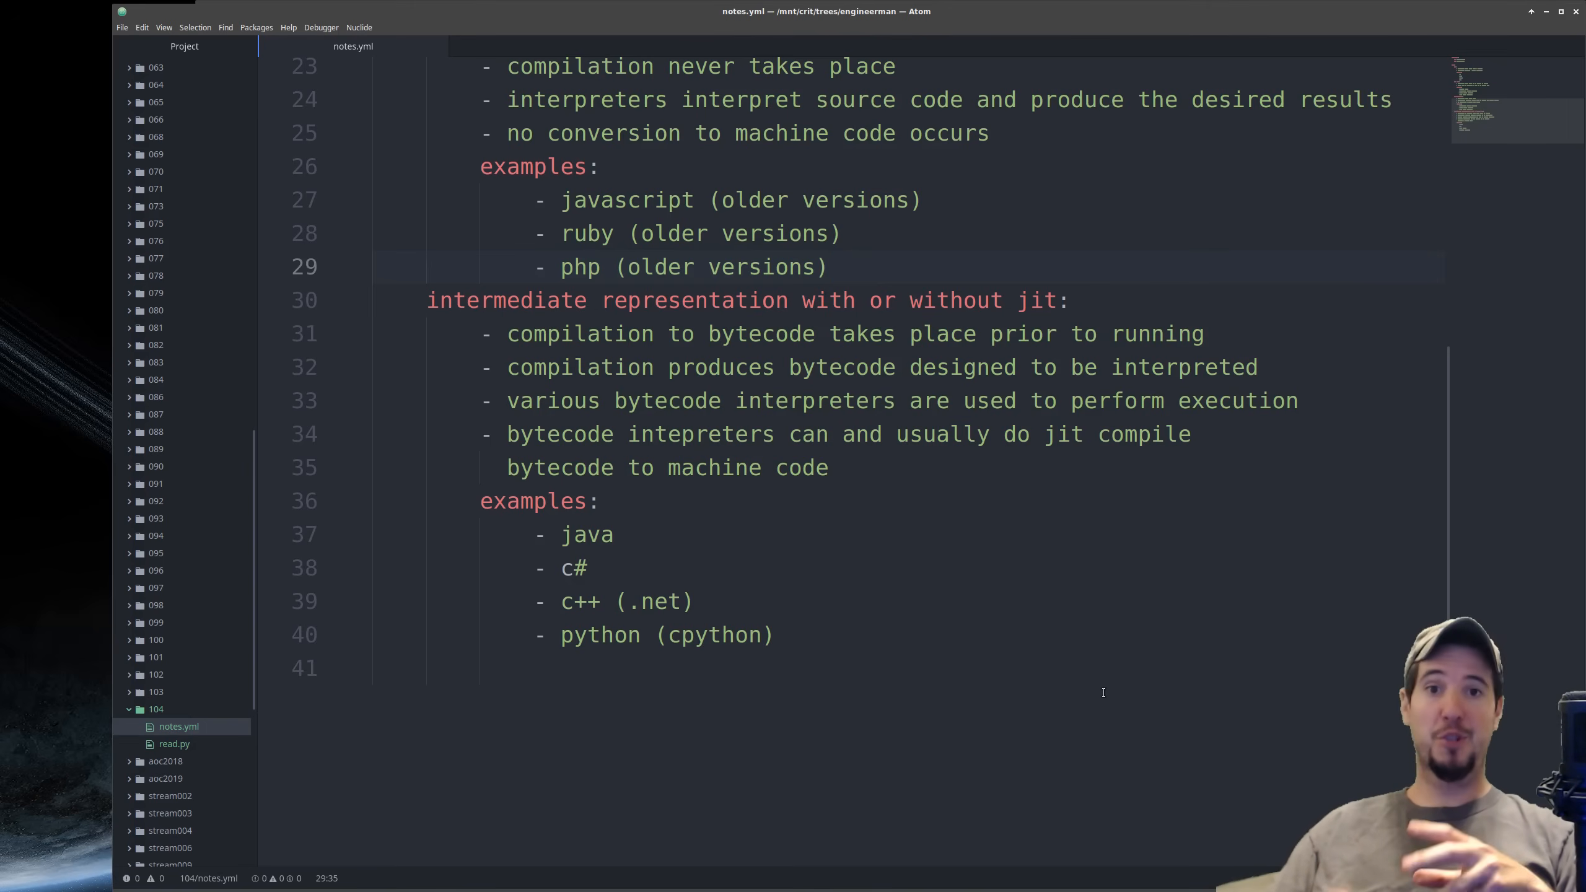
click(828, 266)
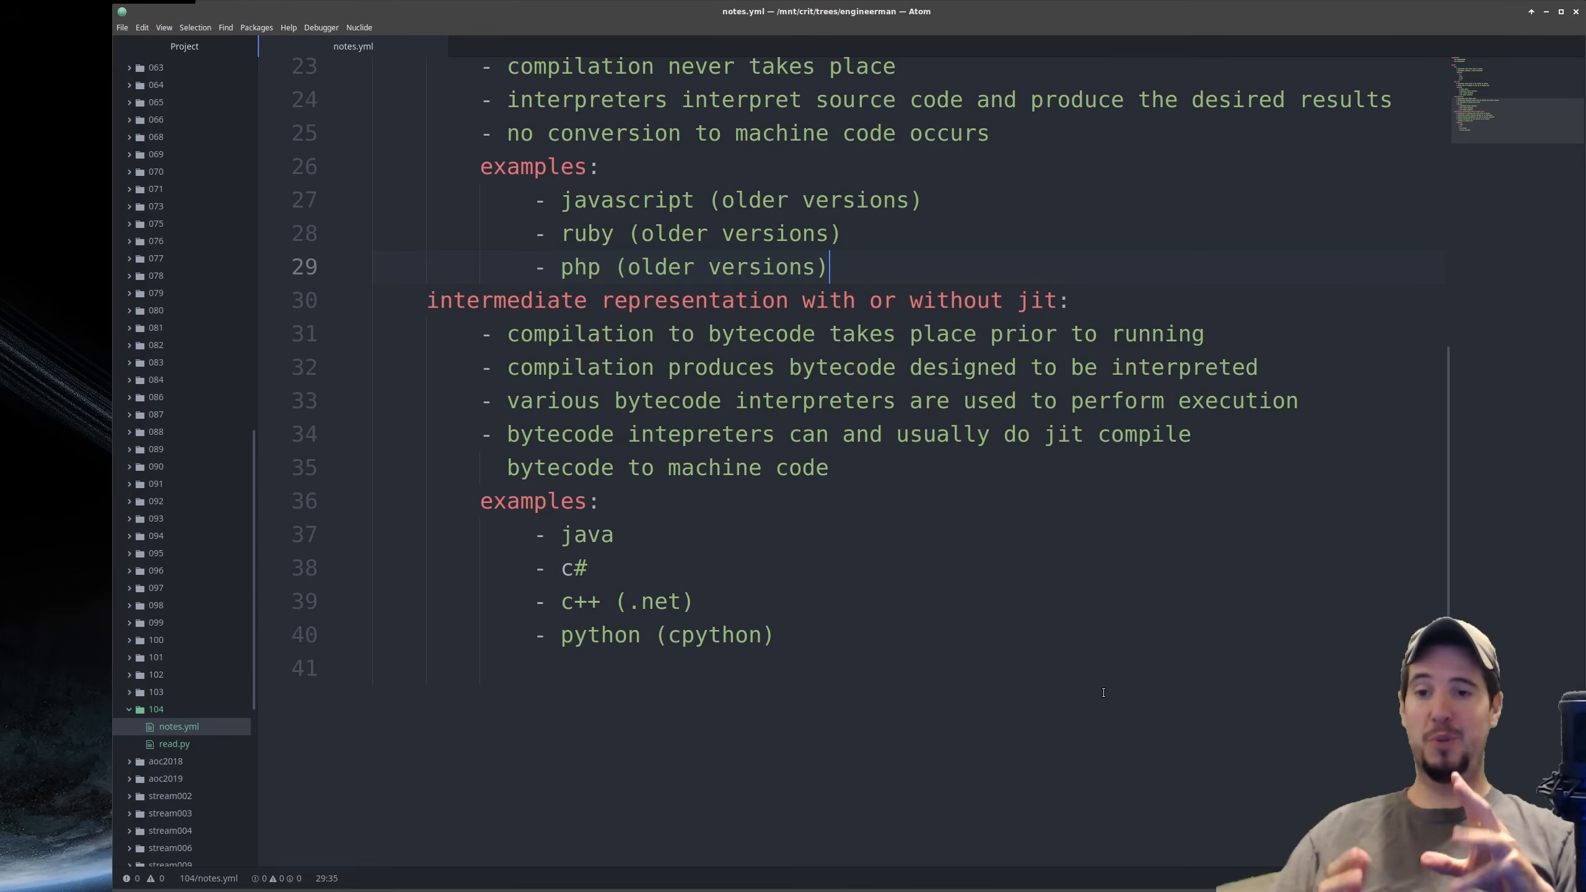